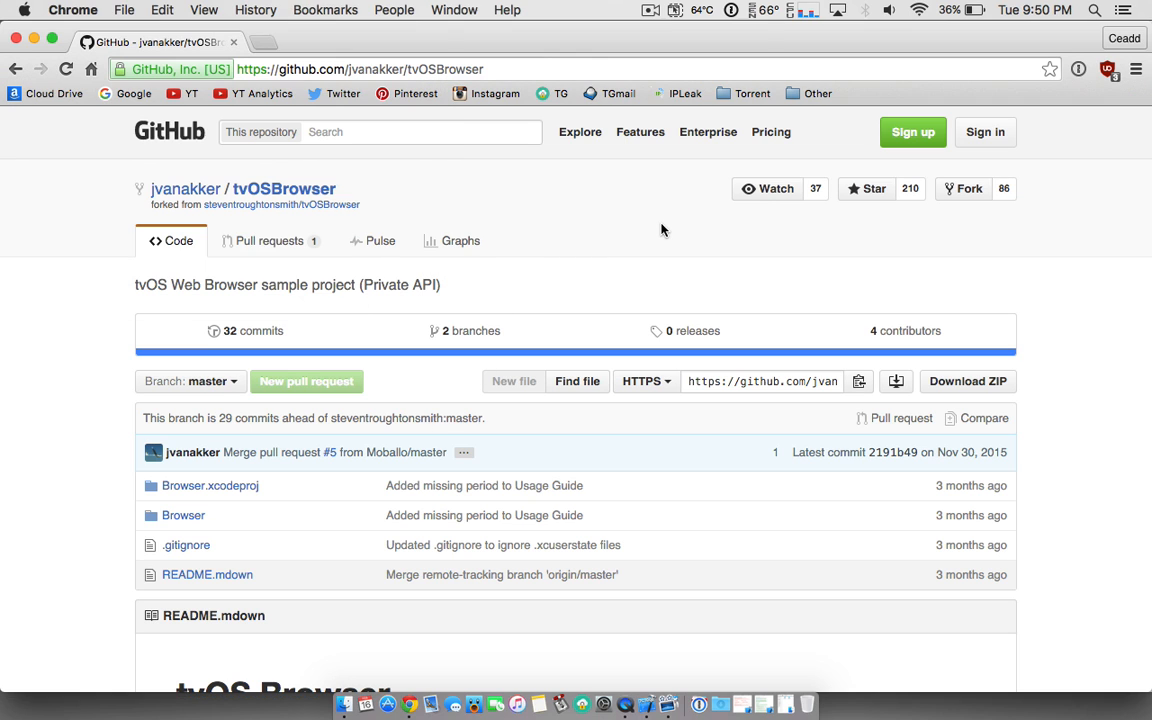
pyautogui.moveTo(470, 330)
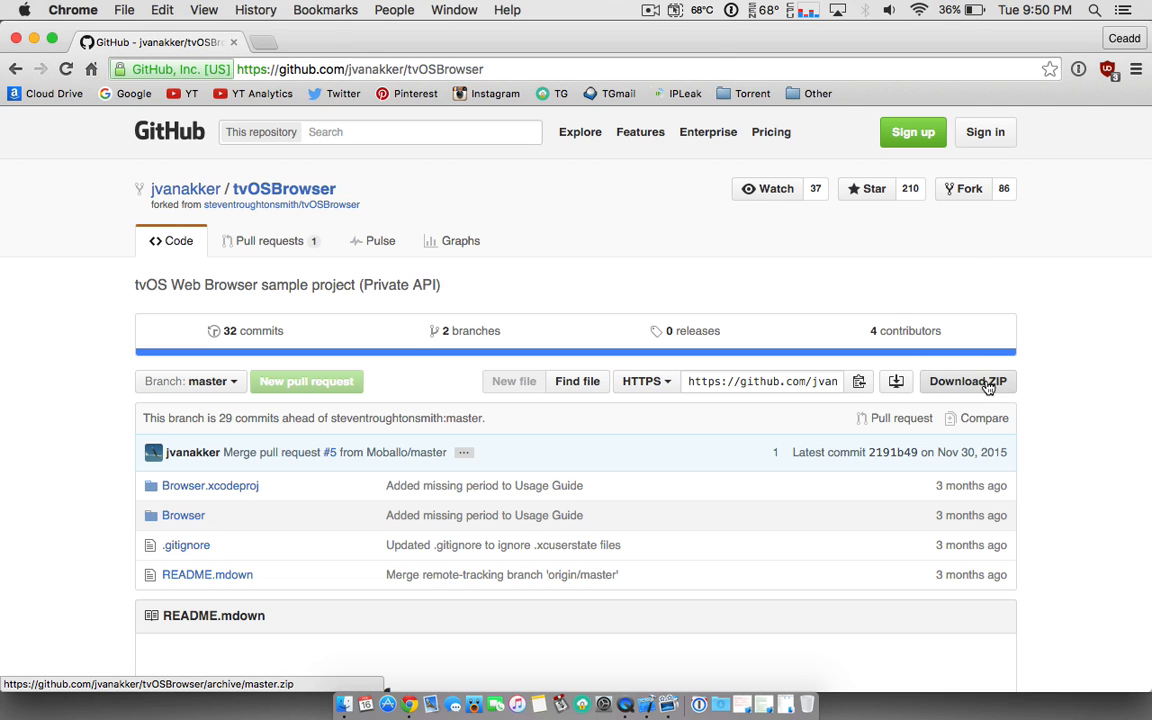
pyautogui.moveTo(968, 364)
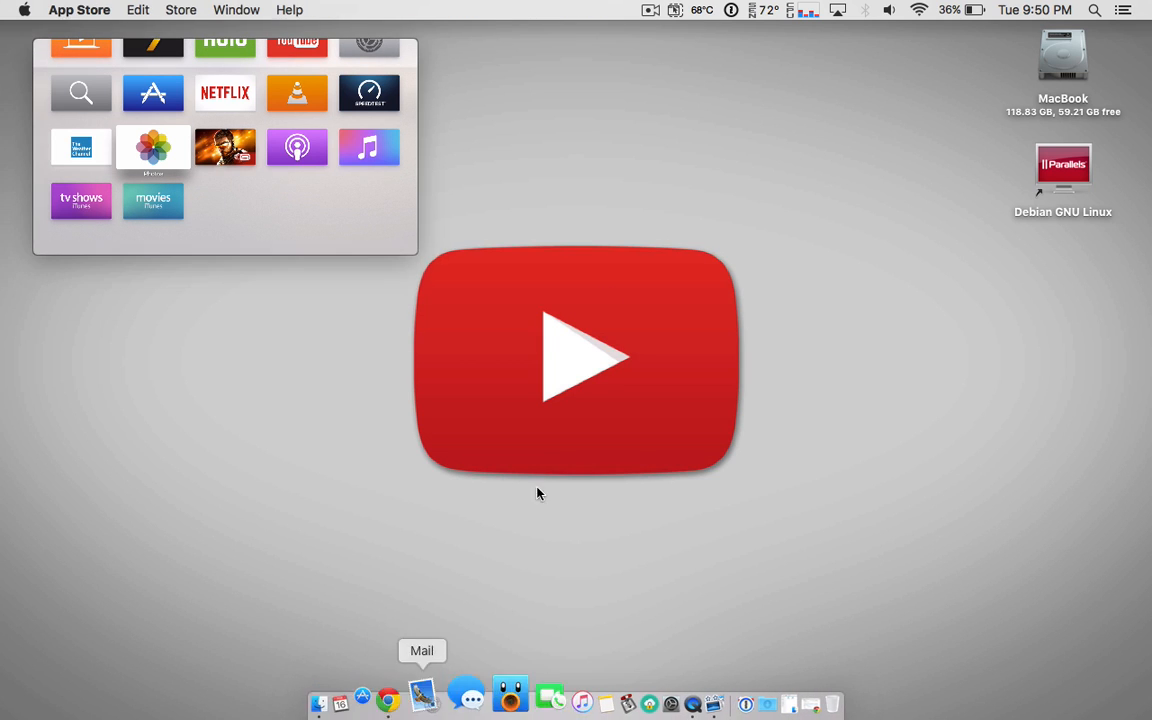
# Search the Mac App Store for 'xcode'.
pyautogui.click(388, 696)
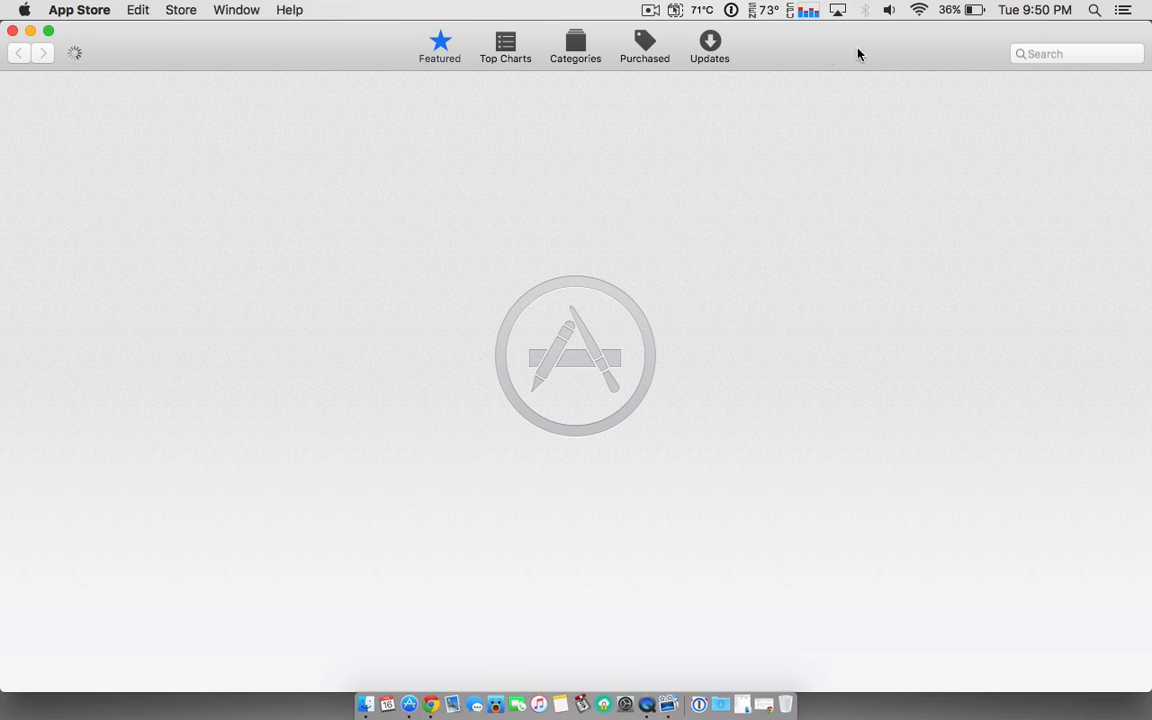
pyautogui.click(1076, 52)
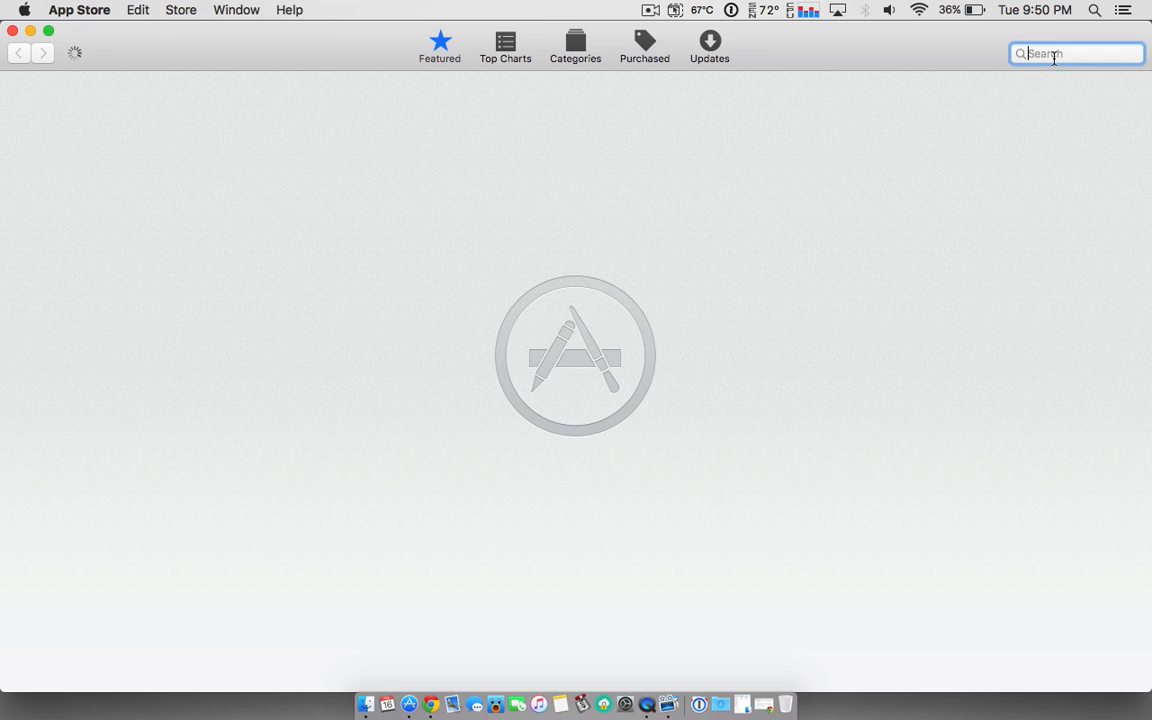
pyautogui.write('xocde')
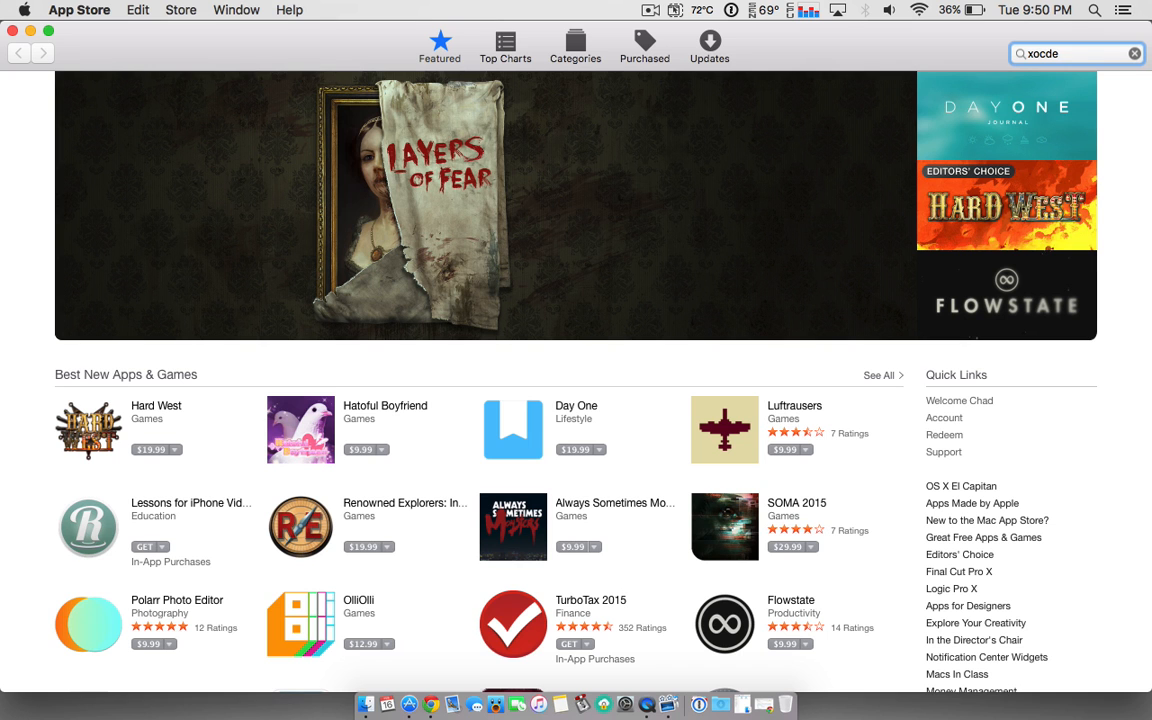
pyautogui.write('xd')
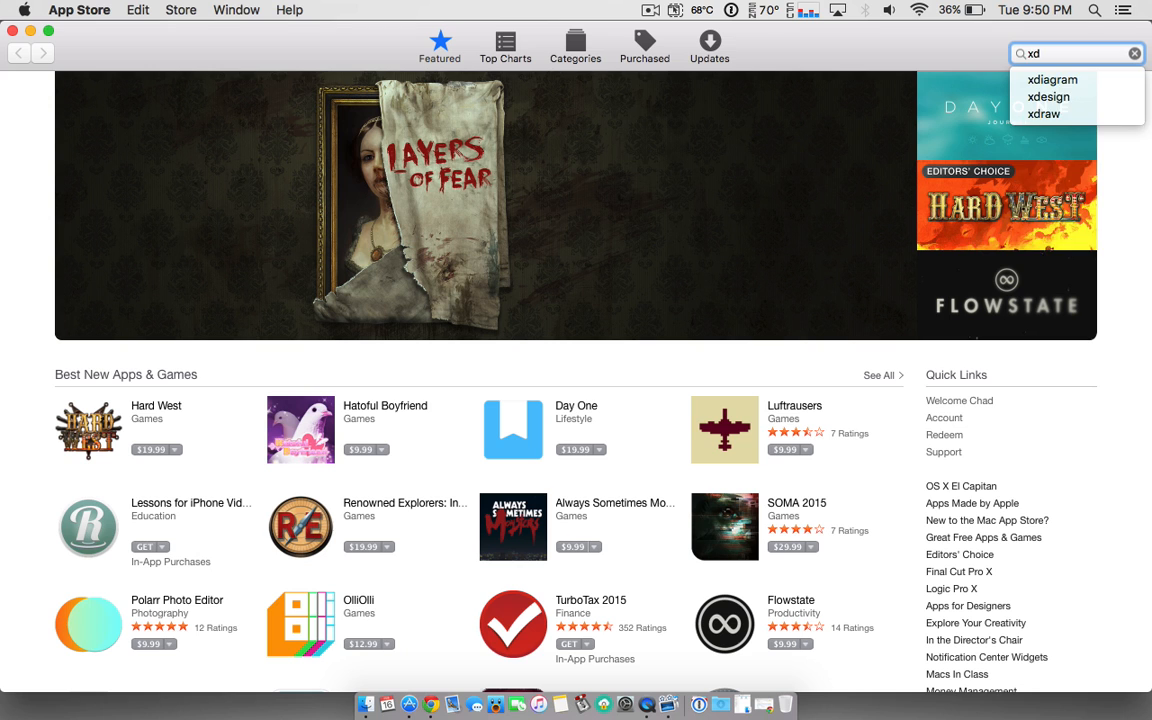
pyautogui.write('code')
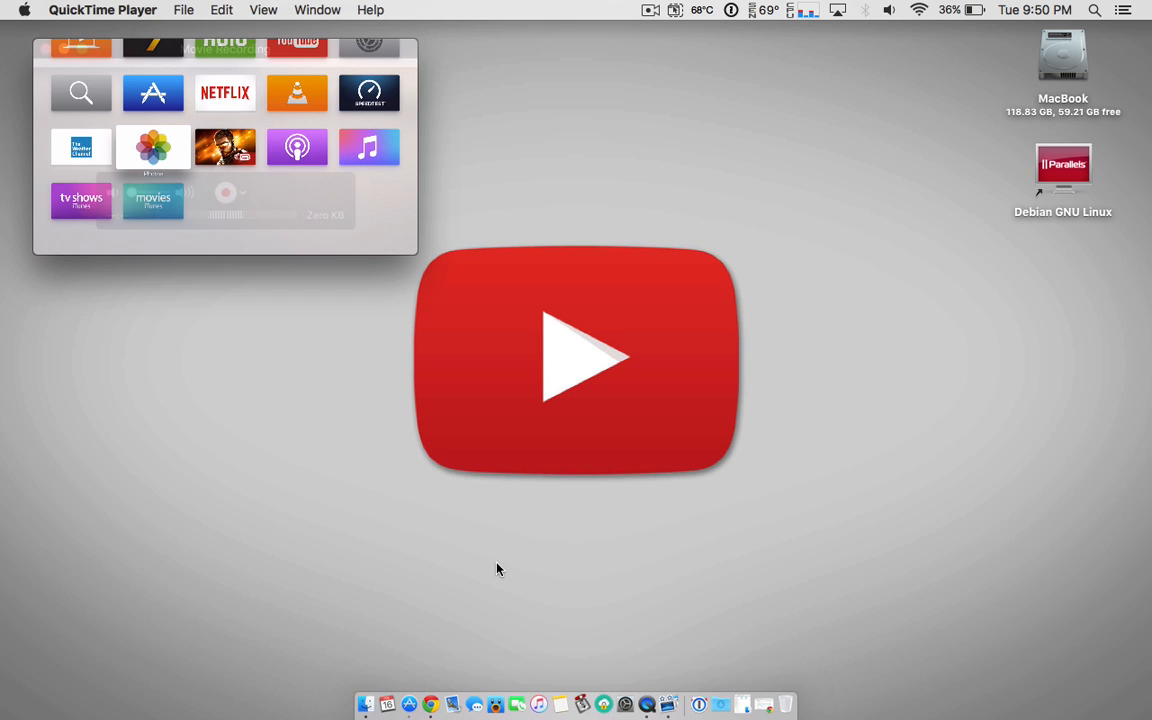
pyautogui.moveTo(730, 692)
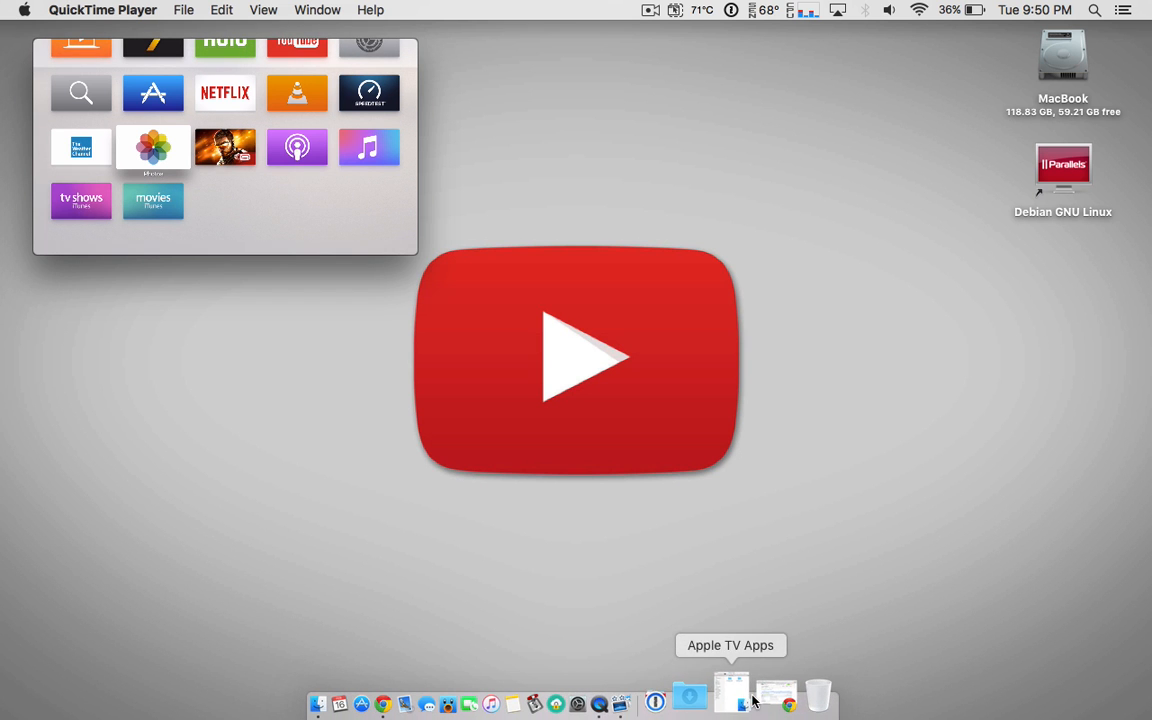
# Open Apple TV Apps > tvOSBrowser-master in Finder and move the window up.
pyautogui.click(732, 690)
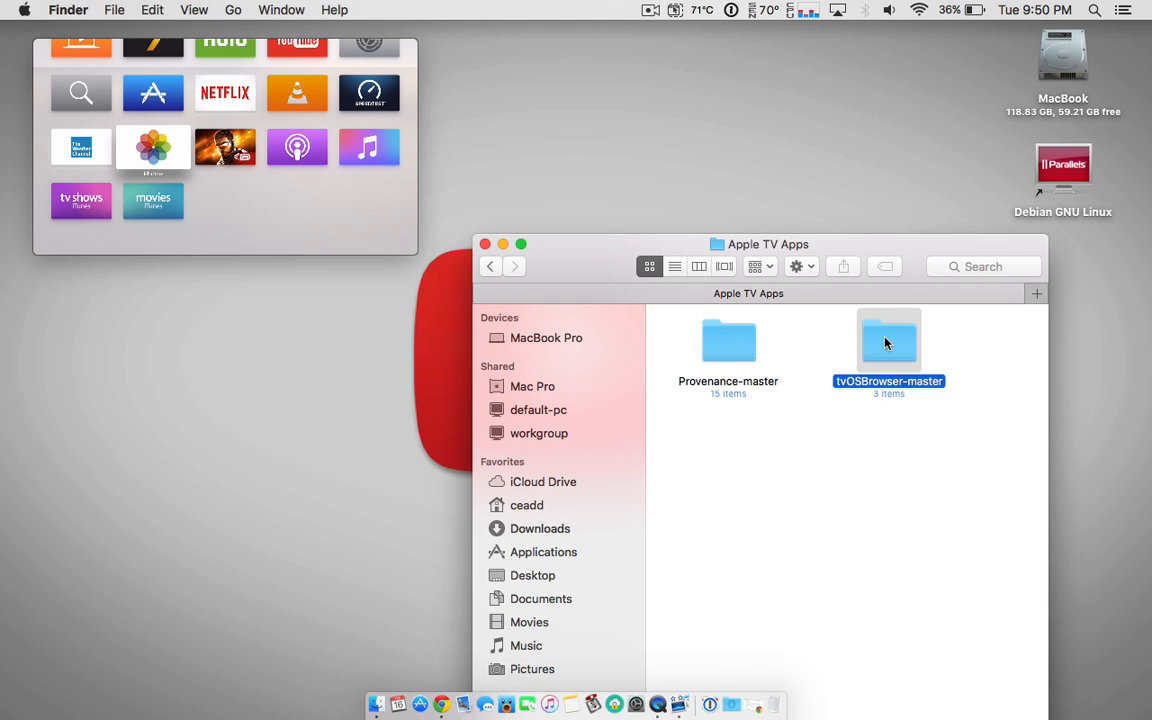
pyautogui.doubleClick(888, 340)
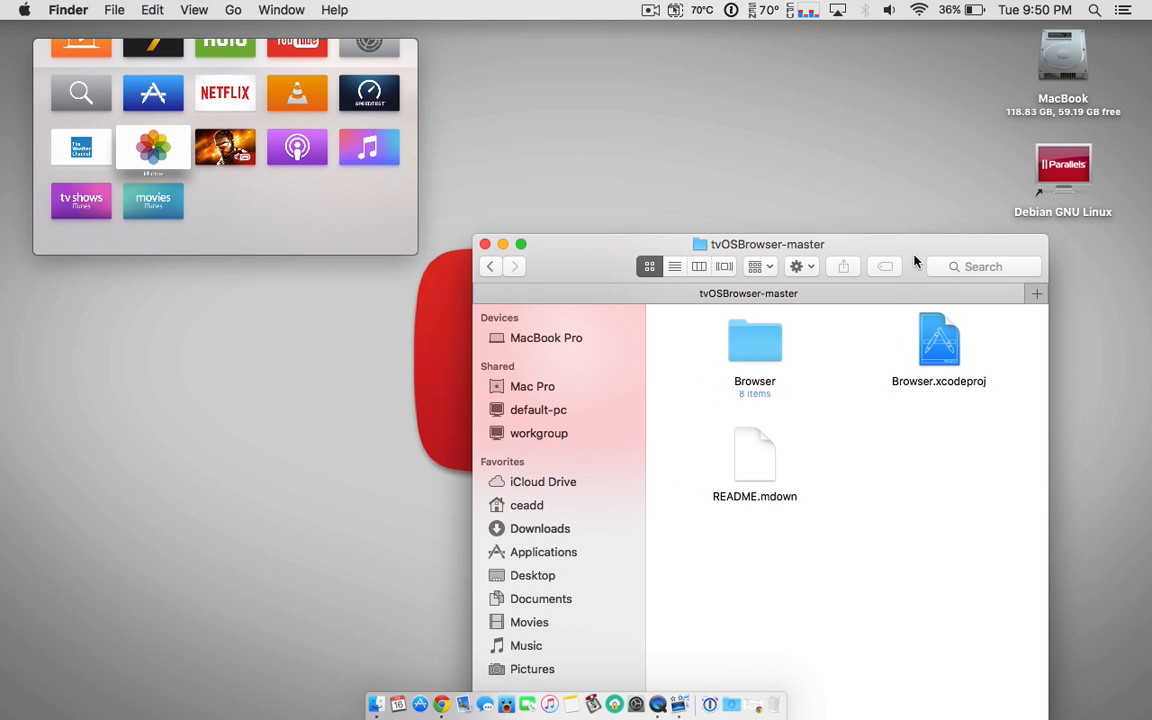
pyautogui.moveTo(768, 244); pyautogui.dragTo(720, 32)
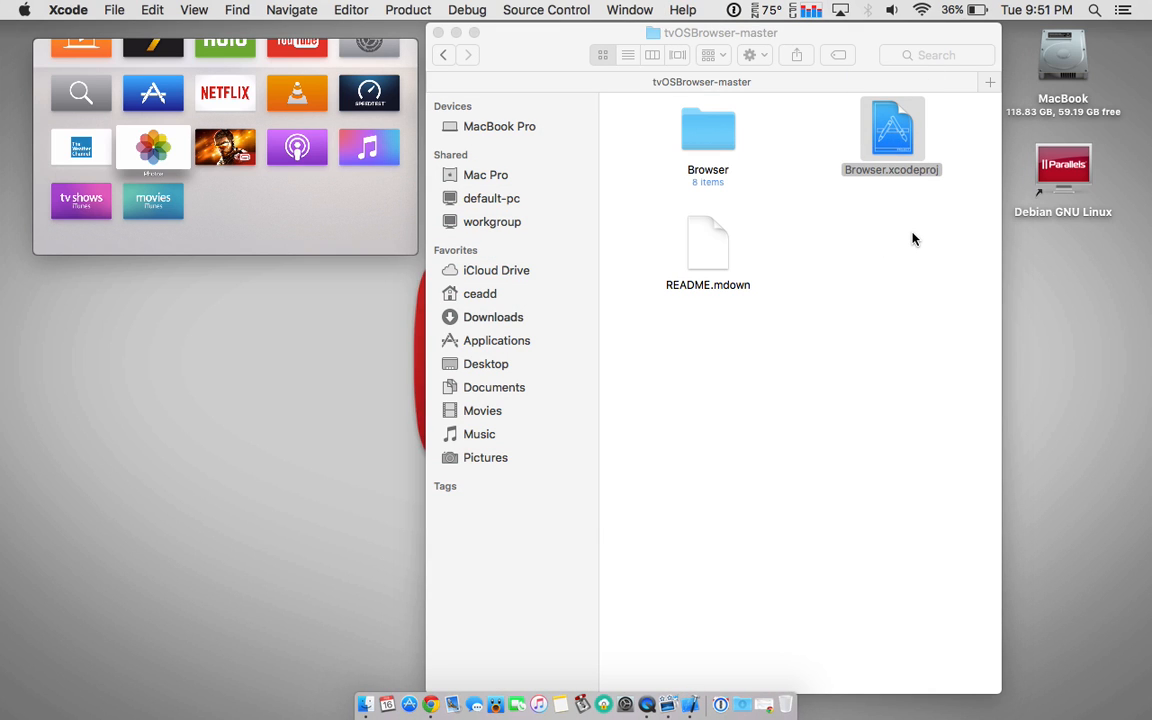
# Open Browser.xcodeproj in Xcode.
pyautogui.doubleClick(892, 130)
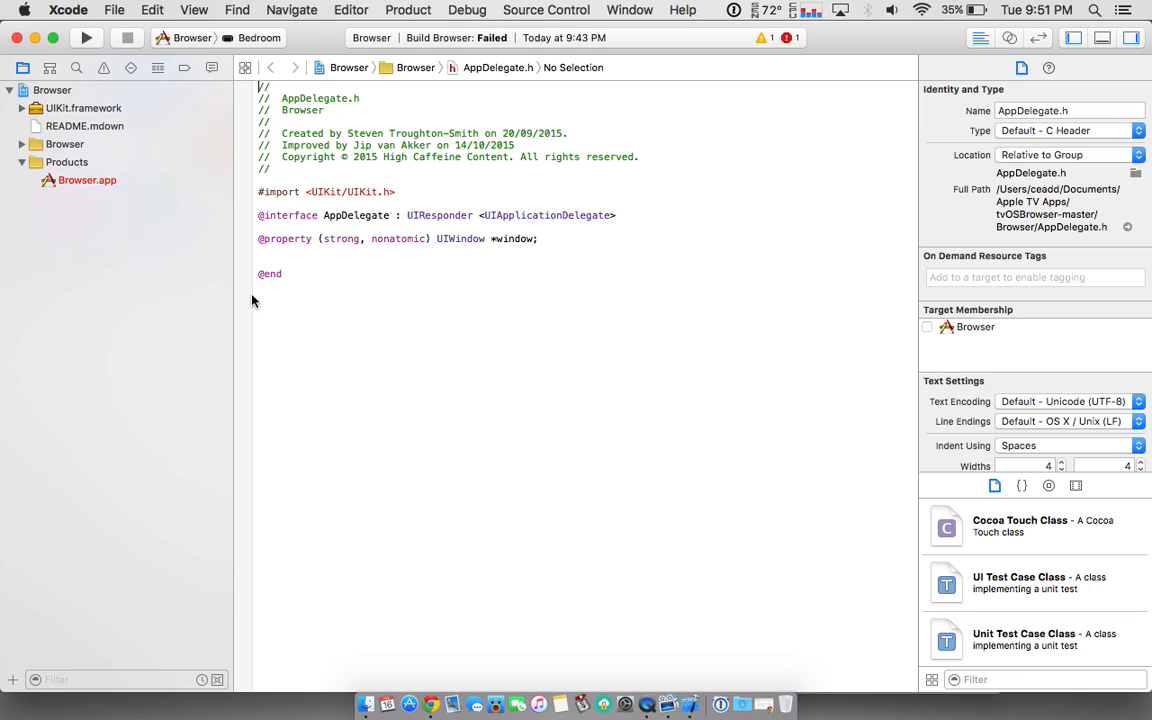
pyautogui.moveTo(214, 260)
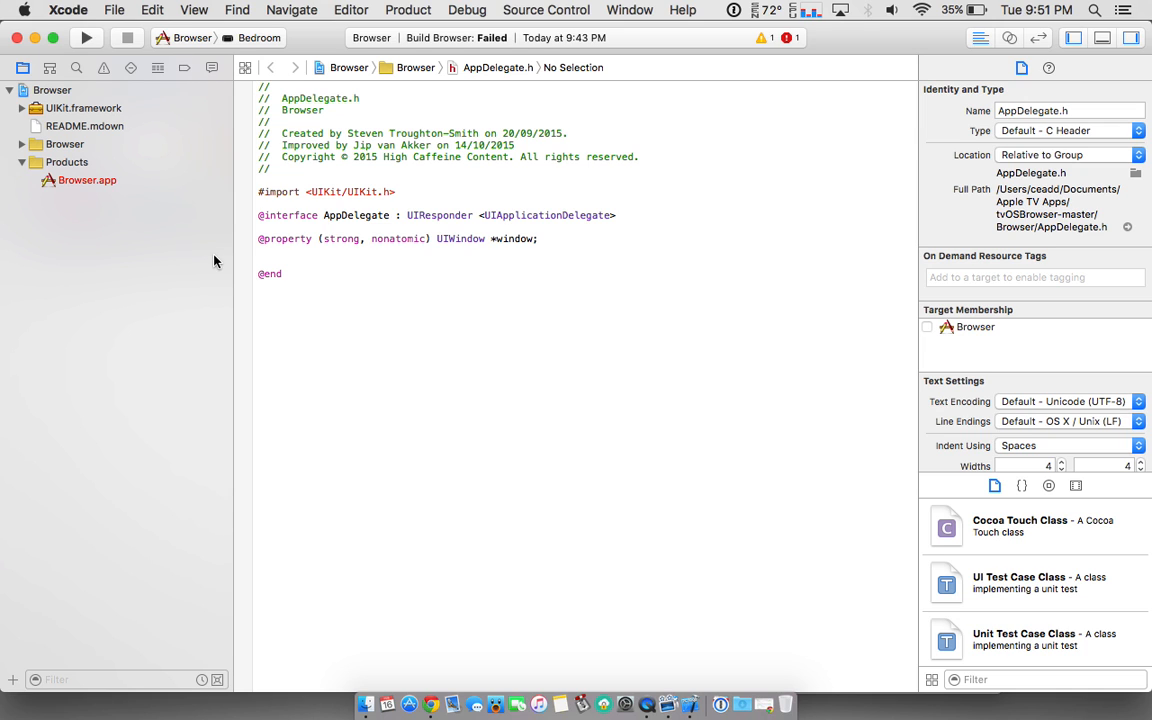
pyautogui.moveTo(656, 692)
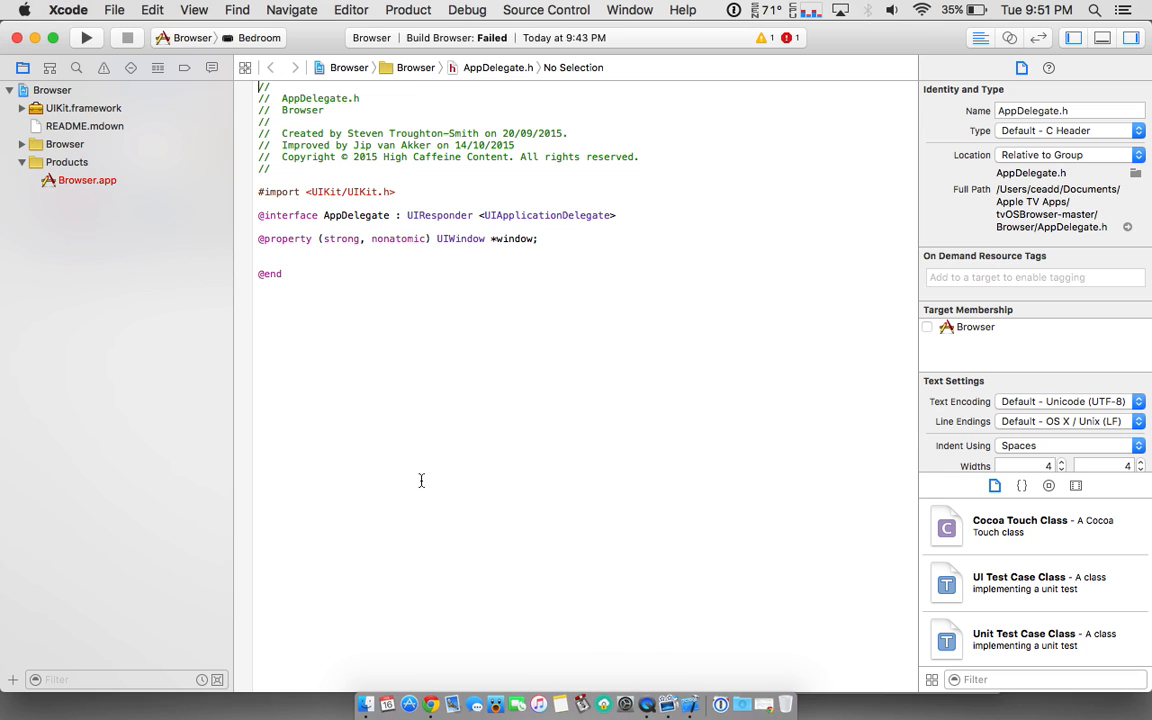
pyautogui.moveTo(264, 568)
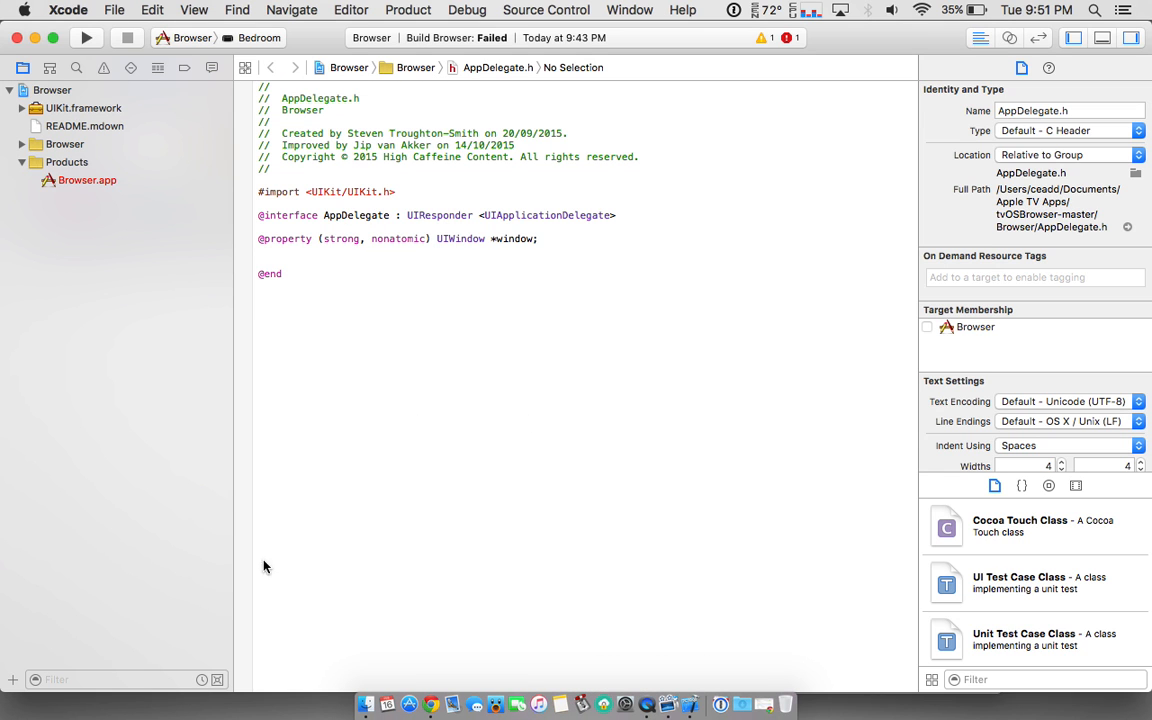
# Reveal the Xcode application menu.
pyautogui.click(68, 8)
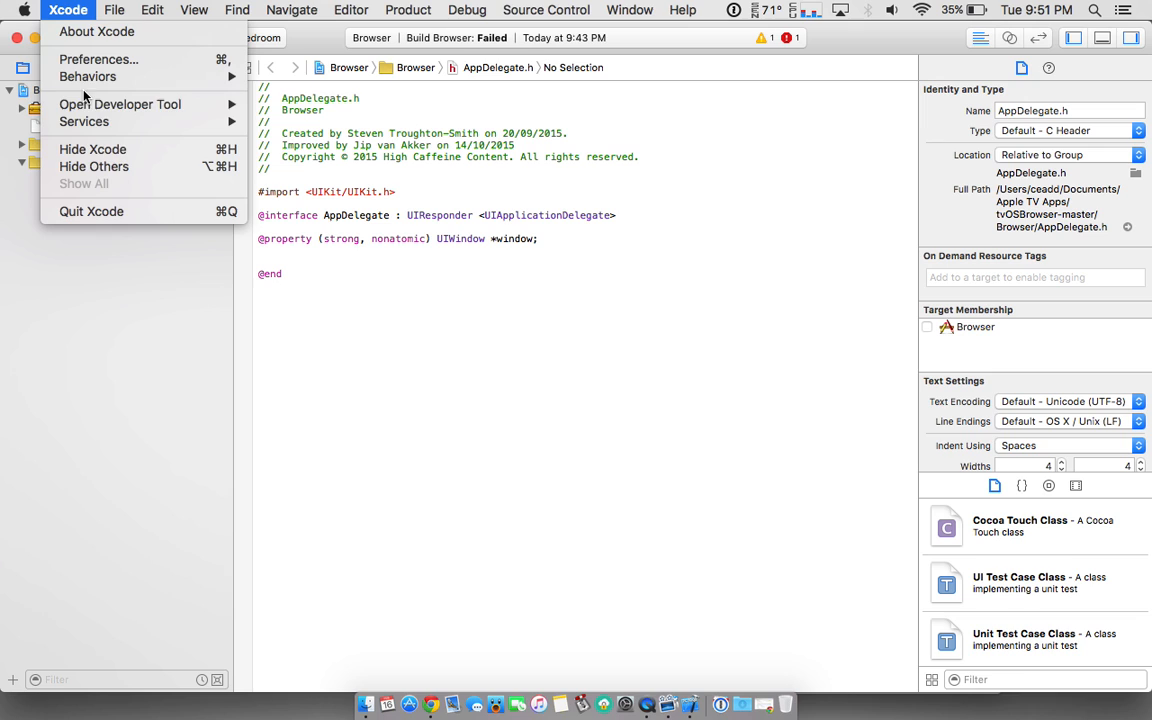
pyautogui.moveTo(96, 60)
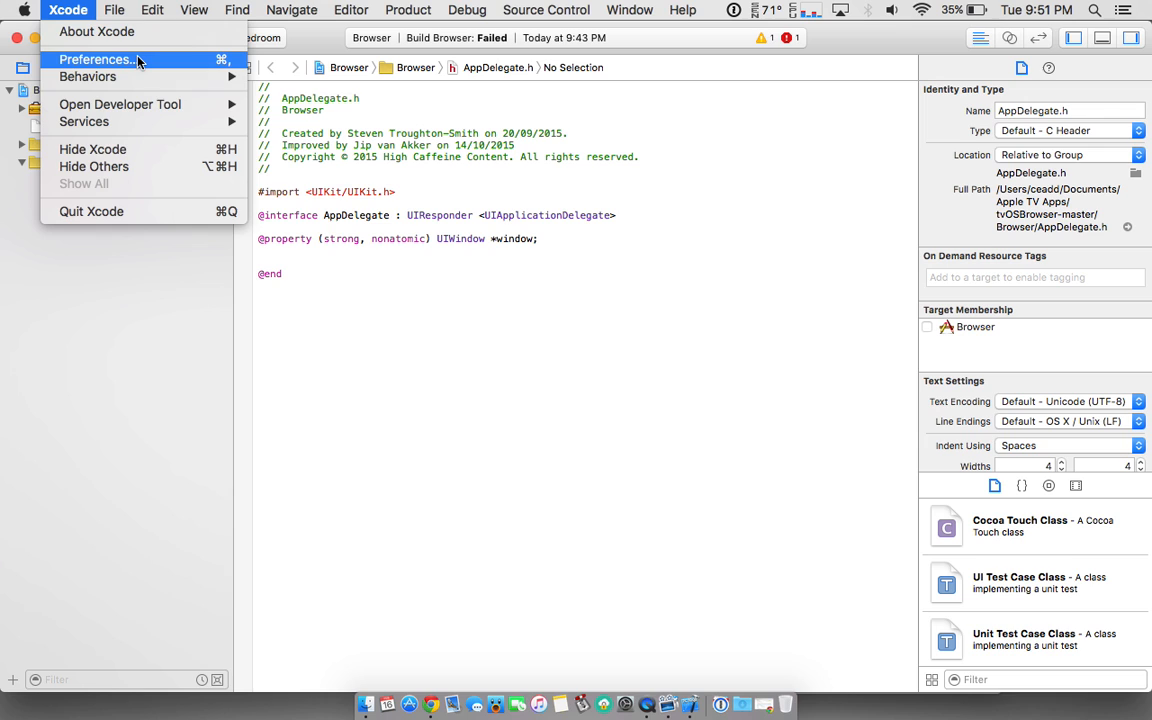
pyautogui.moveTo(150, 60)
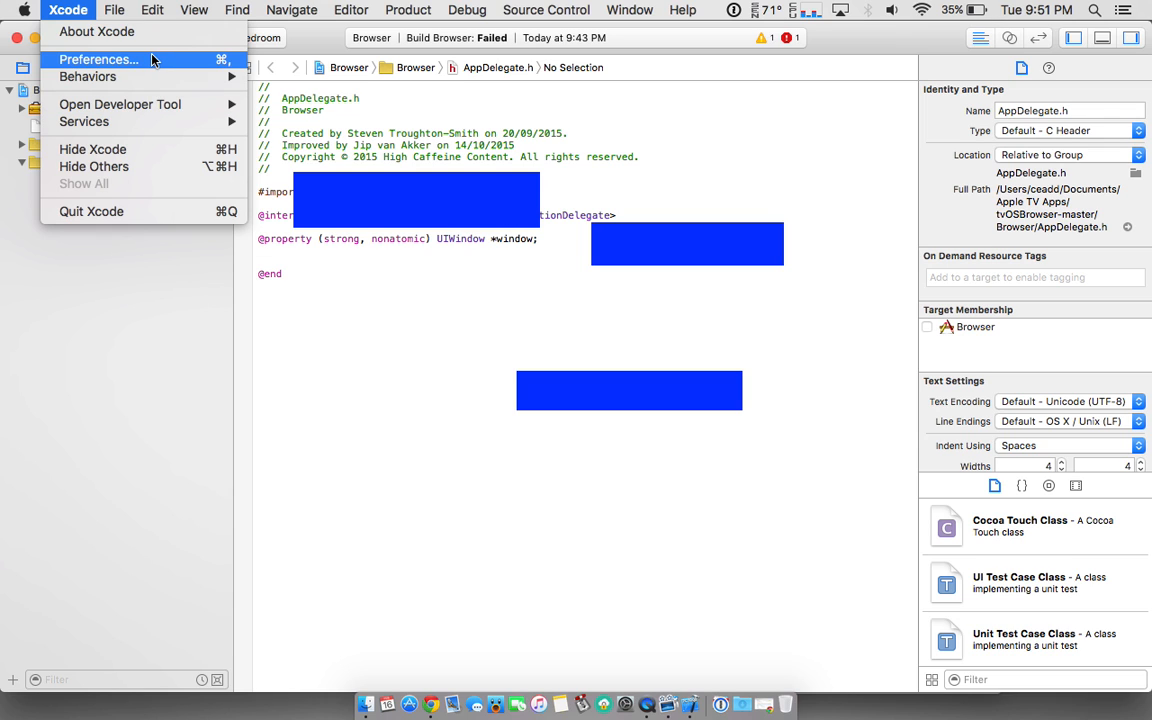
# Show the Accounts preferences, start Add Apple ID… and cancel the sign-in sheet.
pyautogui.click(98, 60)
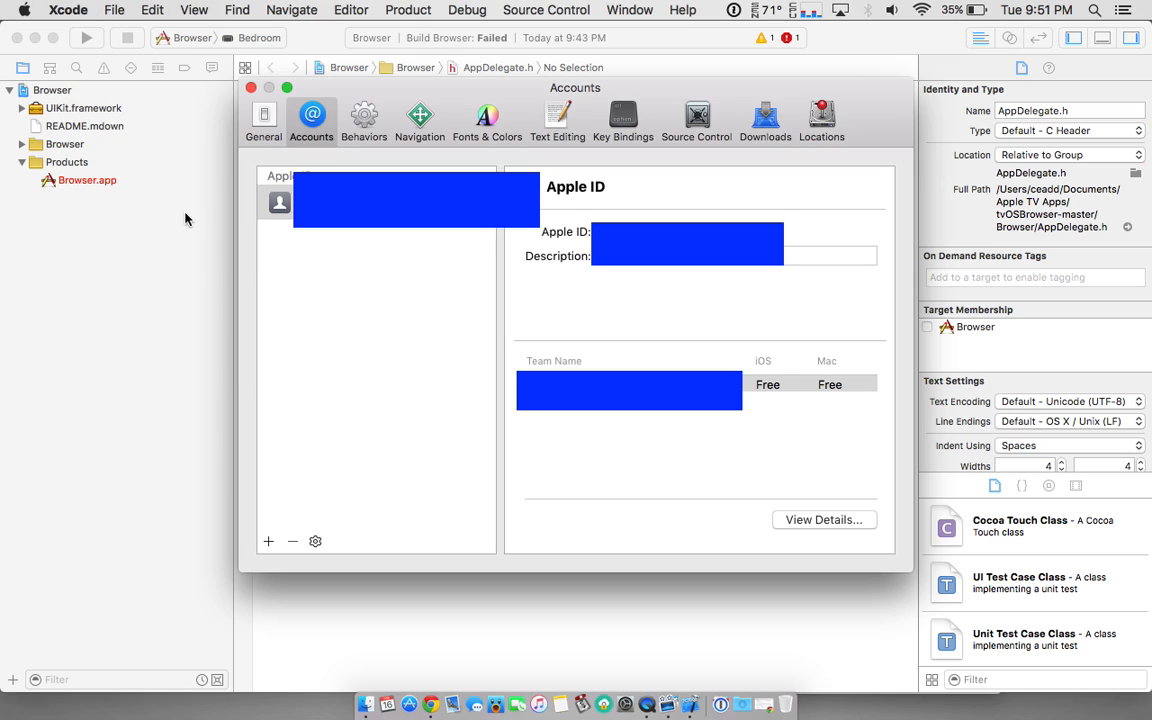
pyautogui.moveTo(472, 232)
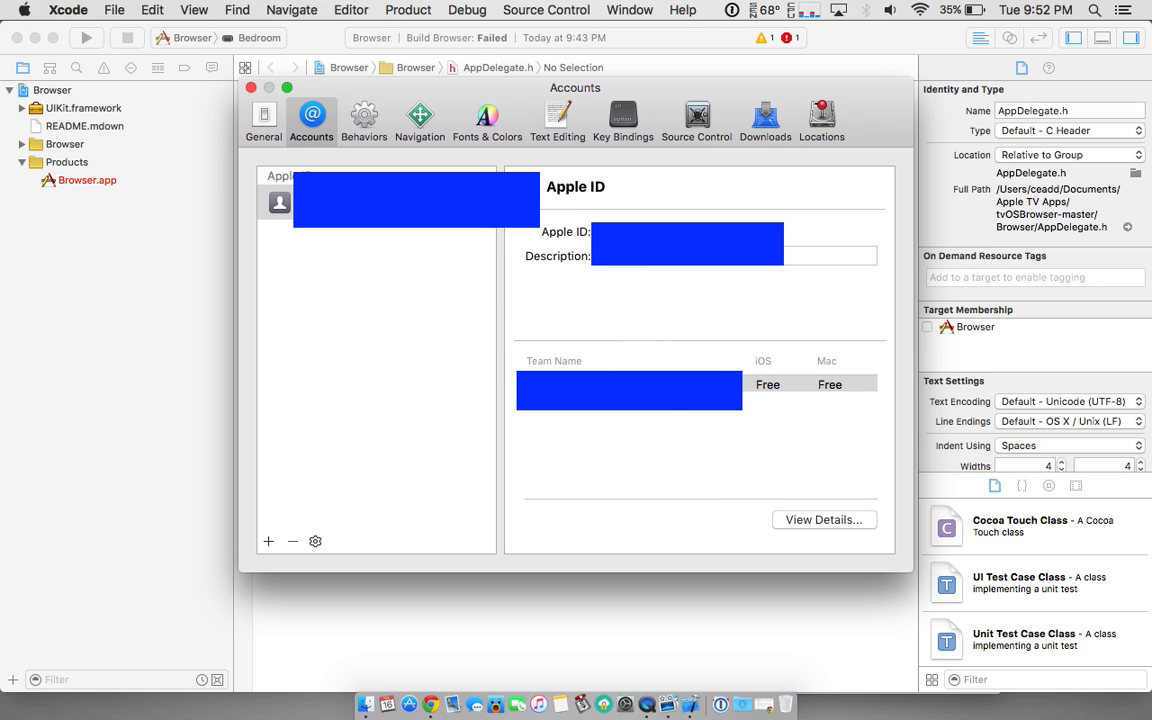
pyautogui.moveTo(292, 480)
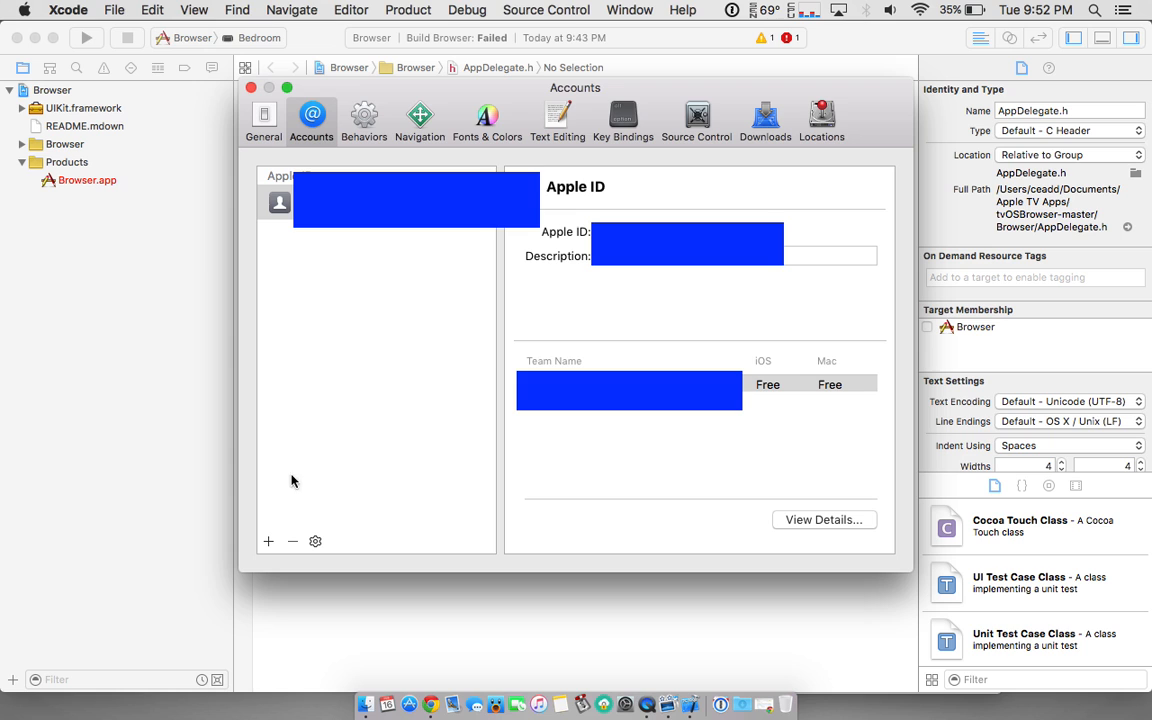
pyautogui.click(268, 540)
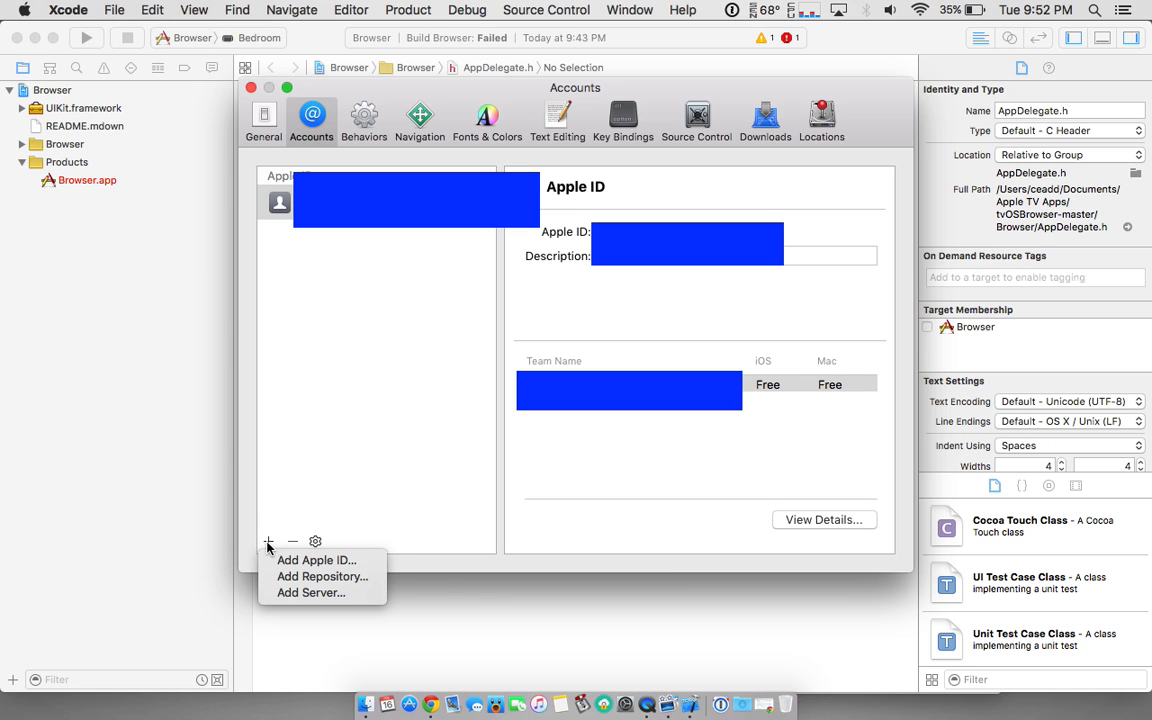
pyautogui.click(316, 560)
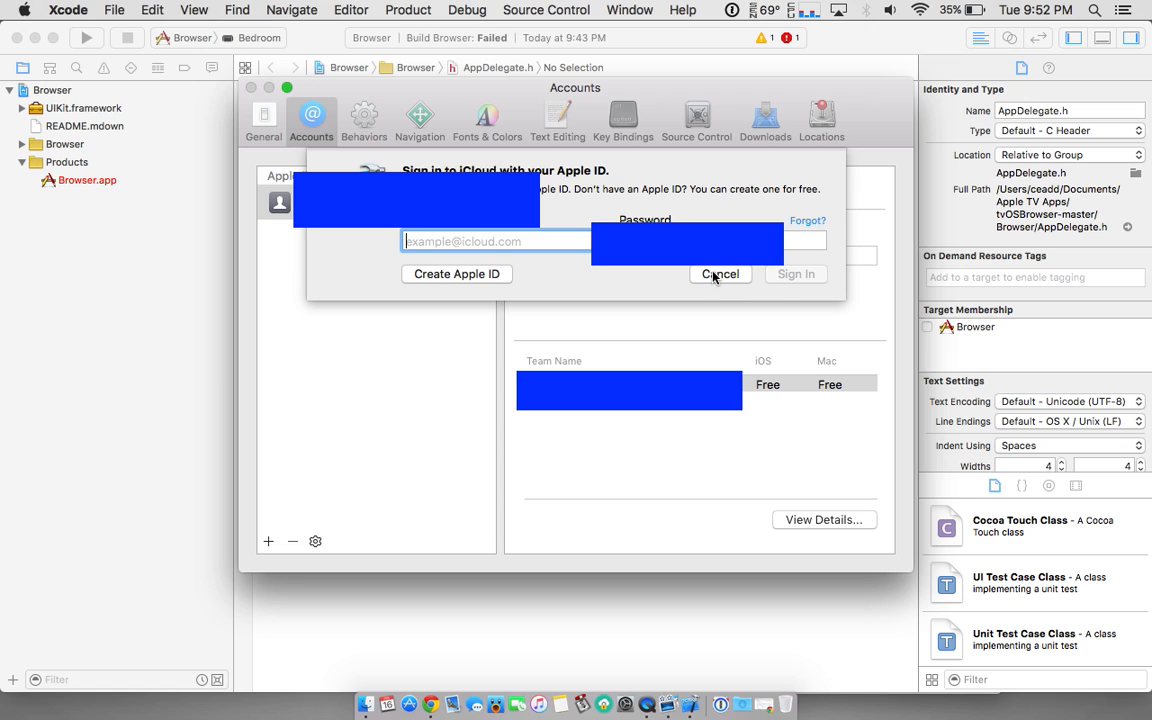
pyautogui.click(720, 274)
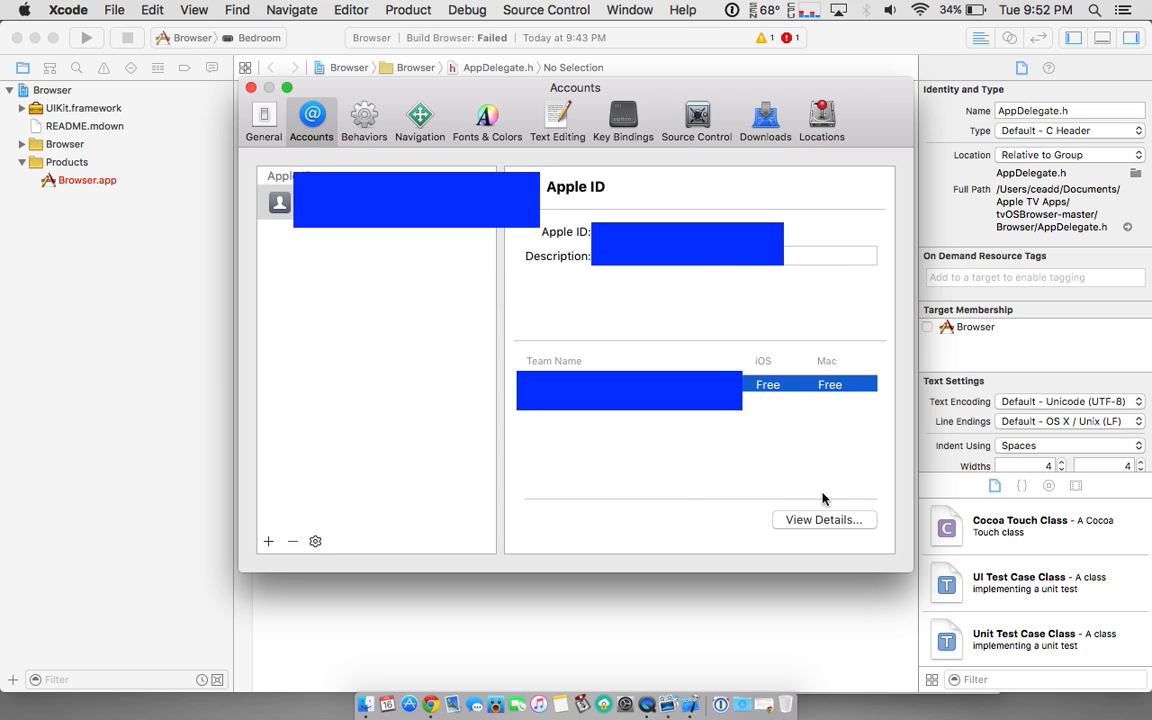
# View the free team's details and inspect the Mac and iOS Development signing identities.
pyautogui.click(824, 520)
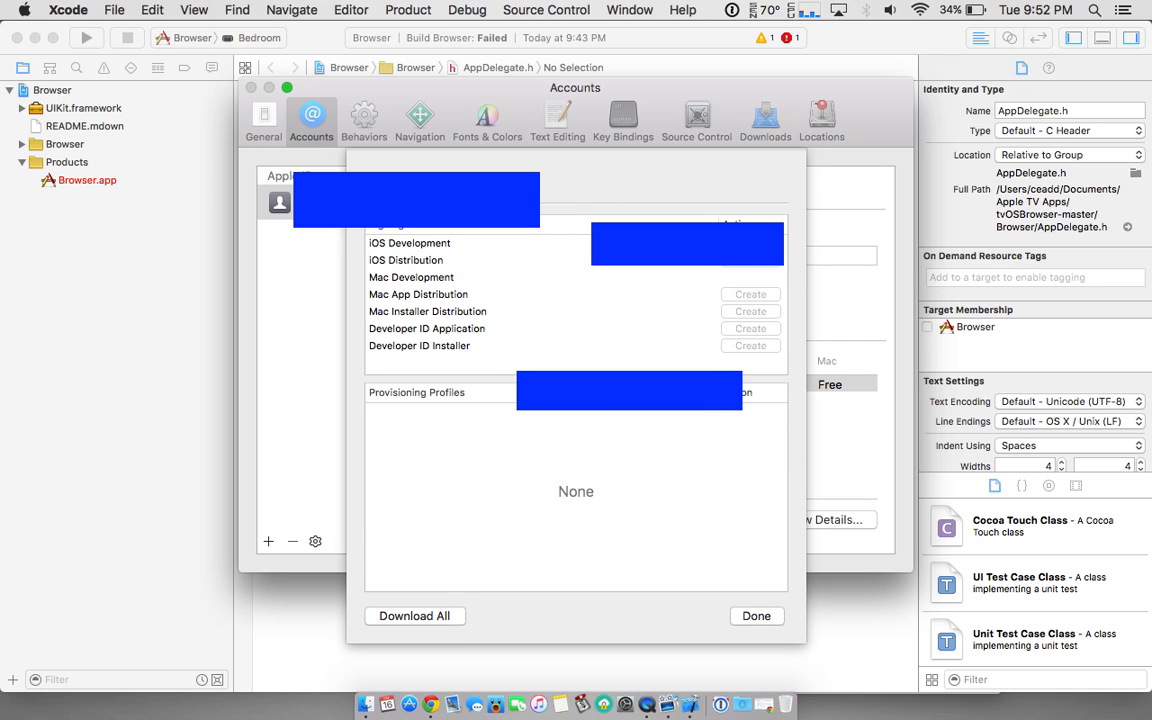
pyautogui.click(412, 276)
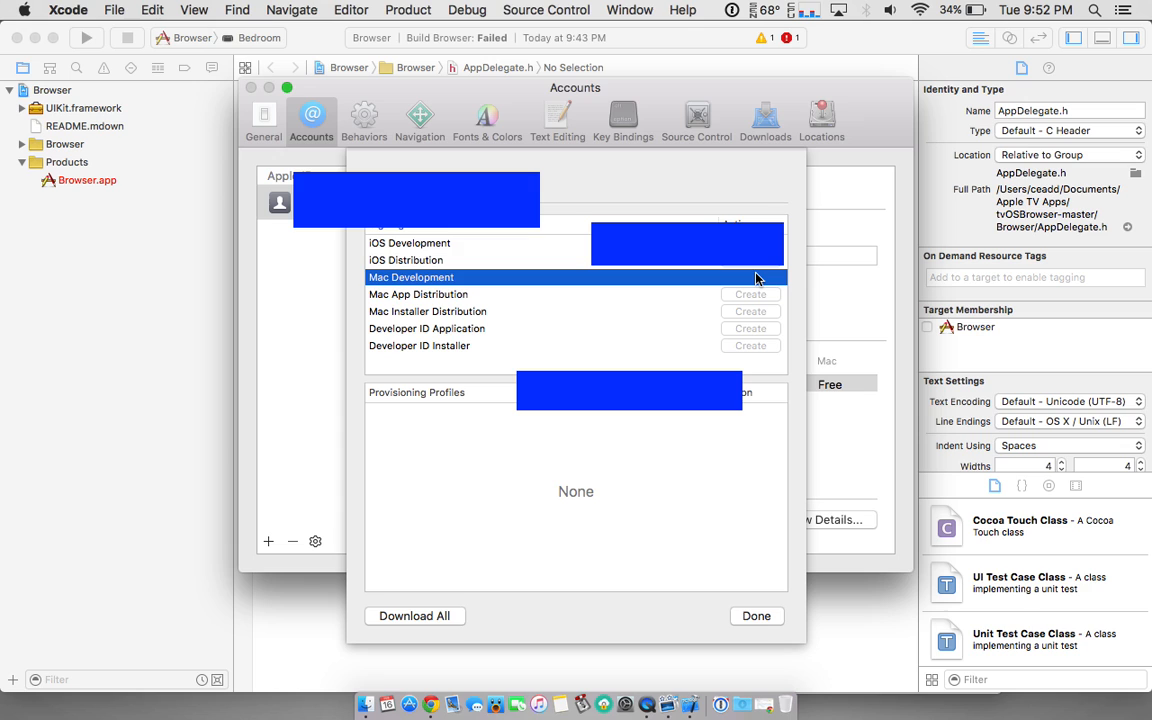
pyautogui.moveTo(392, 290)
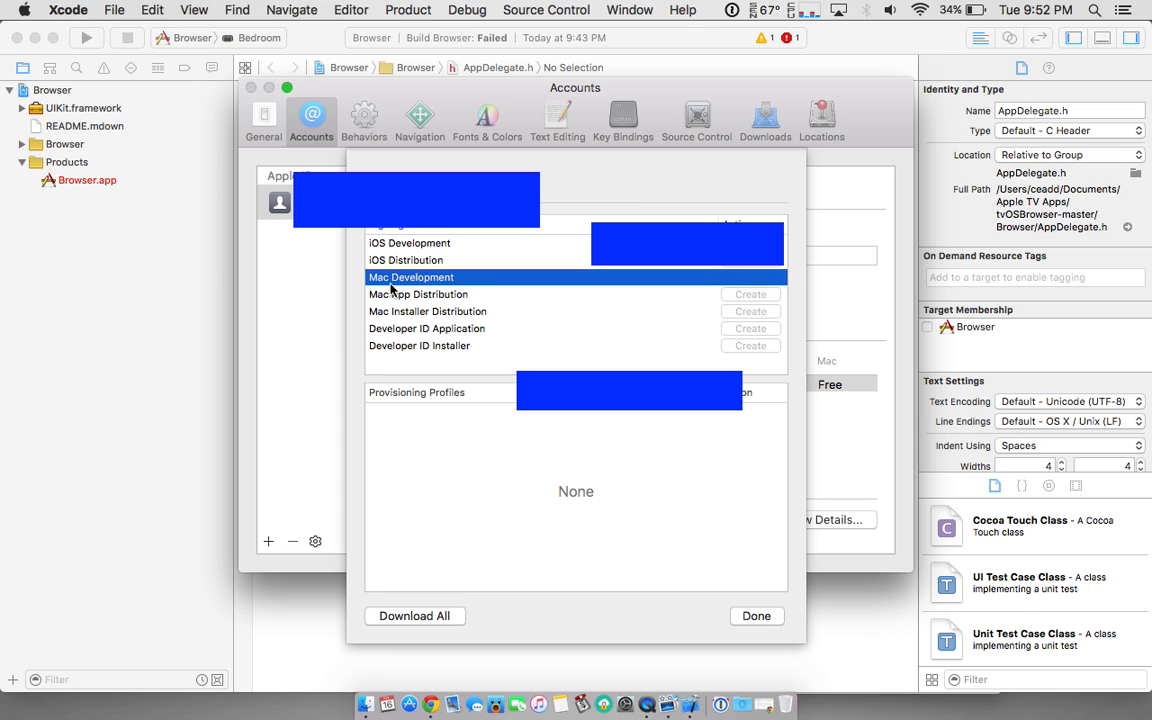
pyautogui.moveTo(392, 290)
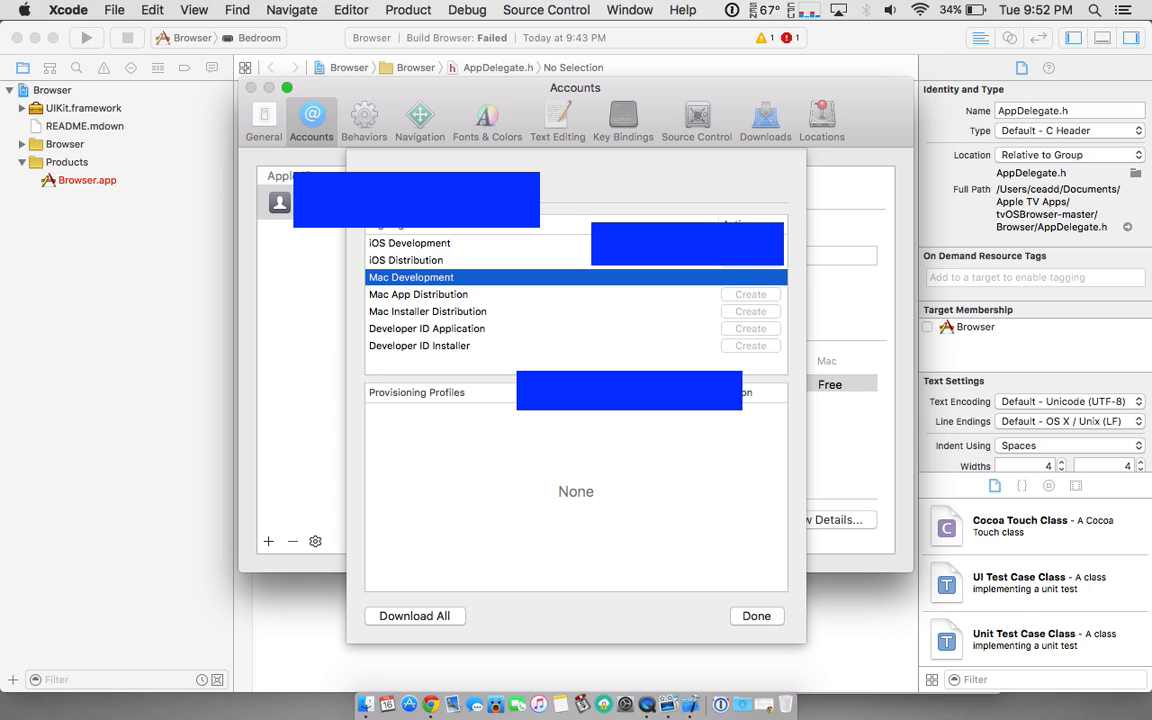
pyautogui.click(410, 244)
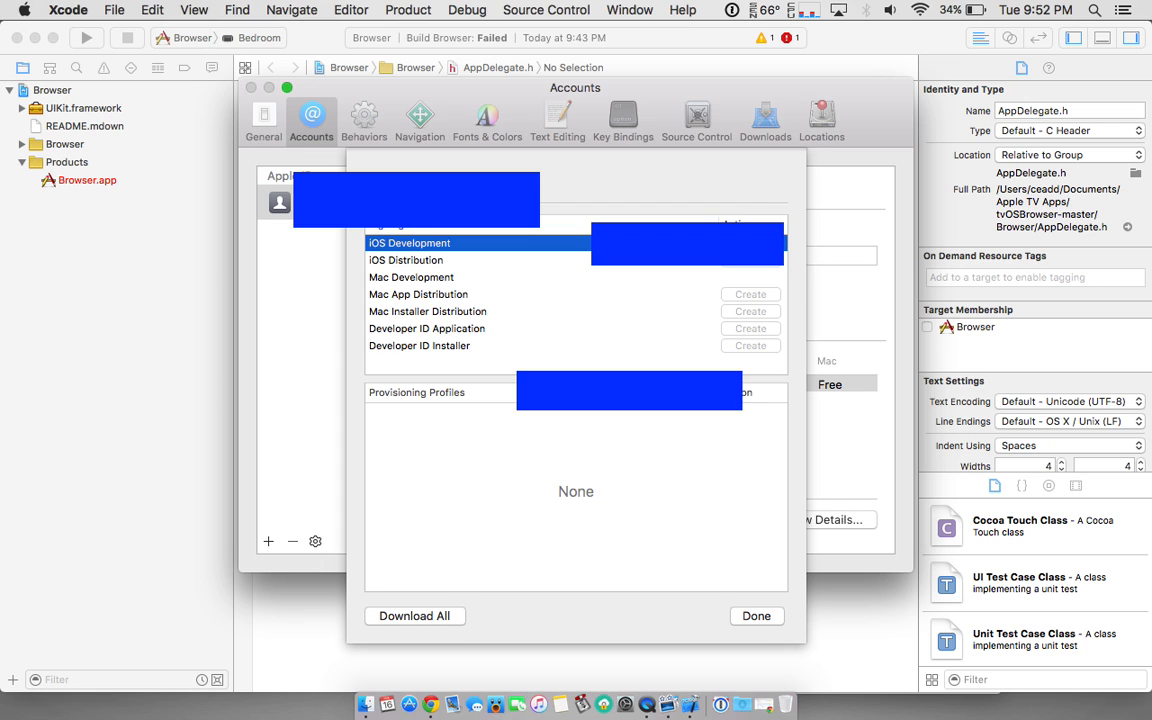
pyautogui.moveTo(848, 596)
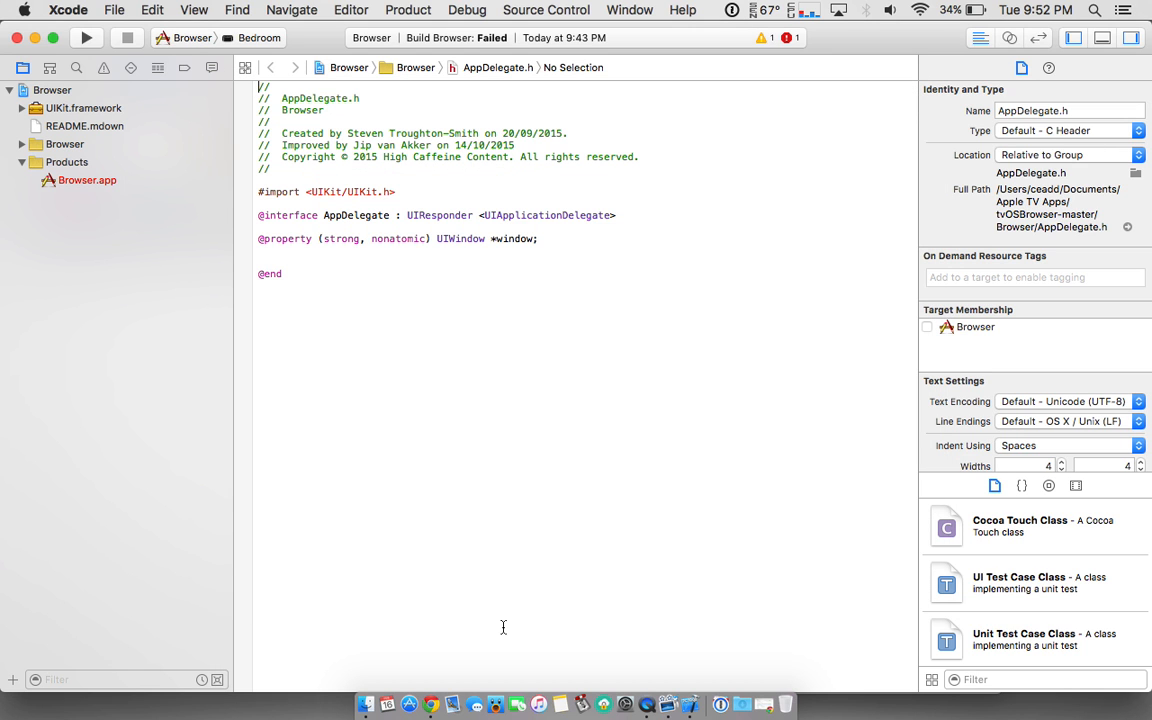
pyautogui.moveTo(434, 690)
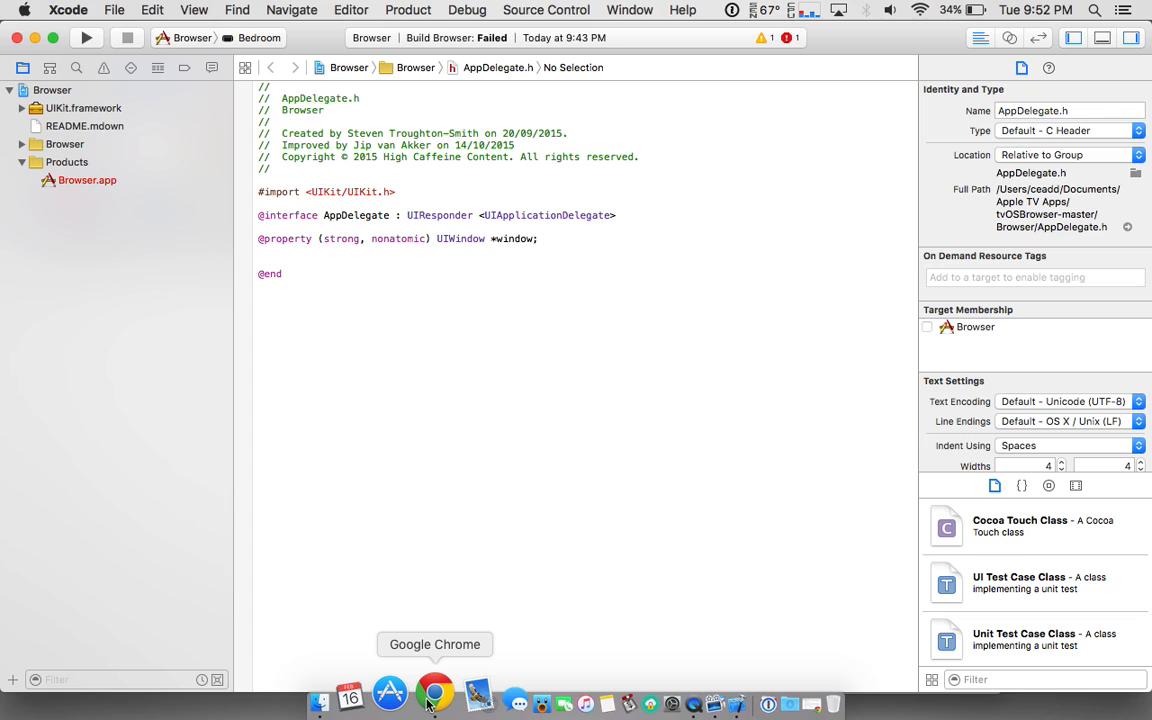
# In Chrome's README, select the two original #define lines, then bring up Finder options.
pyautogui.click(434, 692)
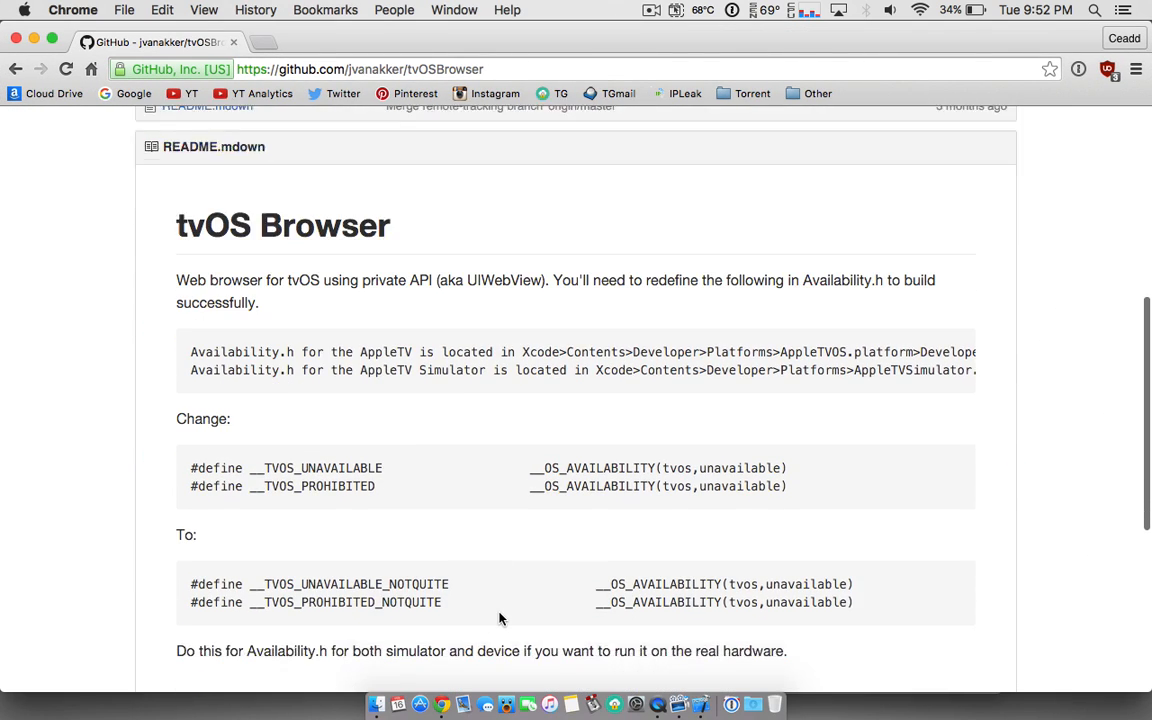
pyautogui.scroll(-3)
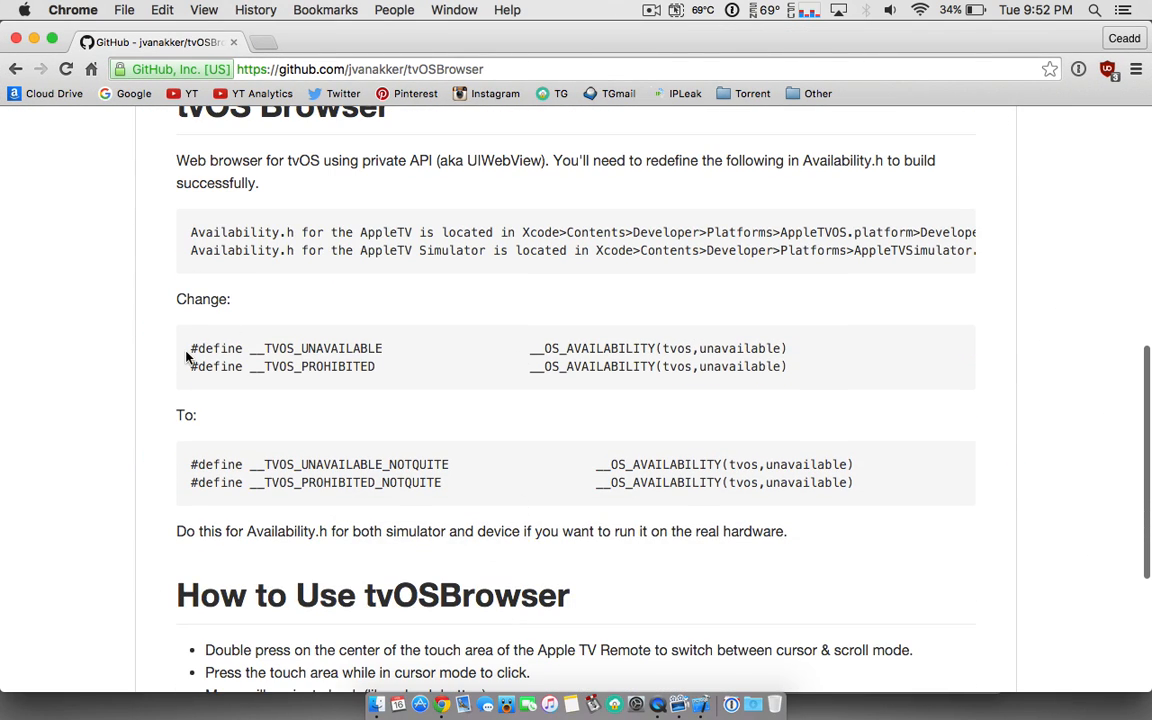
pyautogui.moveTo(190, 348); pyautogui.dragTo(788, 366)
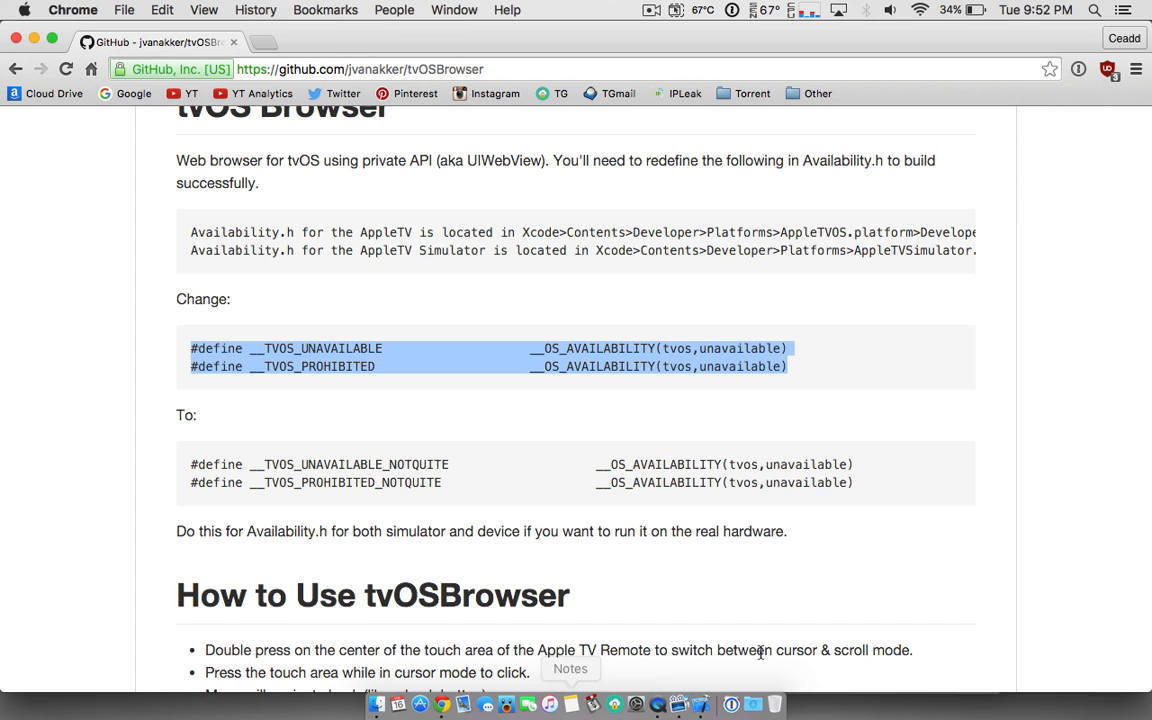
pyautogui.rightClick(698, 704)
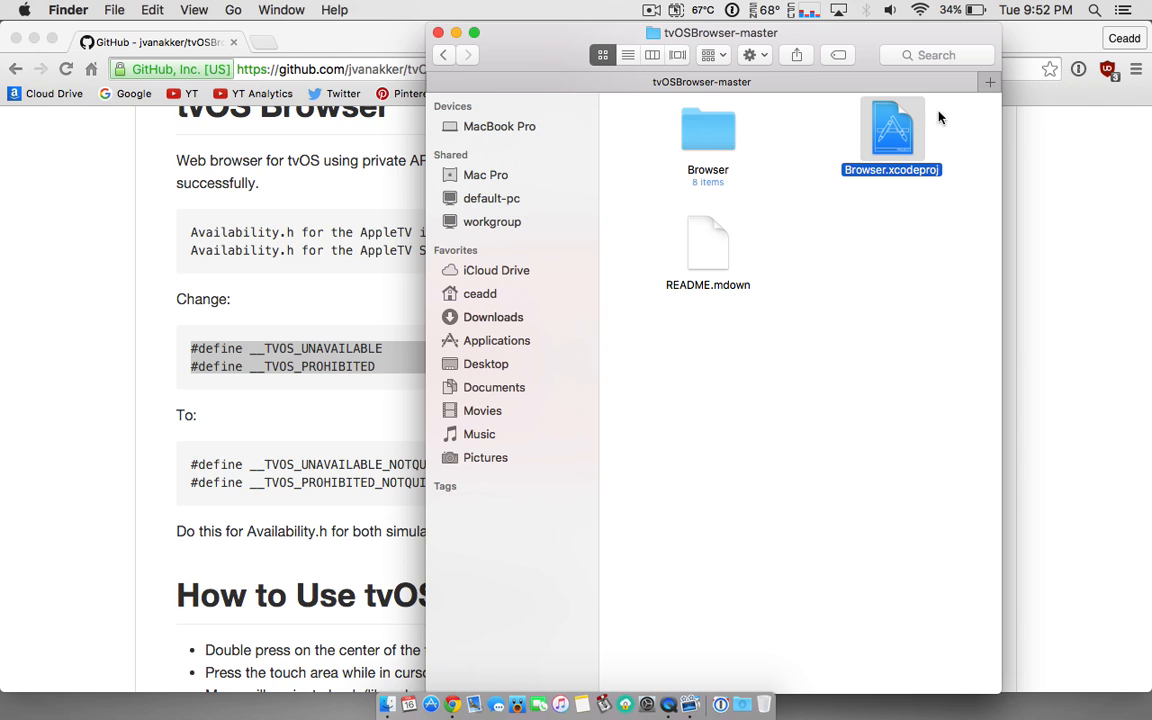
# Show Xcode.app's package contents and go into Contents/Developer.
pyautogui.click(480, 292)
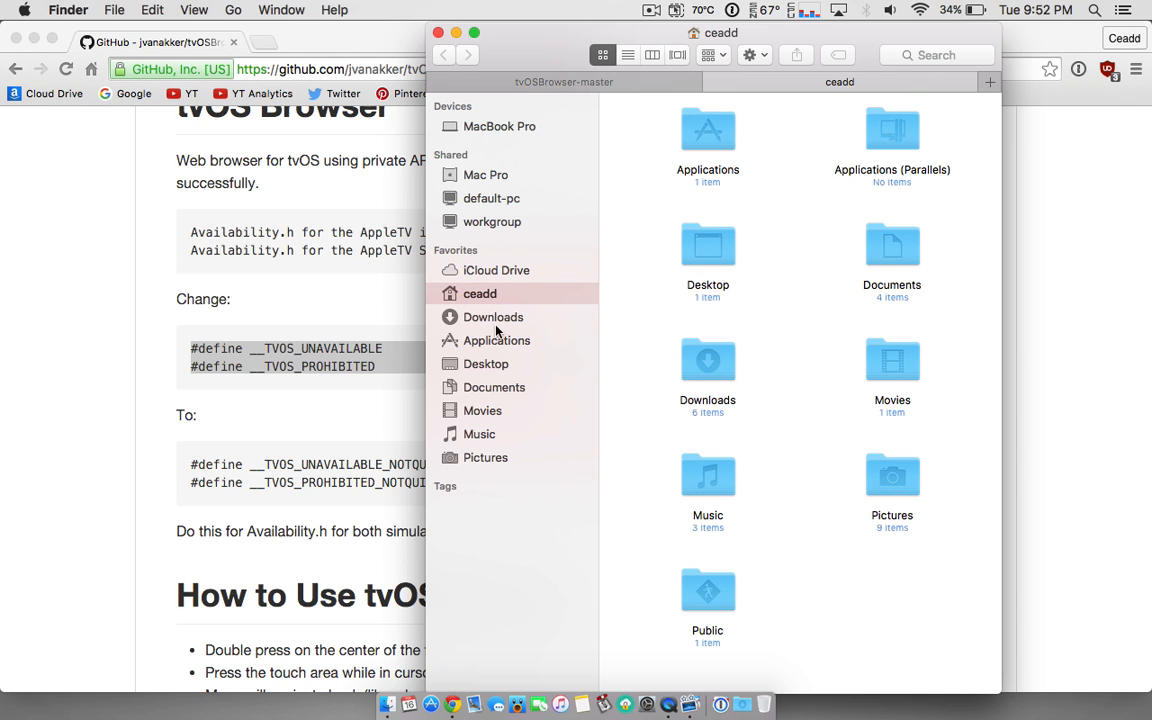
pyautogui.click(496, 340)
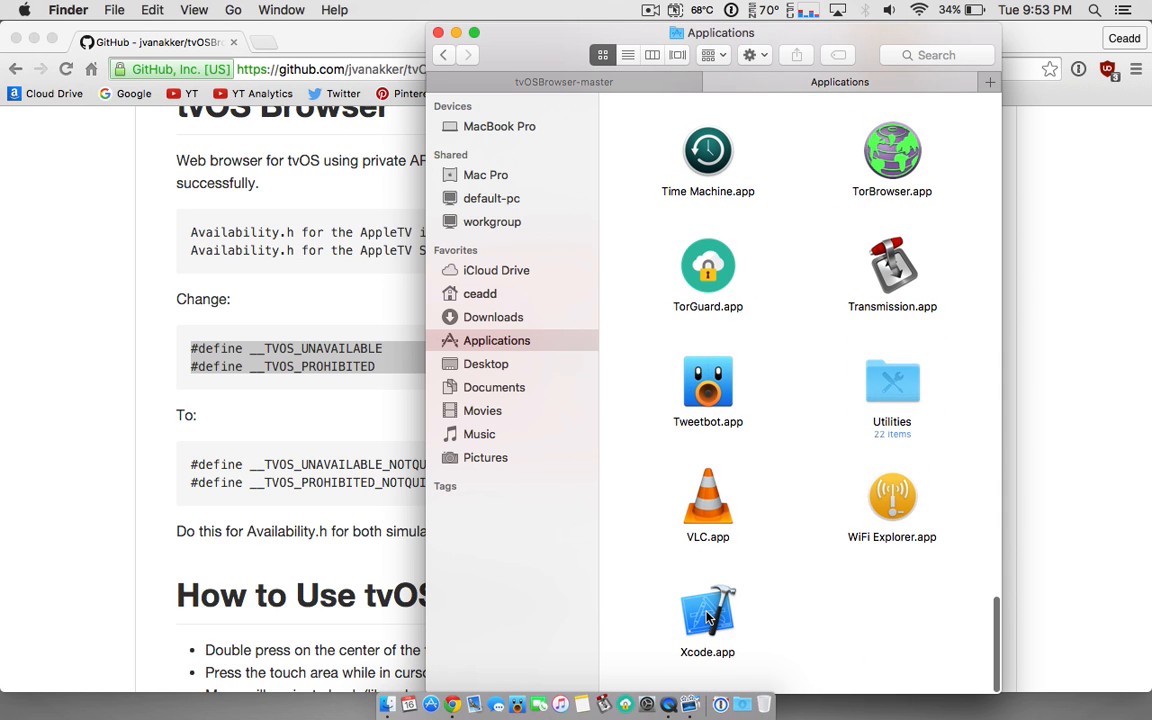
pyautogui.rightClick(708, 612)
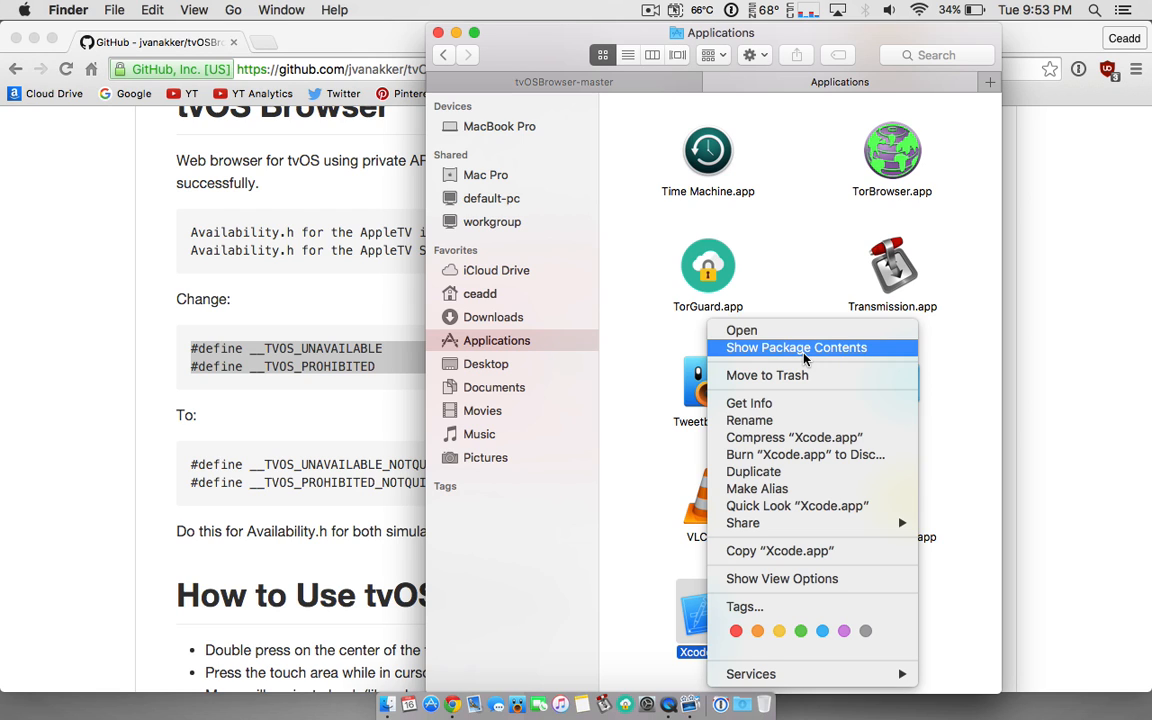
pyautogui.click(796, 348)
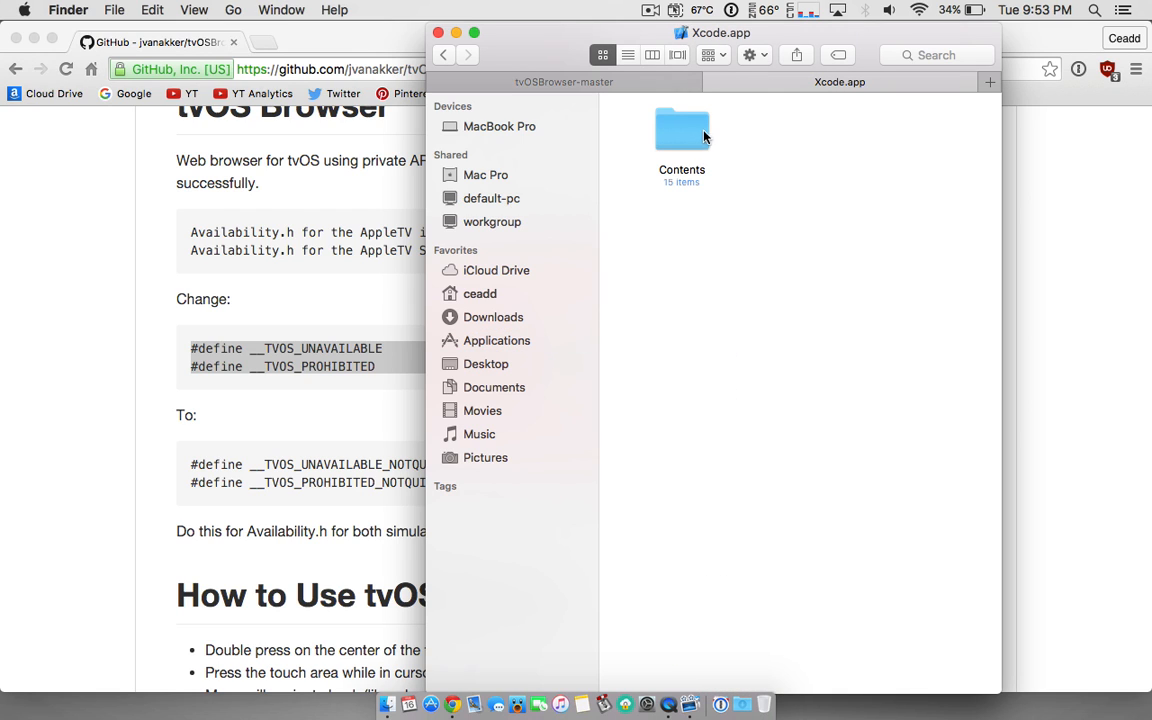
pyautogui.doubleClick(680, 128)
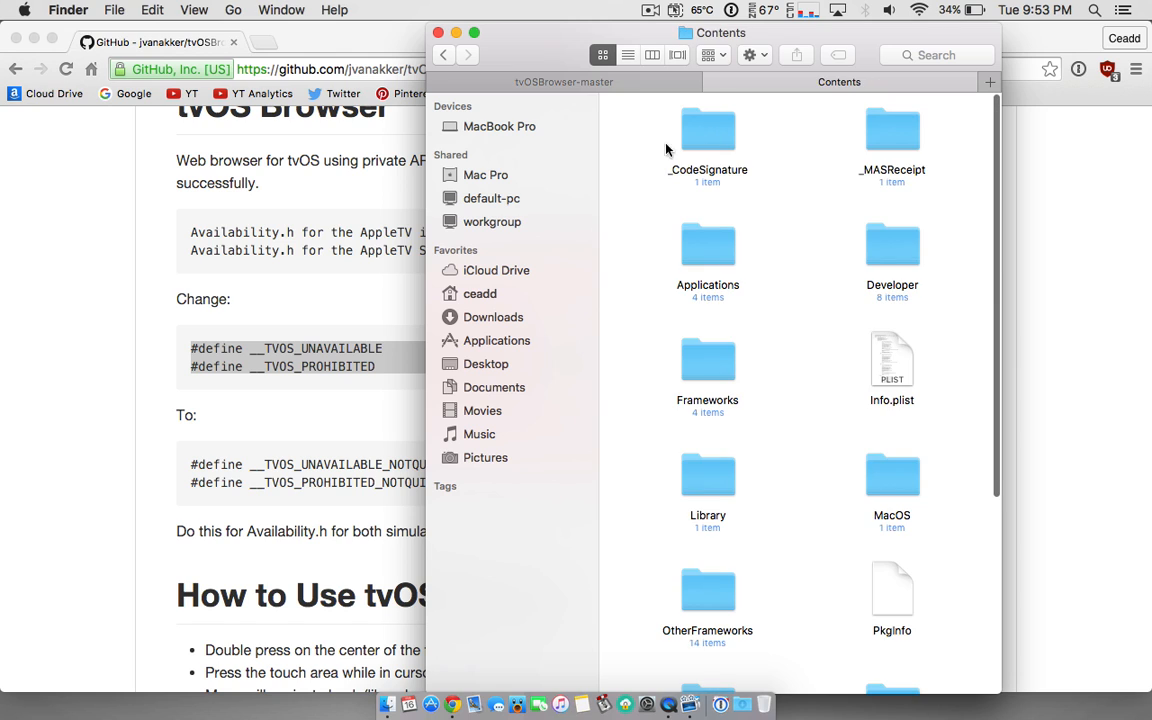
pyautogui.doubleClick(892, 244)
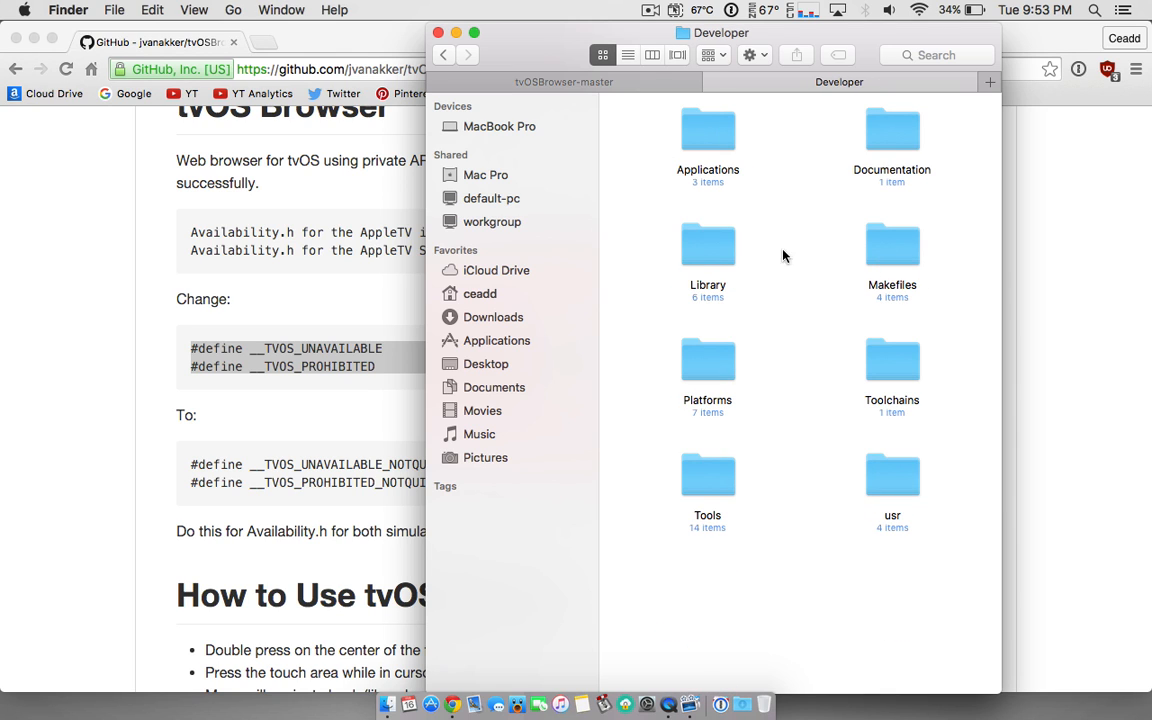
pyautogui.moveTo(752, 464)
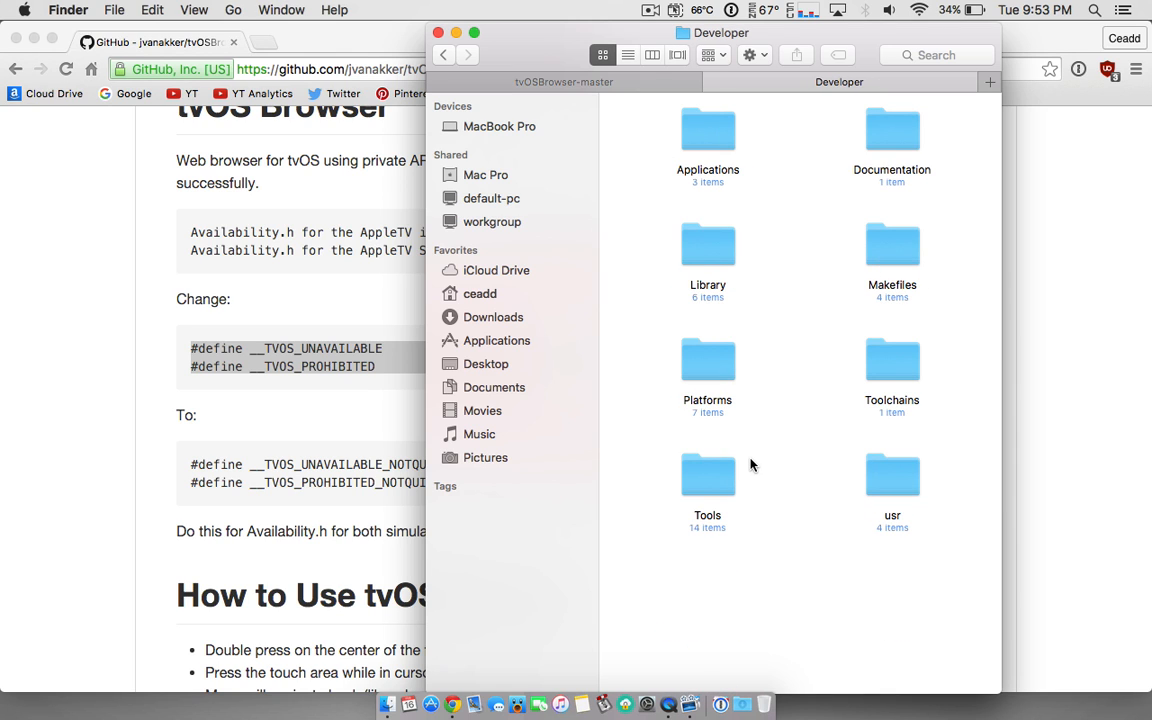
pyautogui.moveTo(770, 232)
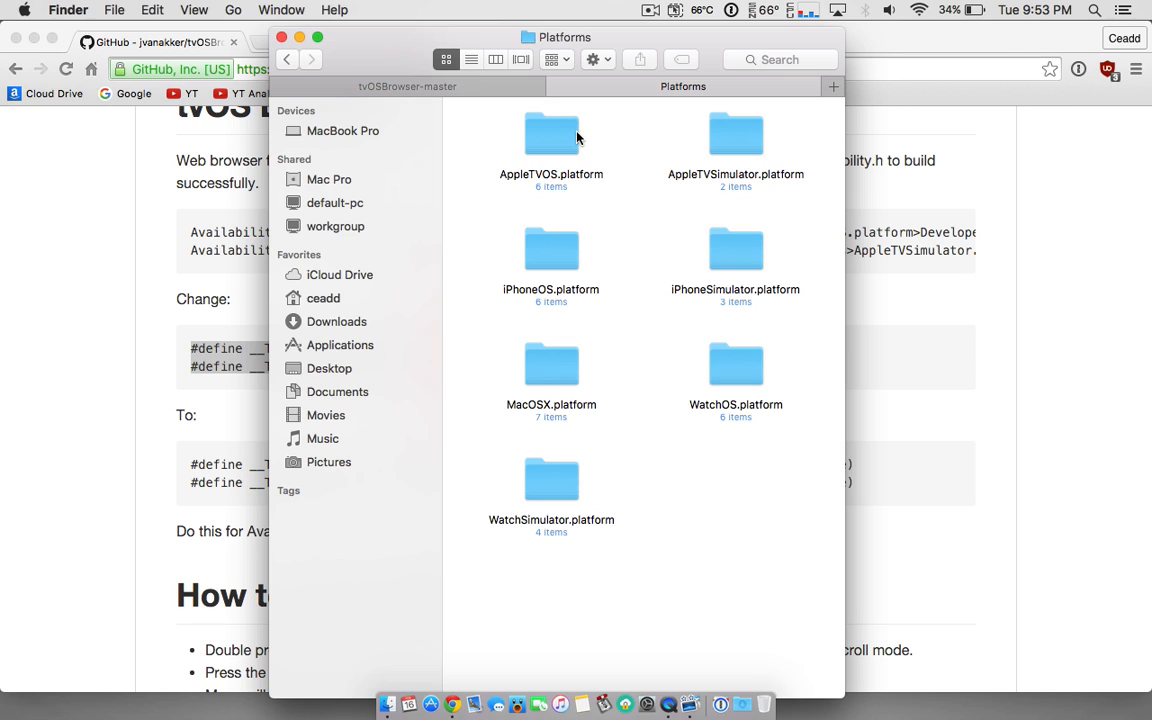
# Navigate AppleTVOS.platform > Developer > SDKs > AppleTVOS.sdk > usr/include.
pyautogui.doubleClick(552, 136)
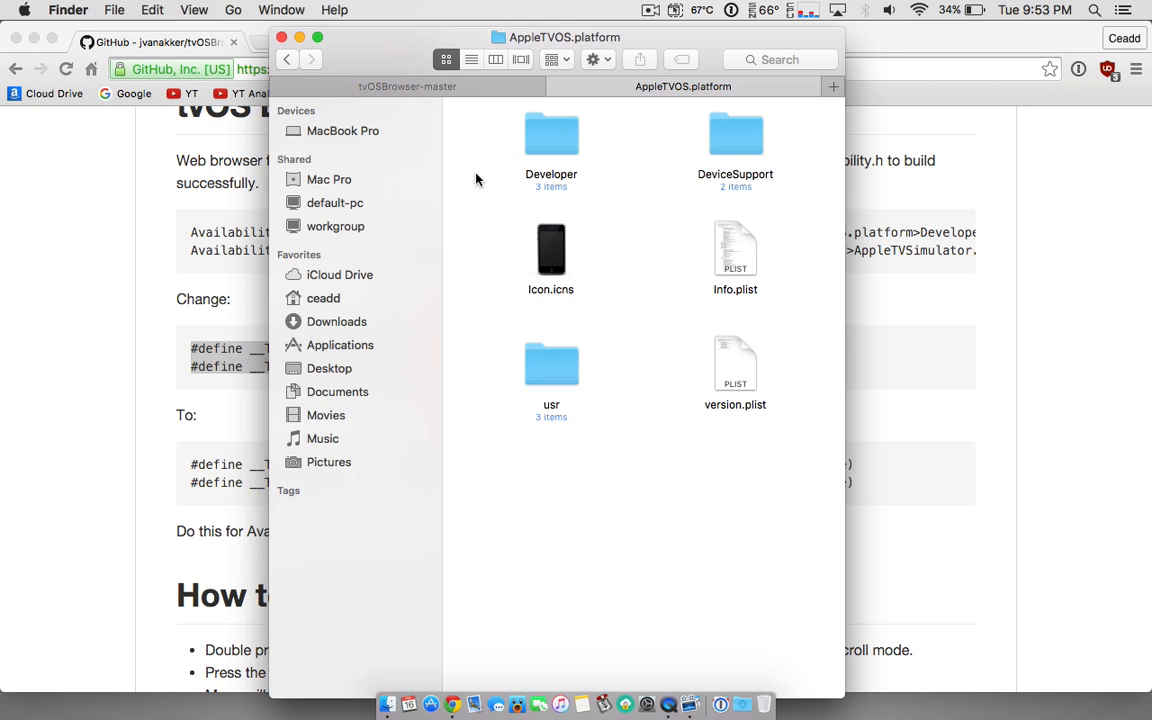
pyautogui.doubleClick(552, 136)
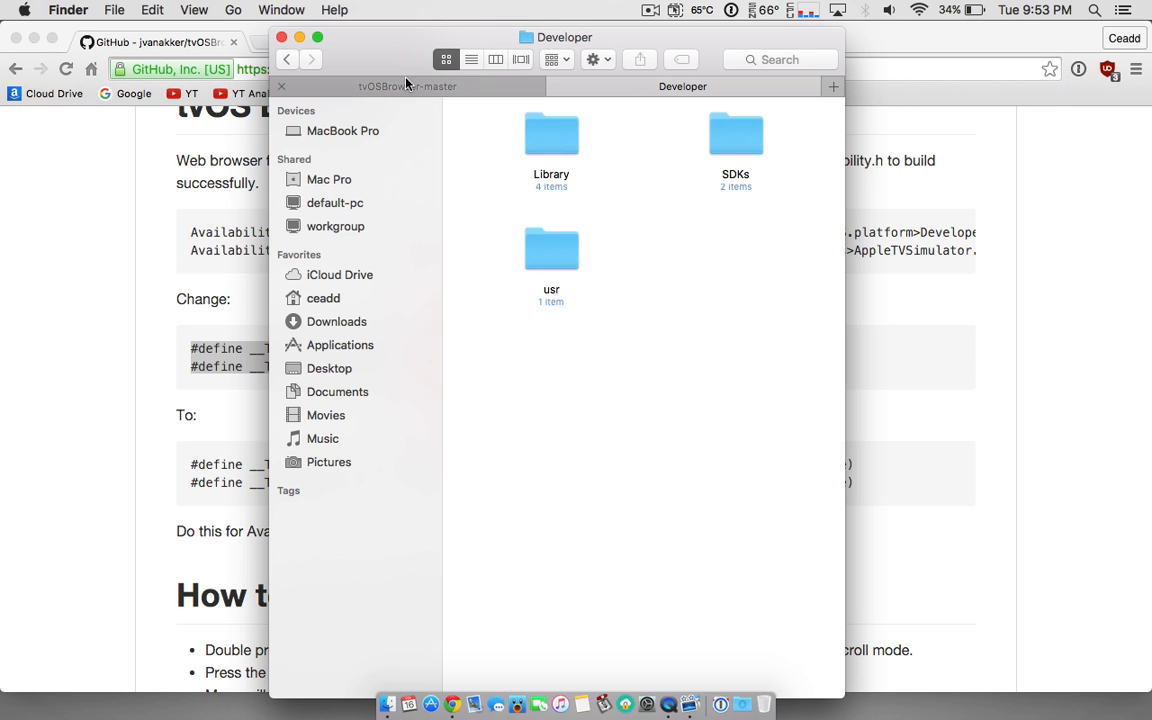
pyautogui.doubleClick(552, 250)
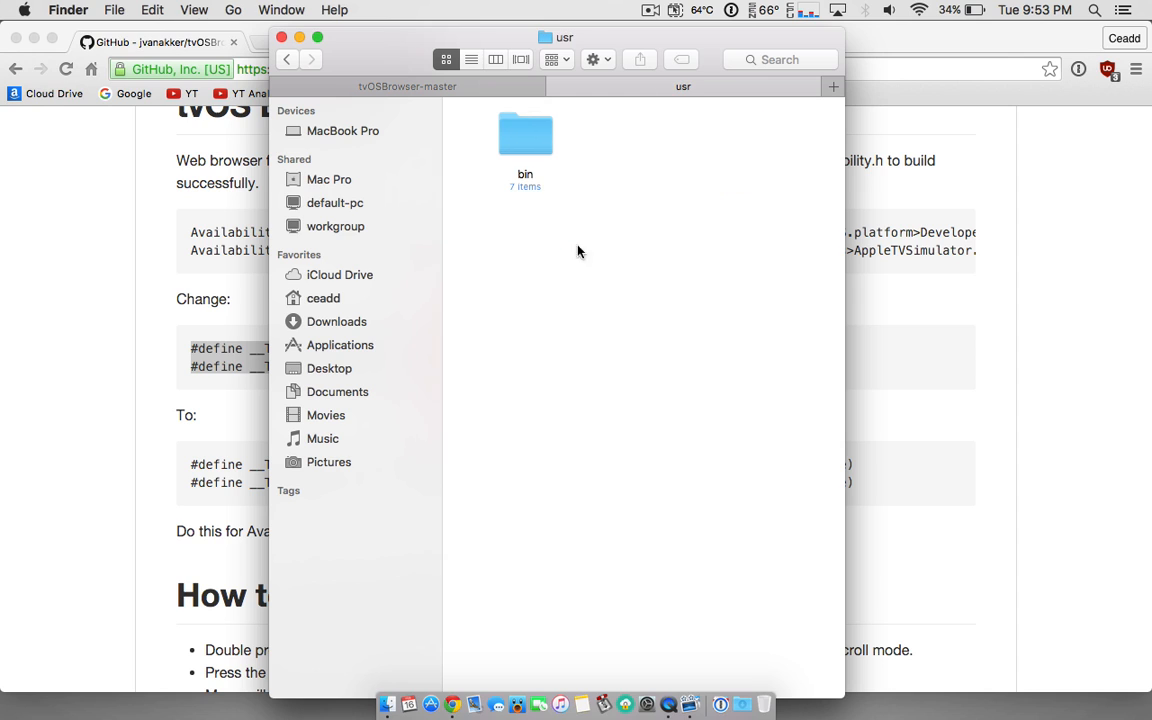
pyautogui.click(288, 60)
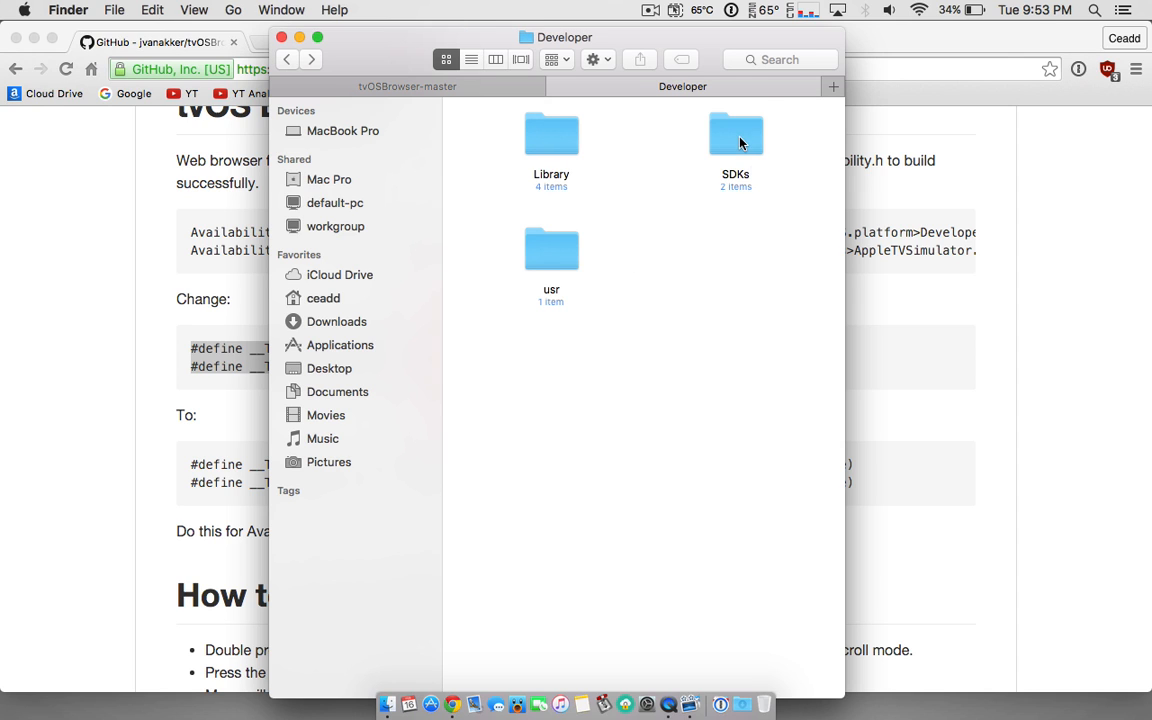
pyautogui.doubleClick(736, 136)
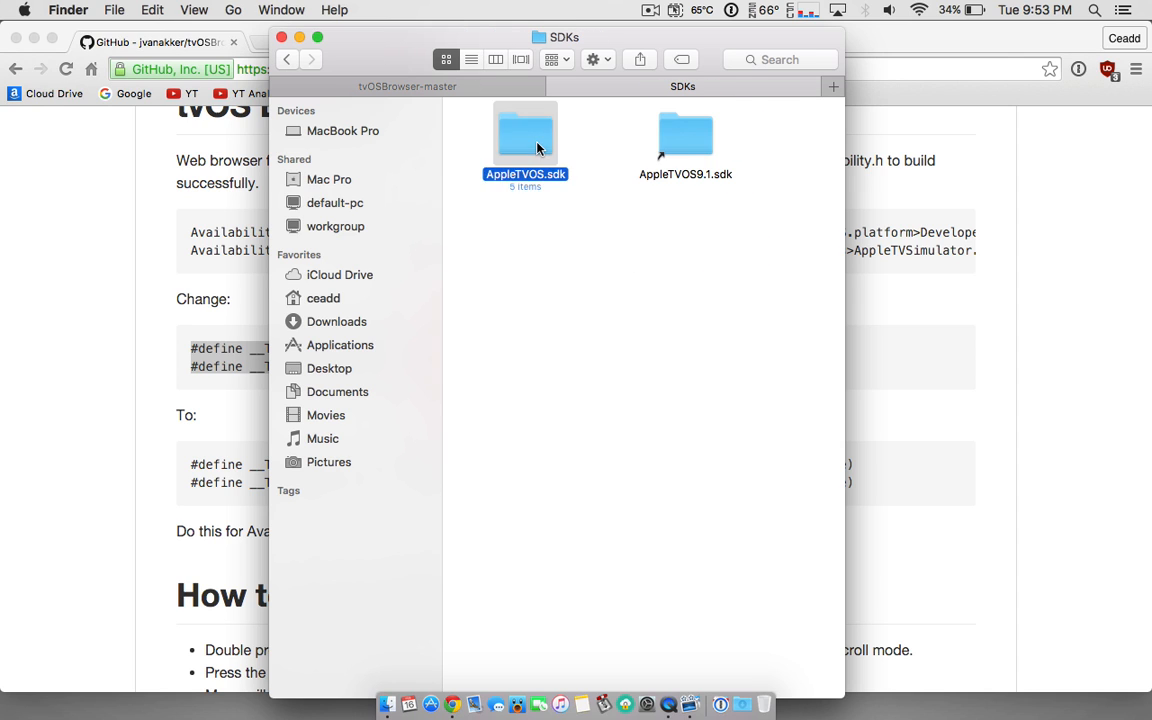
pyautogui.doubleClick(524, 136)
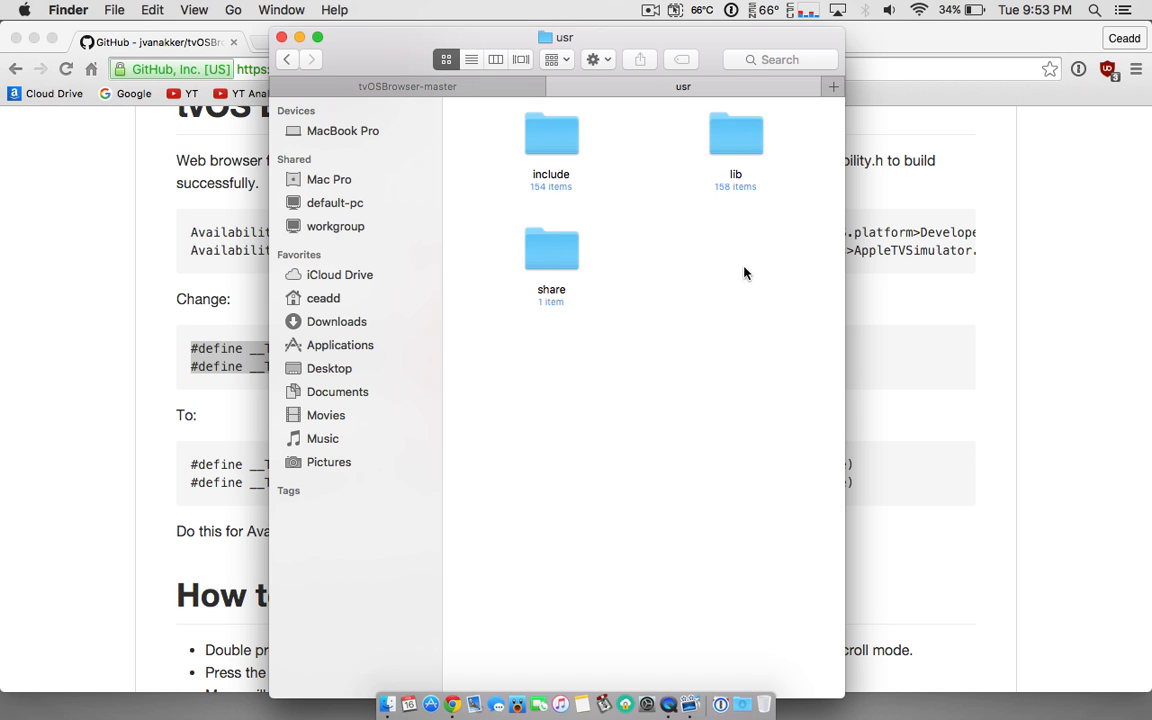
pyautogui.doubleClick(552, 134)
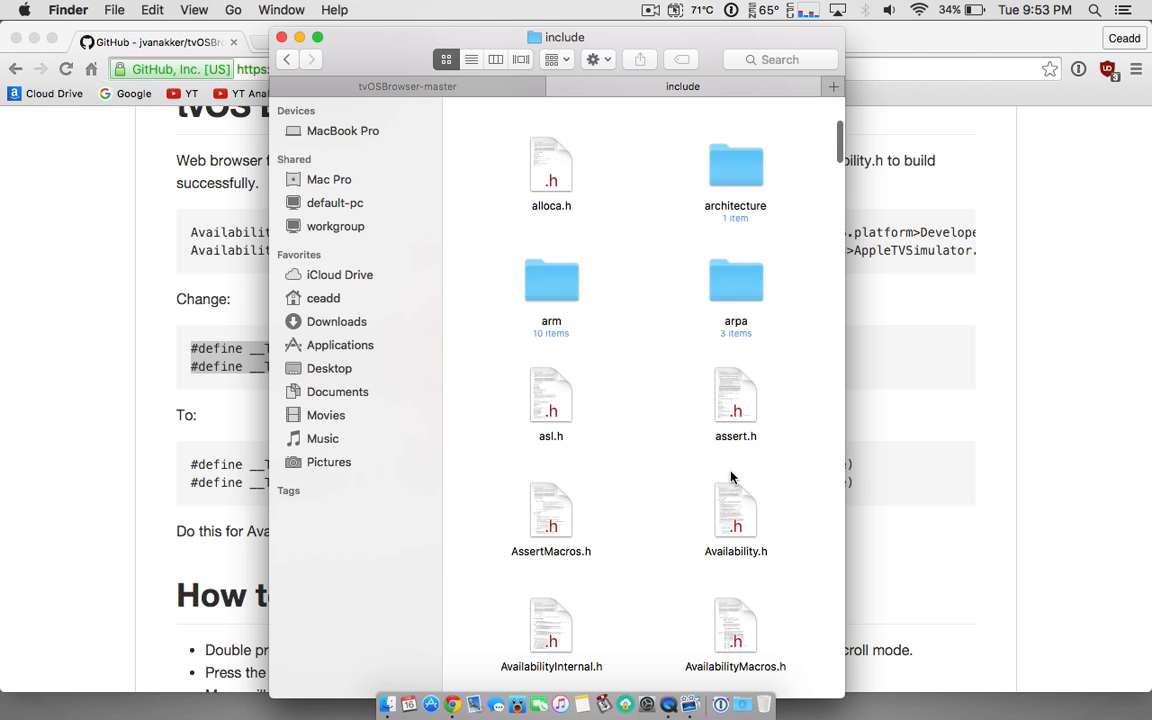
pyautogui.moveTo(740, 528)
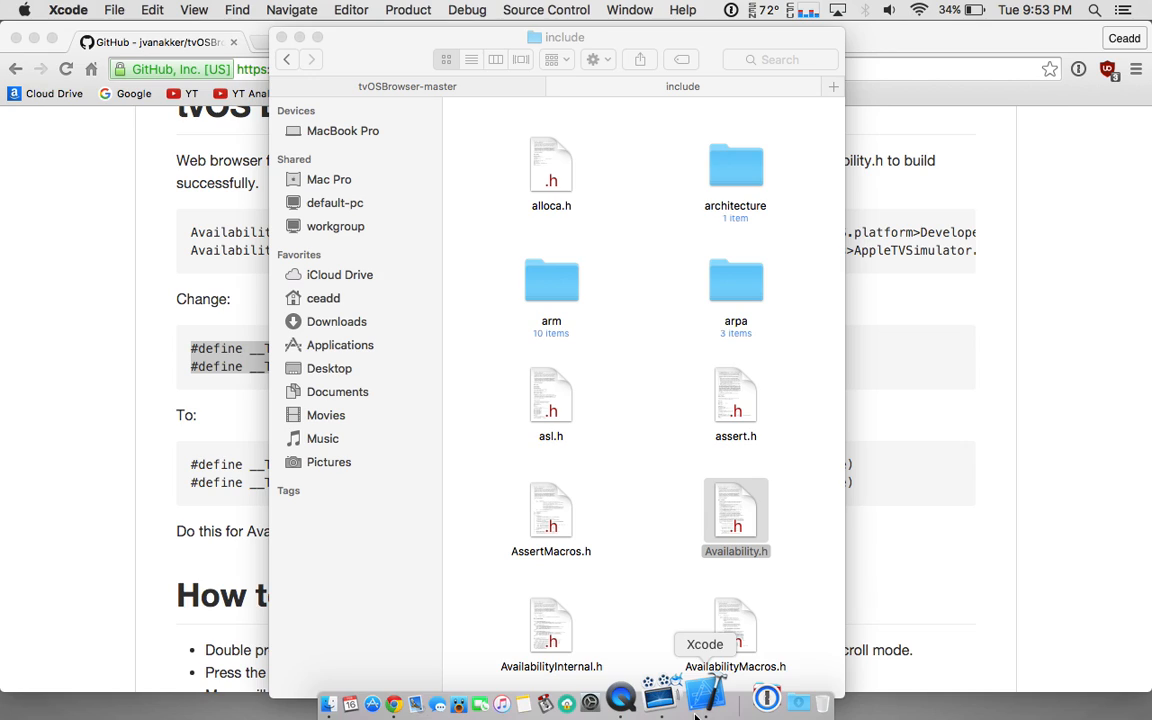
# Open Availability.h in Xcode and scroll to the 'APIs available info for tvOS' block.
pyautogui.doubleClick(736, 516)
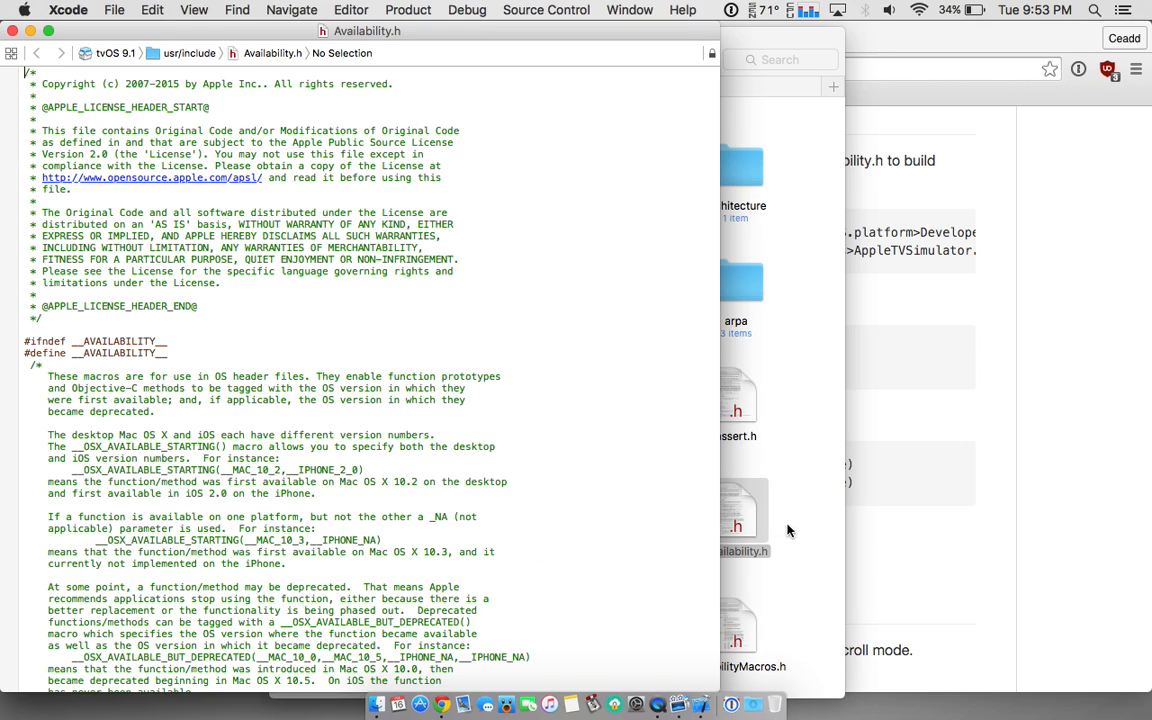
pyautogui.scroll(-3)
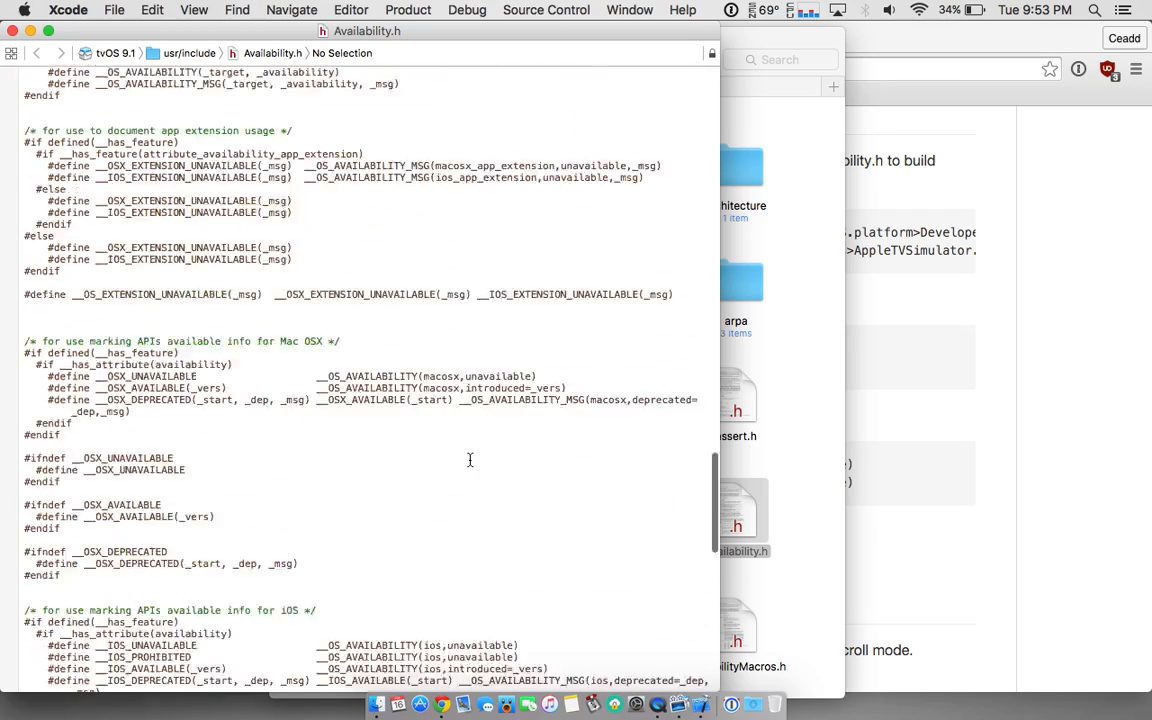
pyautogui.scroll(-3)
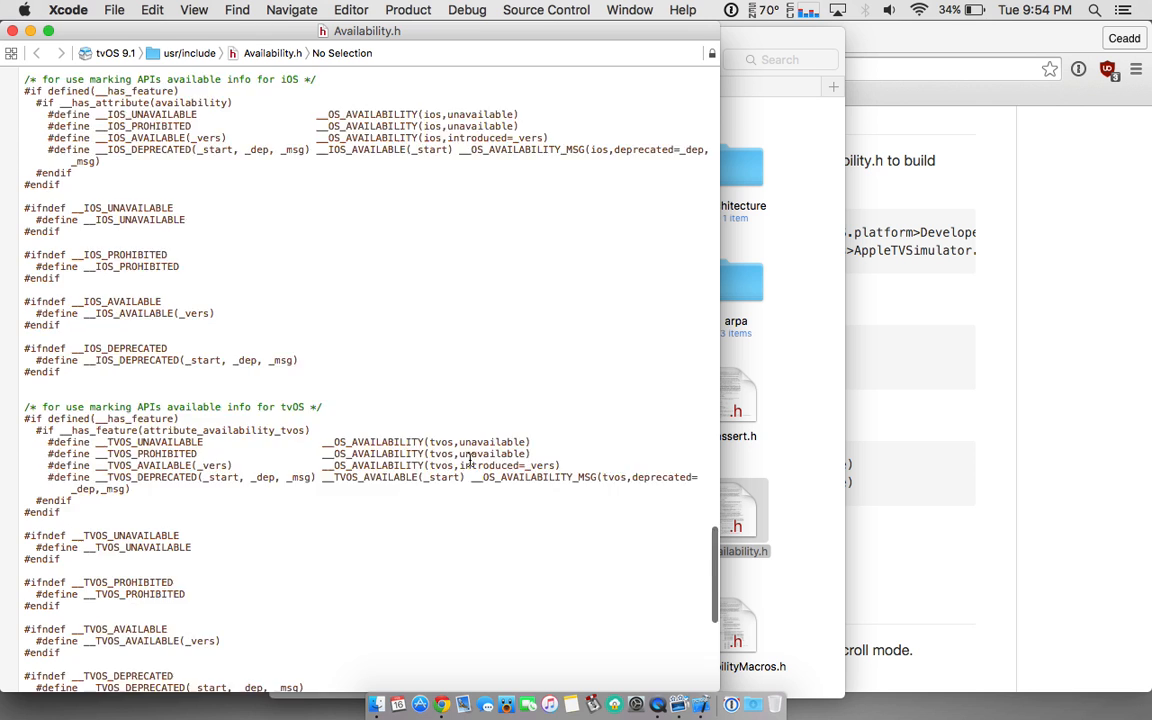
pyautogui.scroll(-3)
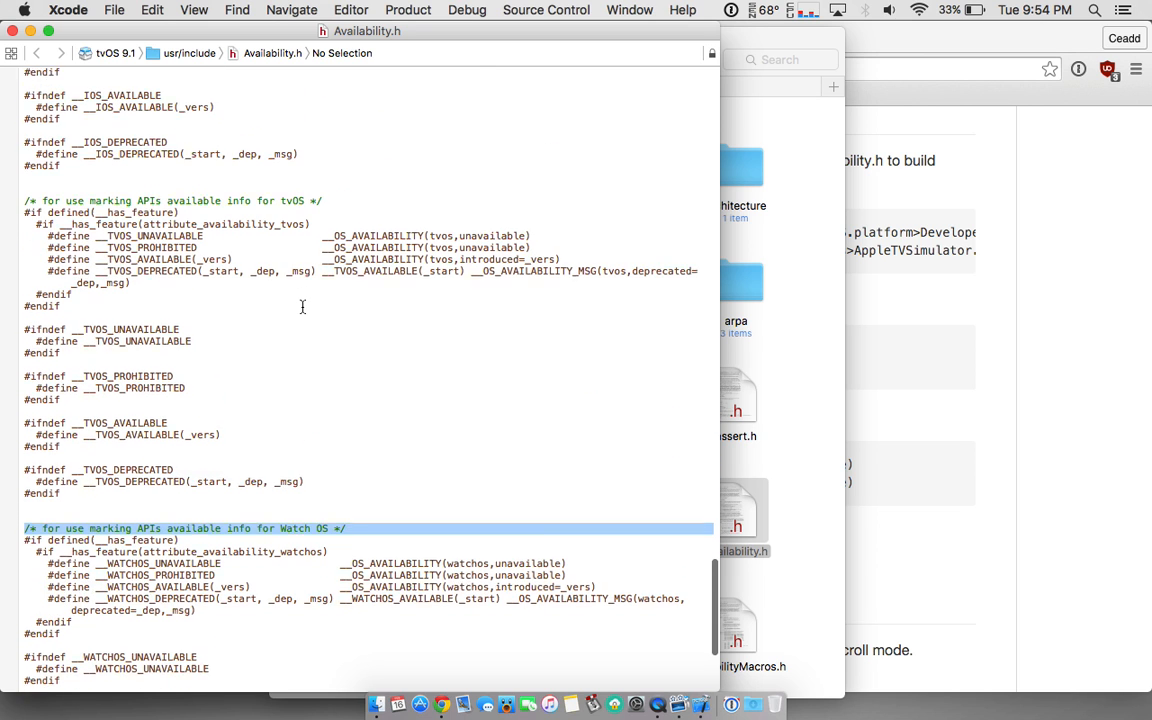
pyautogui.scroll(-3)
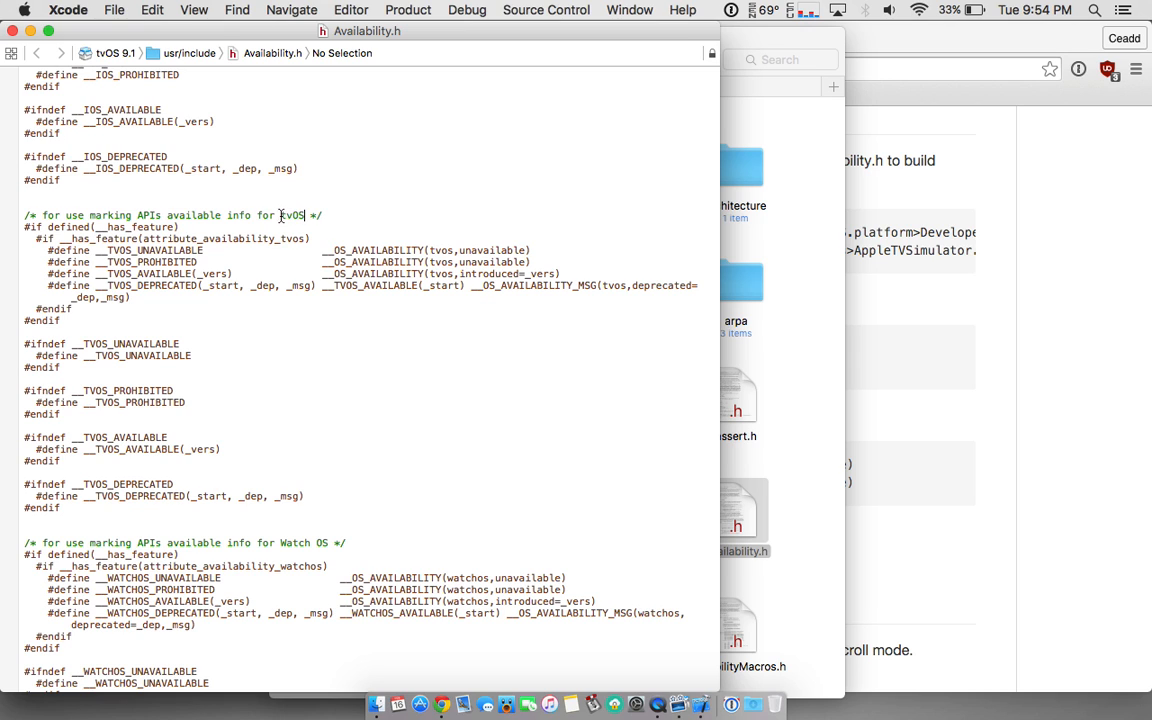
pyautogui.doubleClick(292, 216)
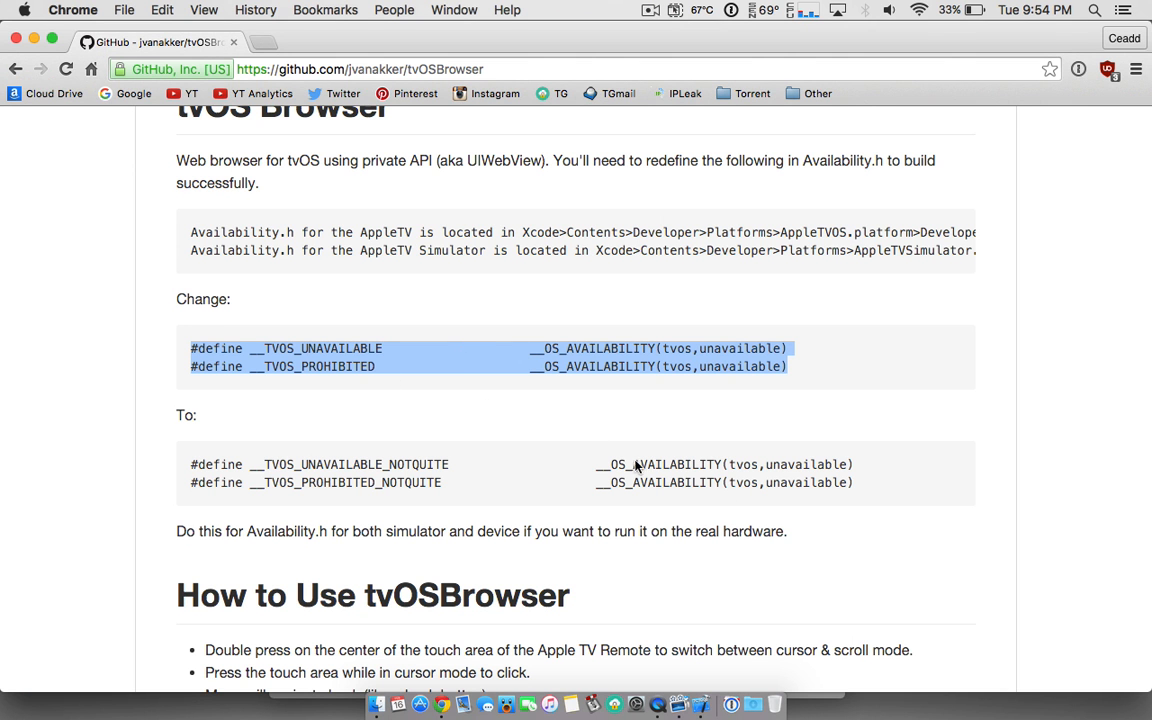
# Select and copy the two #define ..._NOTQUITE lines under 'To:' in the README.
pyautogui.click(290, 348)
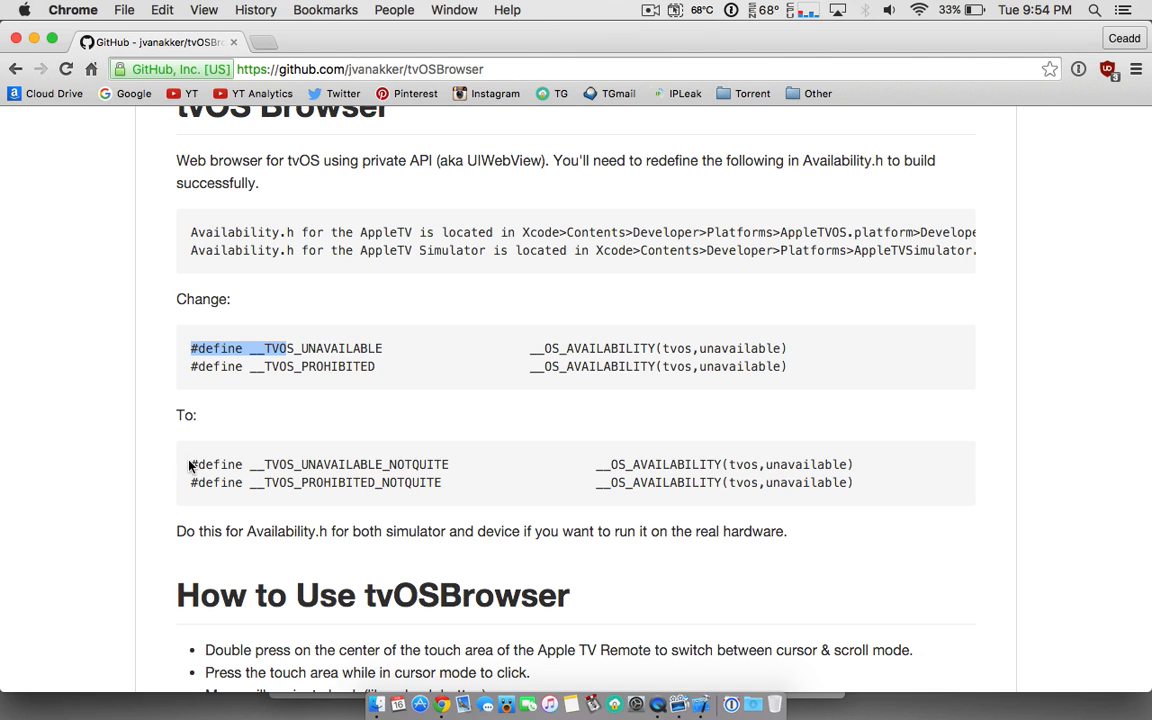
pyautogui.moveTo(190, 464); pyautogui.dragTo(854, 482)
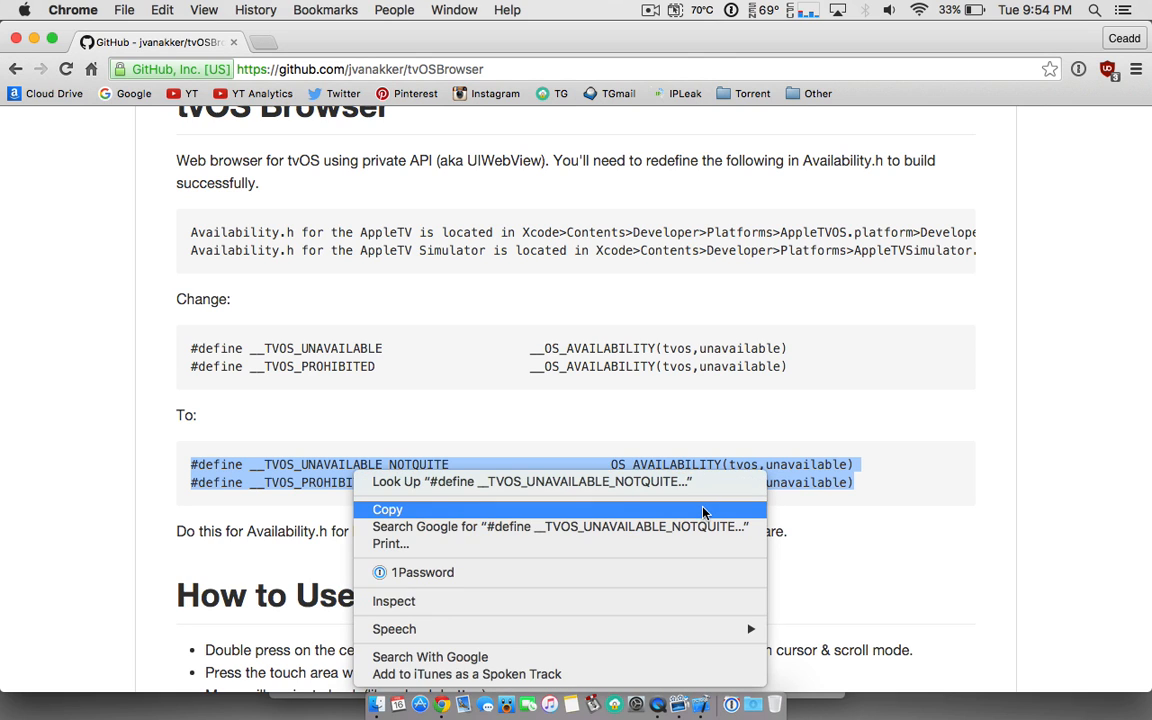
pyautogui.click(388, 510)
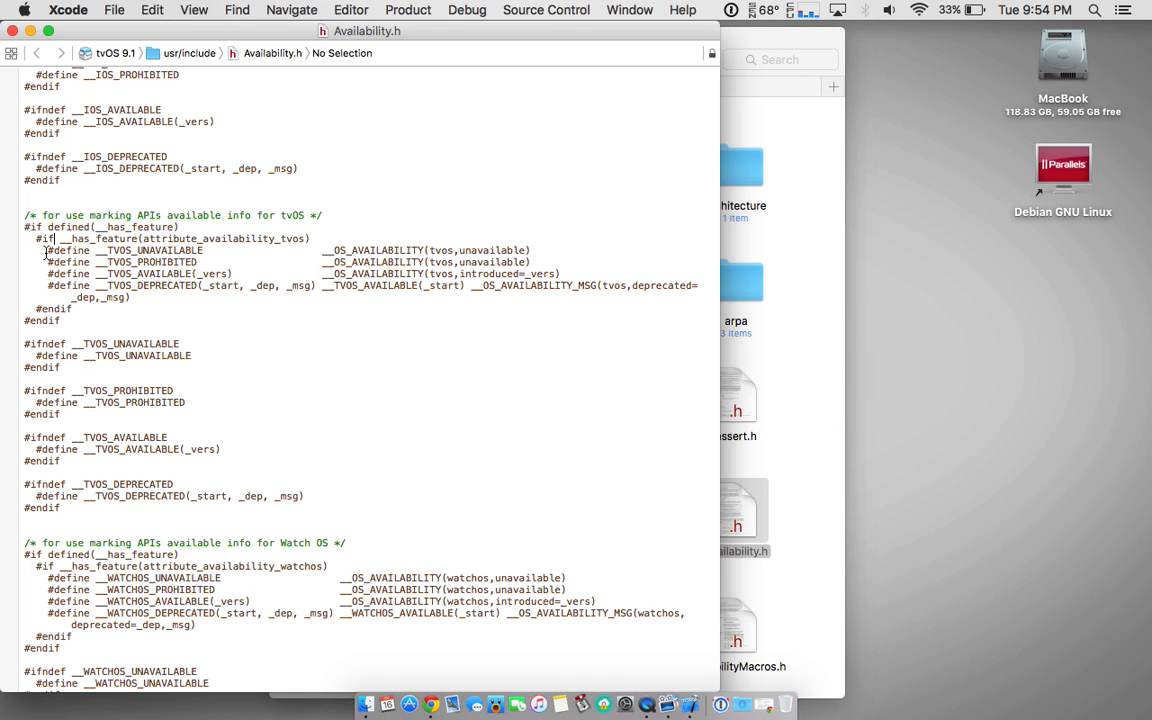
# Attempt to paste the _NOTQUITE defines over the tvOS lines in Availability.h and dismiss the unlock failure.
pyautogui.moveTo(48, 250); pyautogui.dragTo(548, 260)
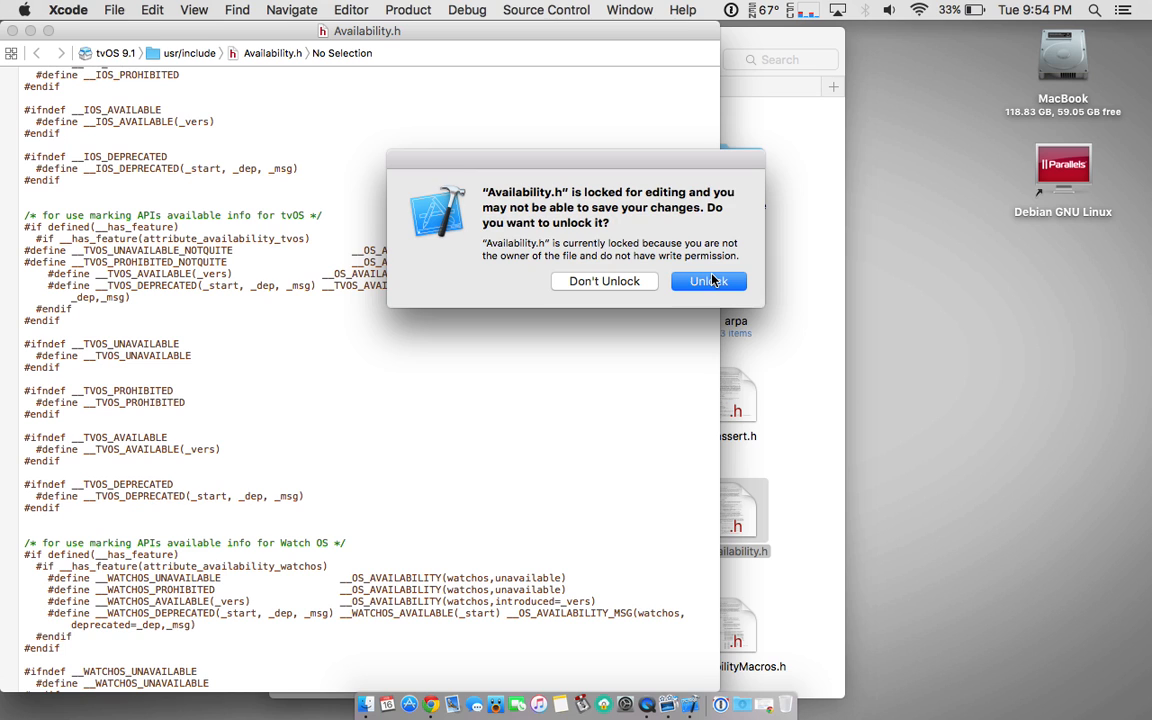
pyautogui.click(708, 280)
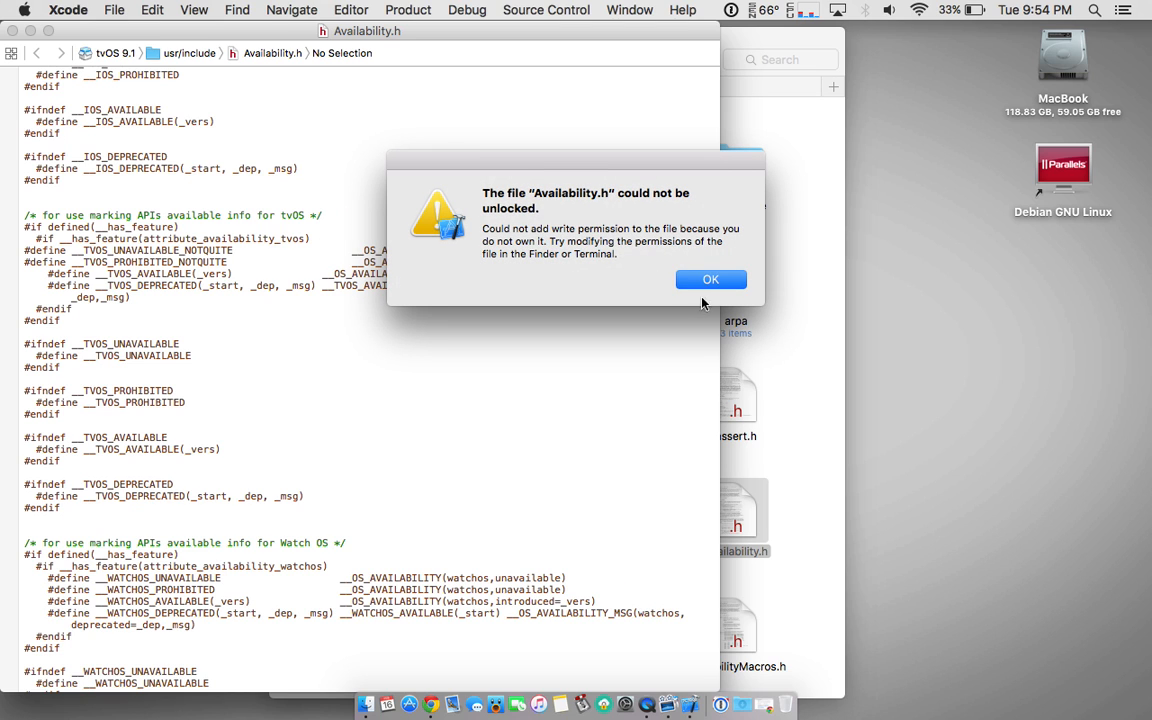
pyautogui.click(712, 280)
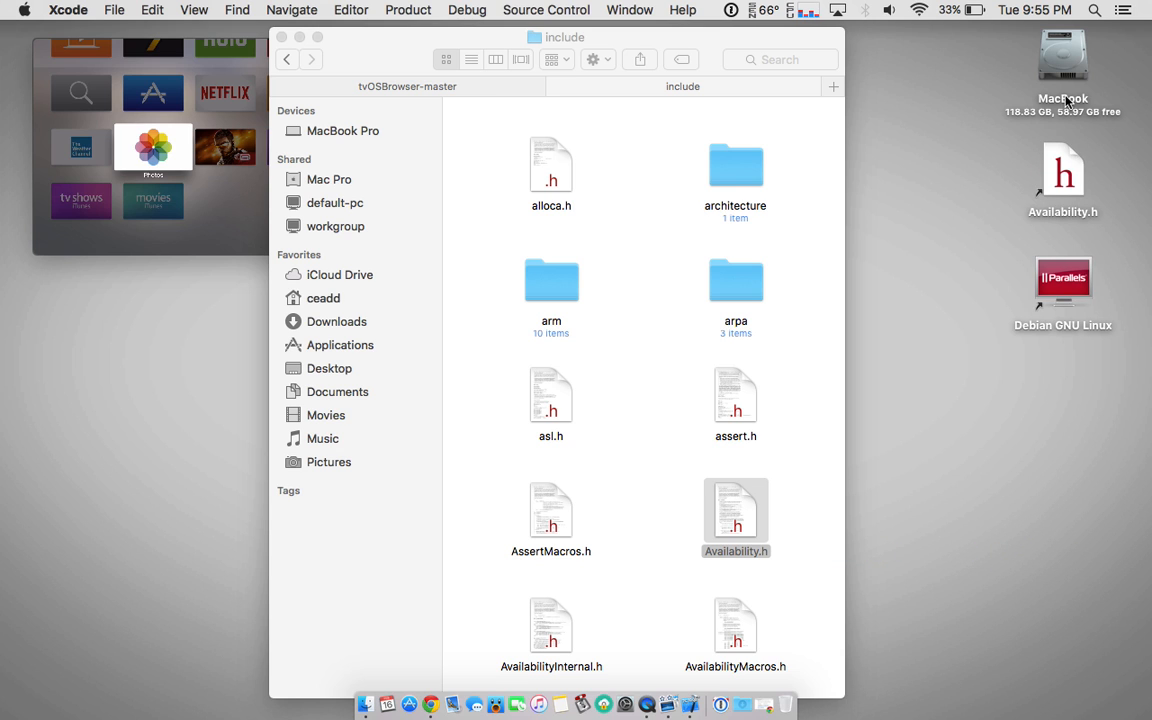
# Open the desktop copy of Availability.h in Xcode from Finder.
pyautogui.rightClick(1064, 180)
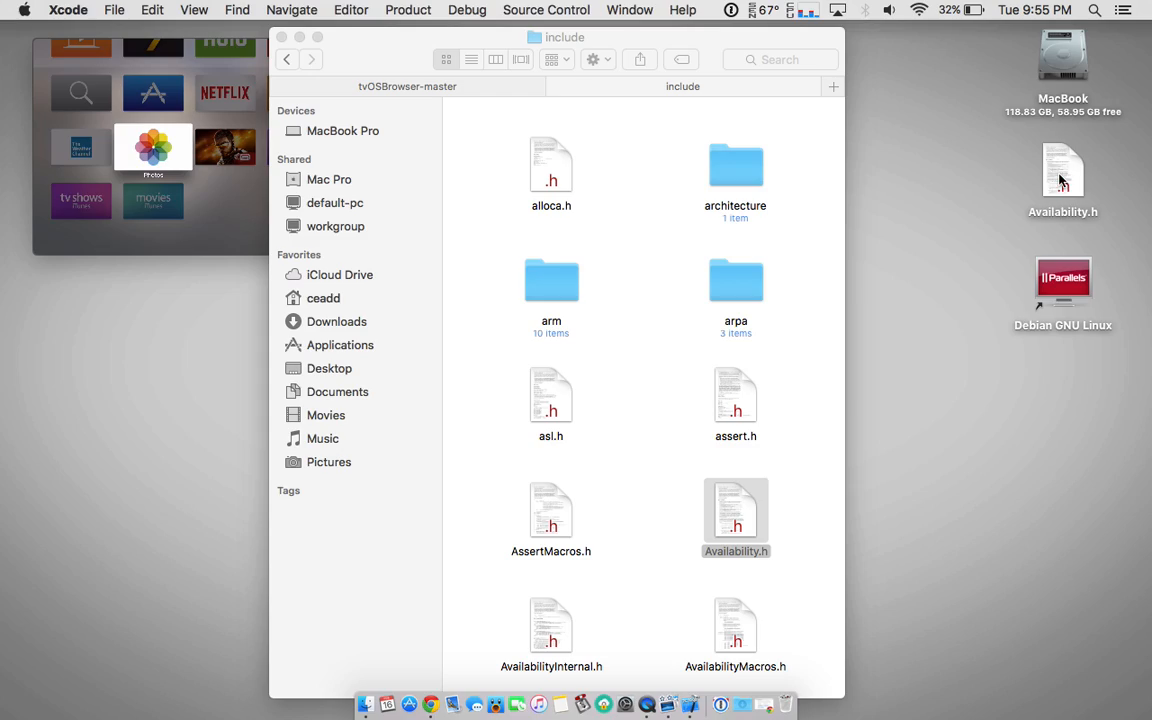
pyautogui.doubleClick(736, 516)
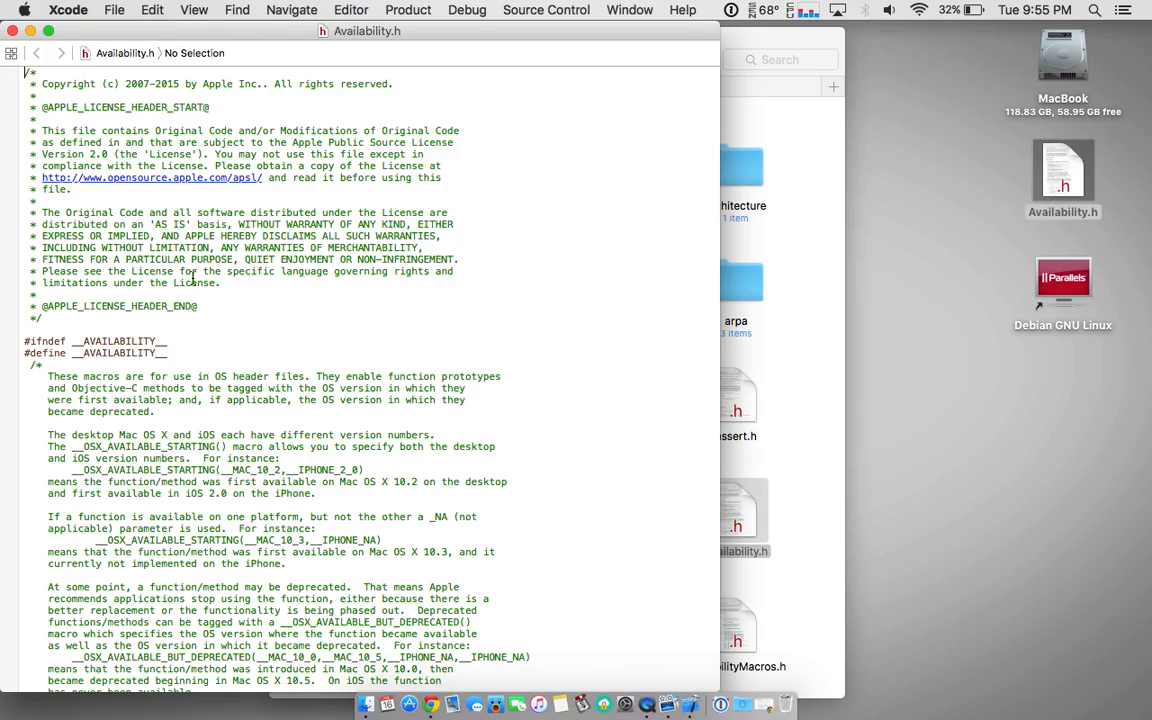
# Replace the two TVOS unavailable/prohibited defines with their _NOTQUITE versions and tidy the indentation.
pyautogui.scroll(-3)
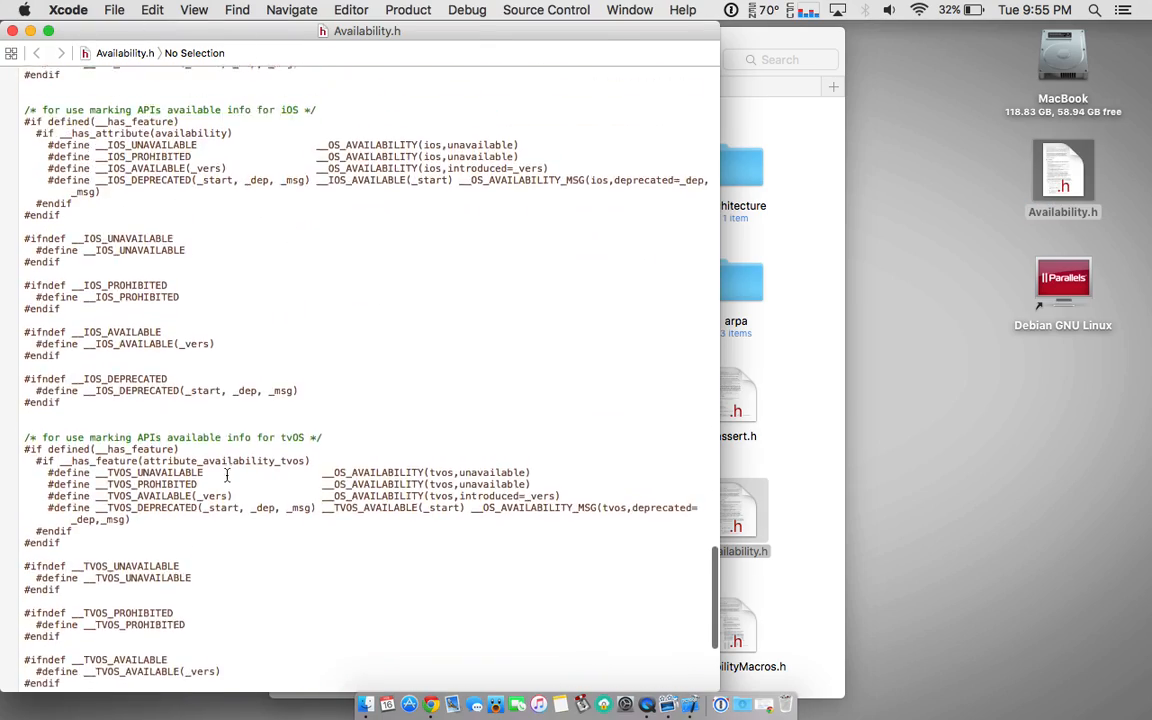
pyautogui.scroll(-3)
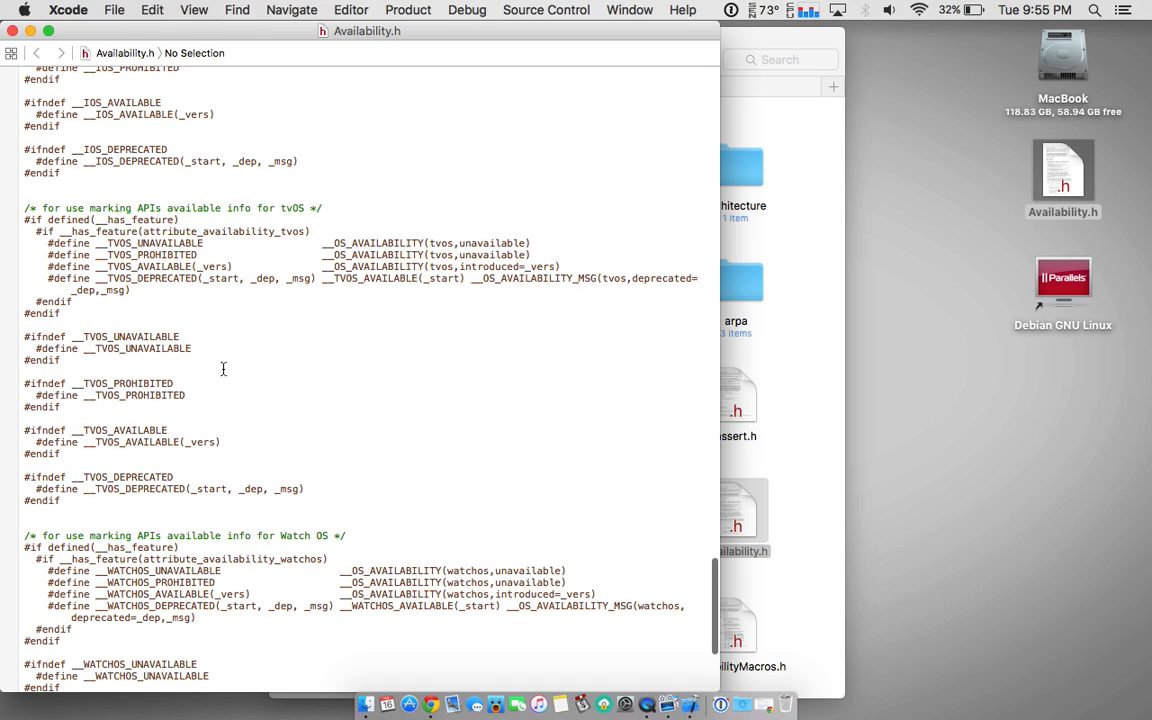
pyautogui.moveTo(48, 244); pyautogui.dragTo(524, 256)
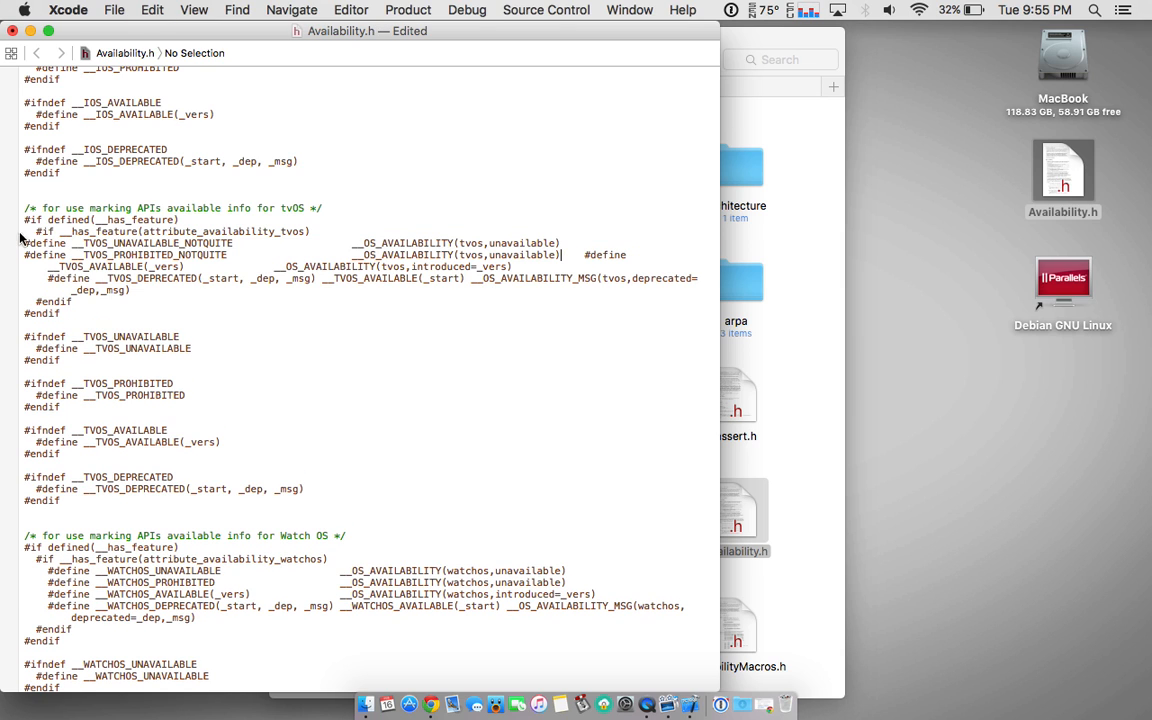
pyautogui.click(114, 10)
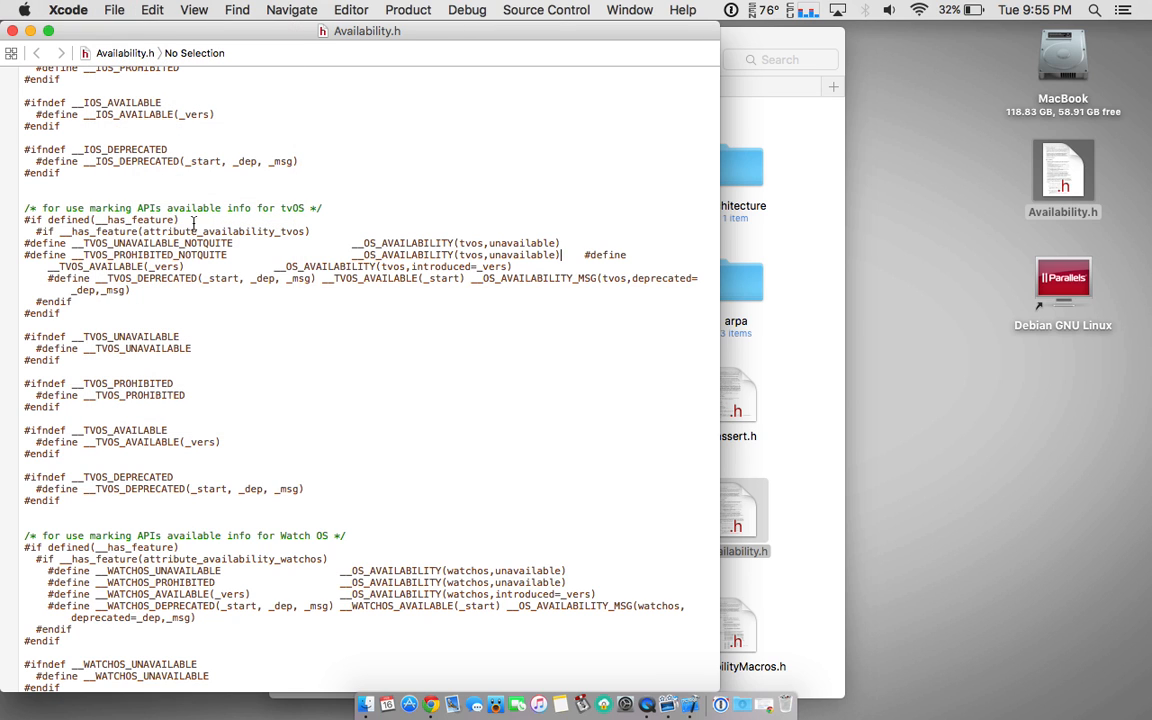
pyautogui.moveTo(24, 242)
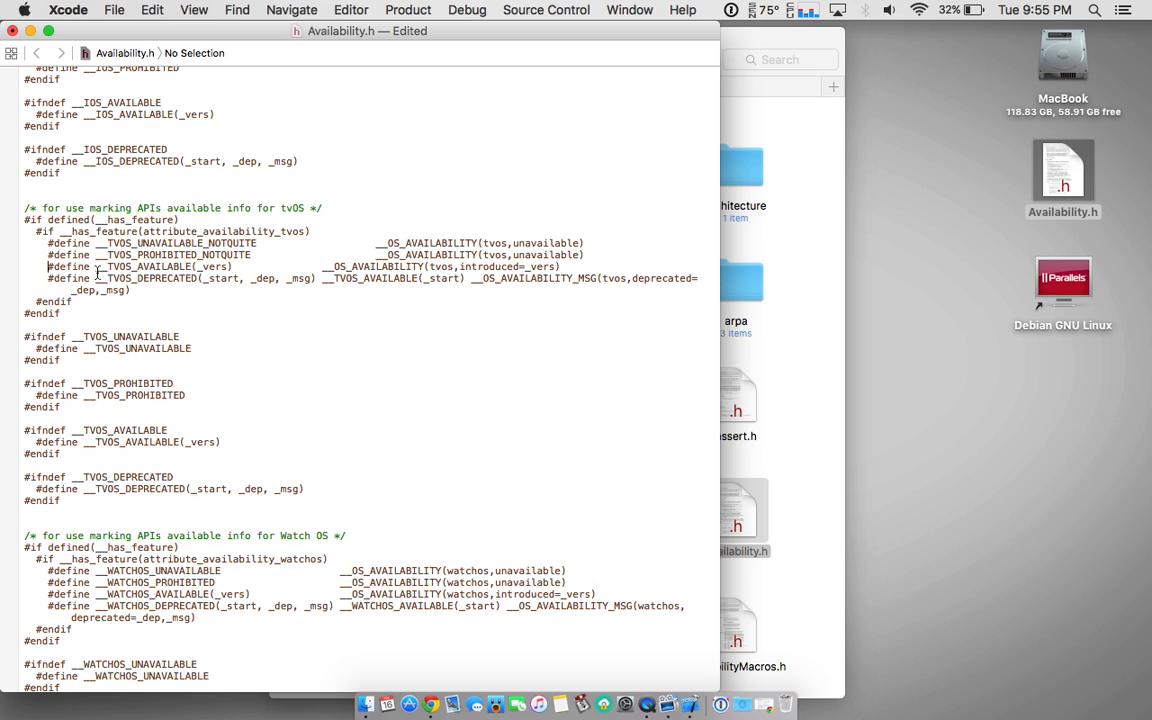
pyautogui.moveTo(48, 244); pyautogui.dragTo(420, 256)
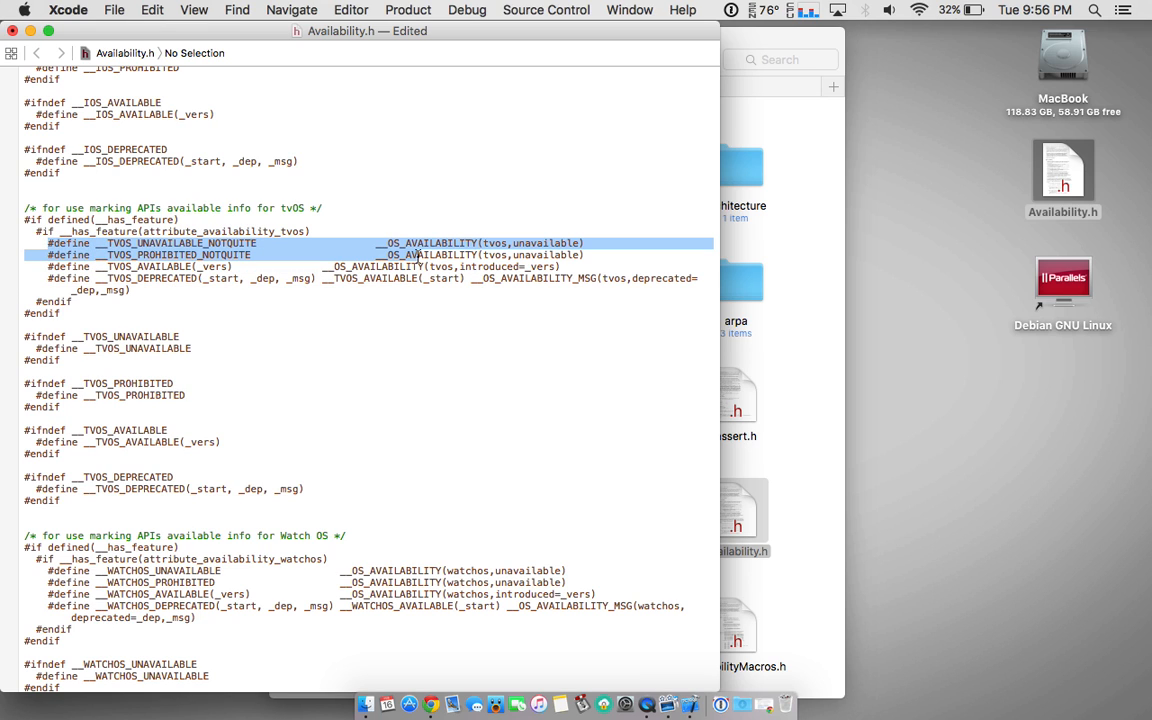
pyautogui.moveTo(178, 190)
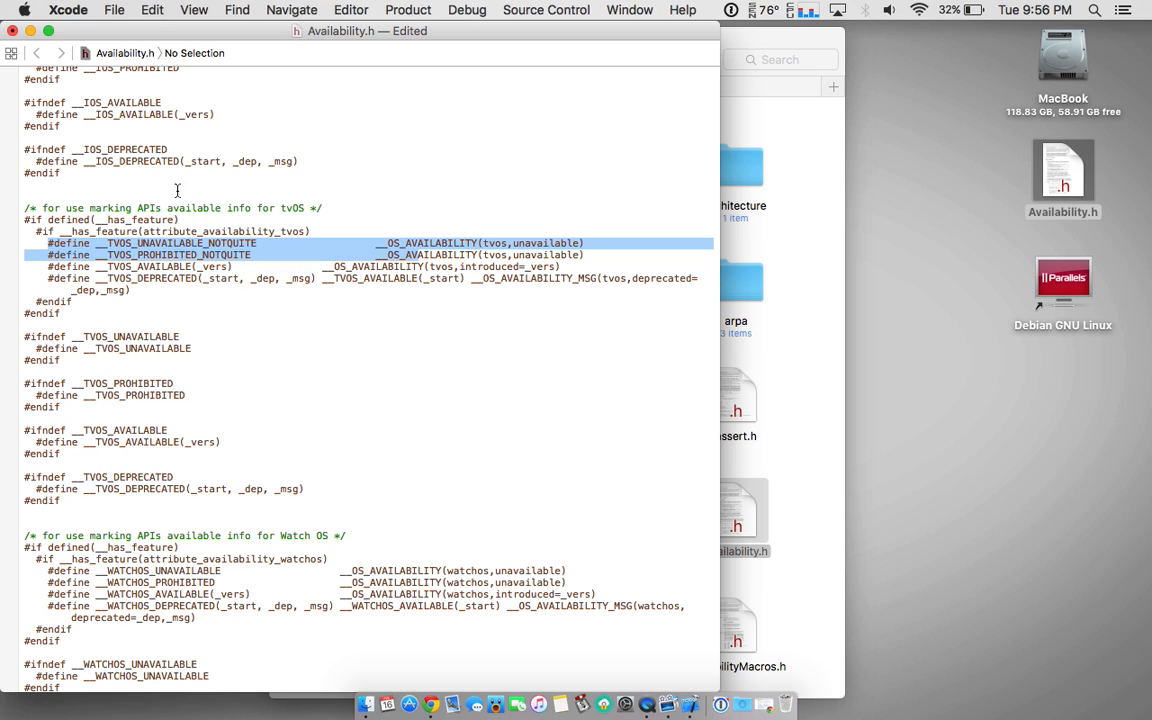
pyautogui.click(68, 8)
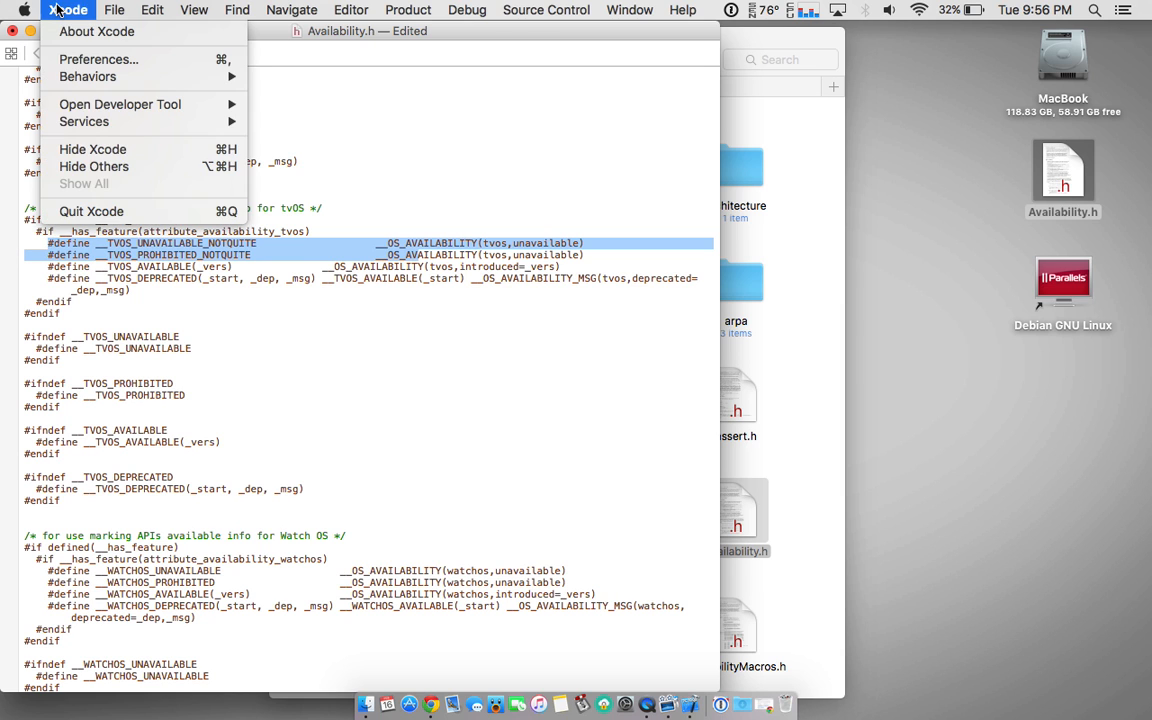
# Quit Xcode and move the edited Availability.h into the SDK include folder with admin authorisation.
pyautogui.click(114, 10)
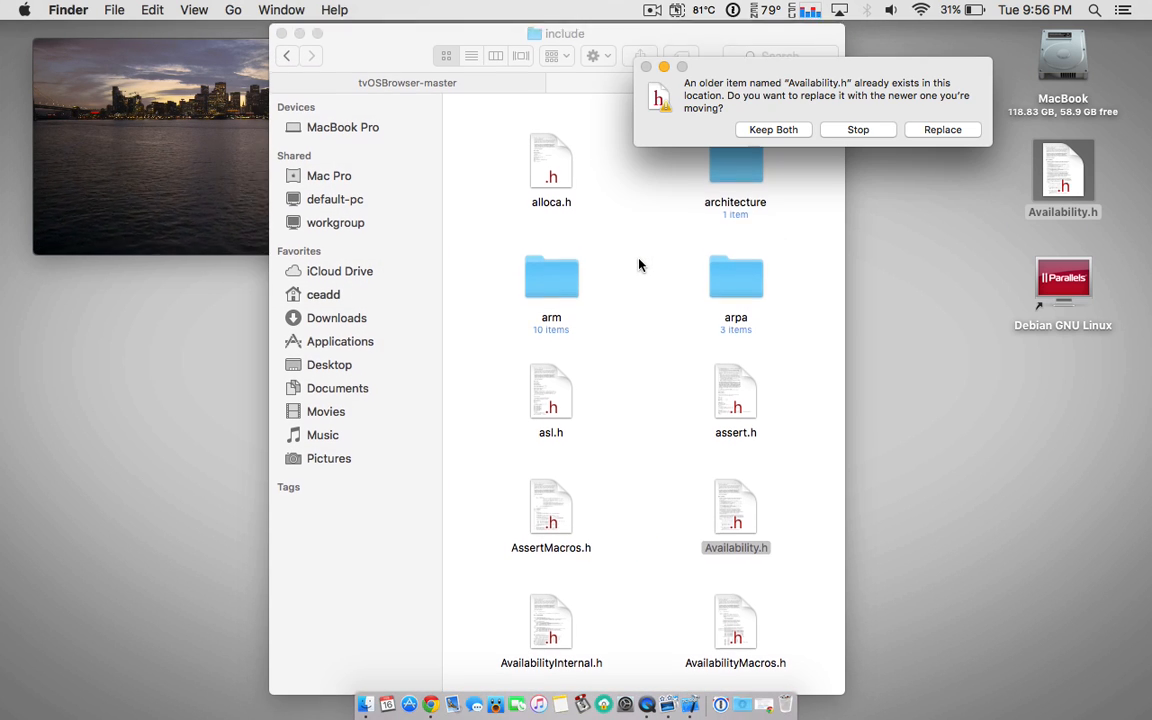
pyautogui.click(940, 128)
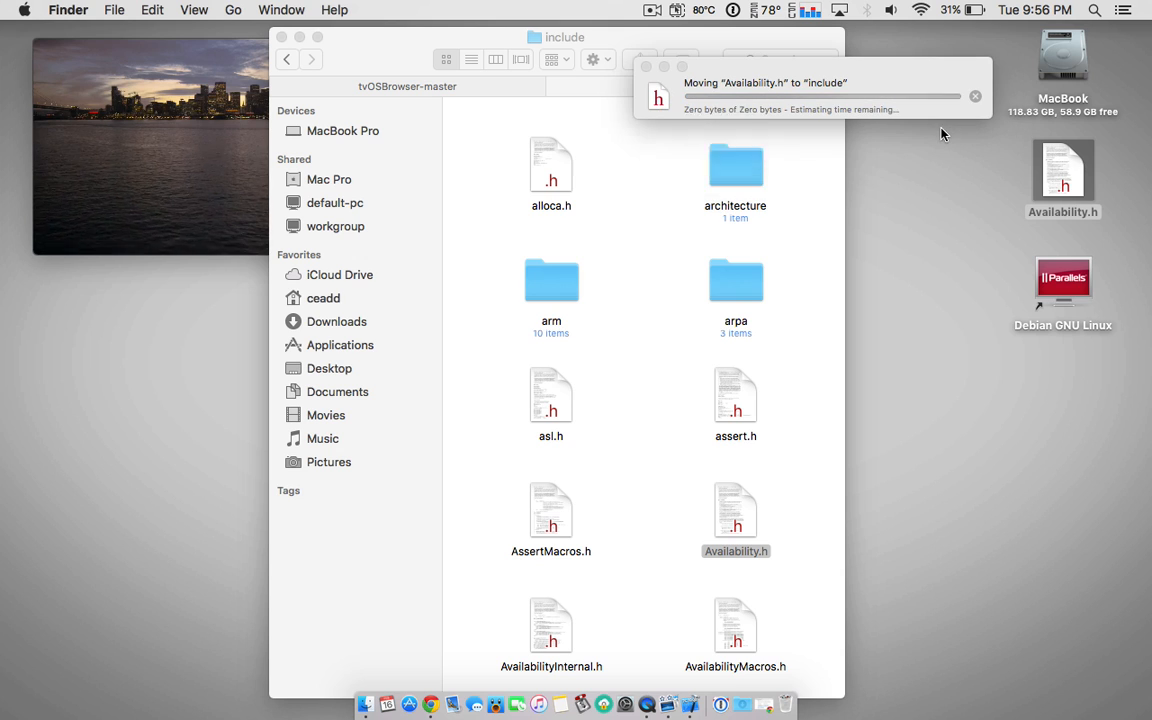
pyautogui.write('•')
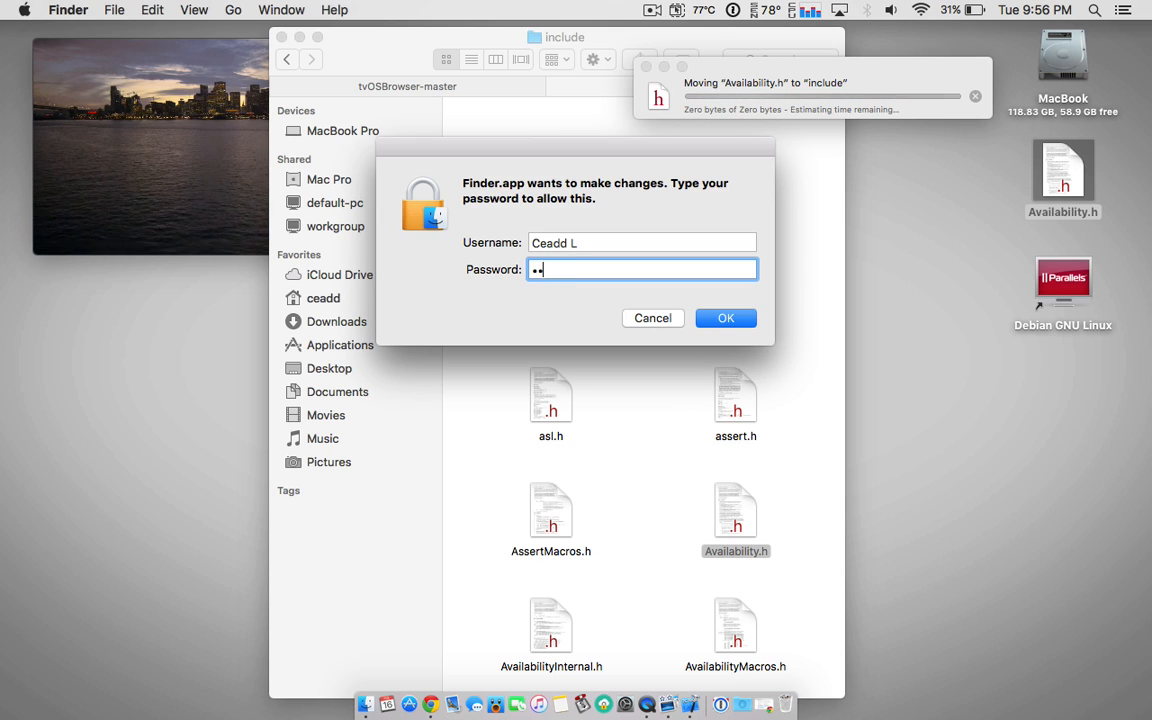
pyautogui.write('••••')
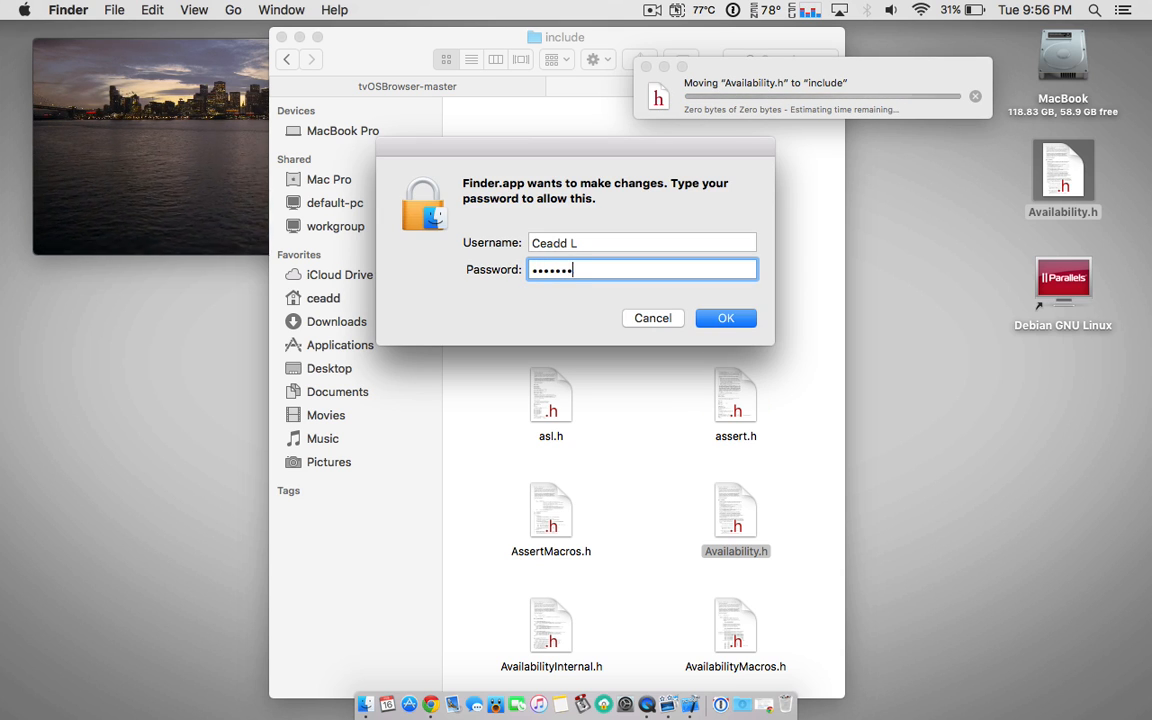
pyautogui.click(726, 318)
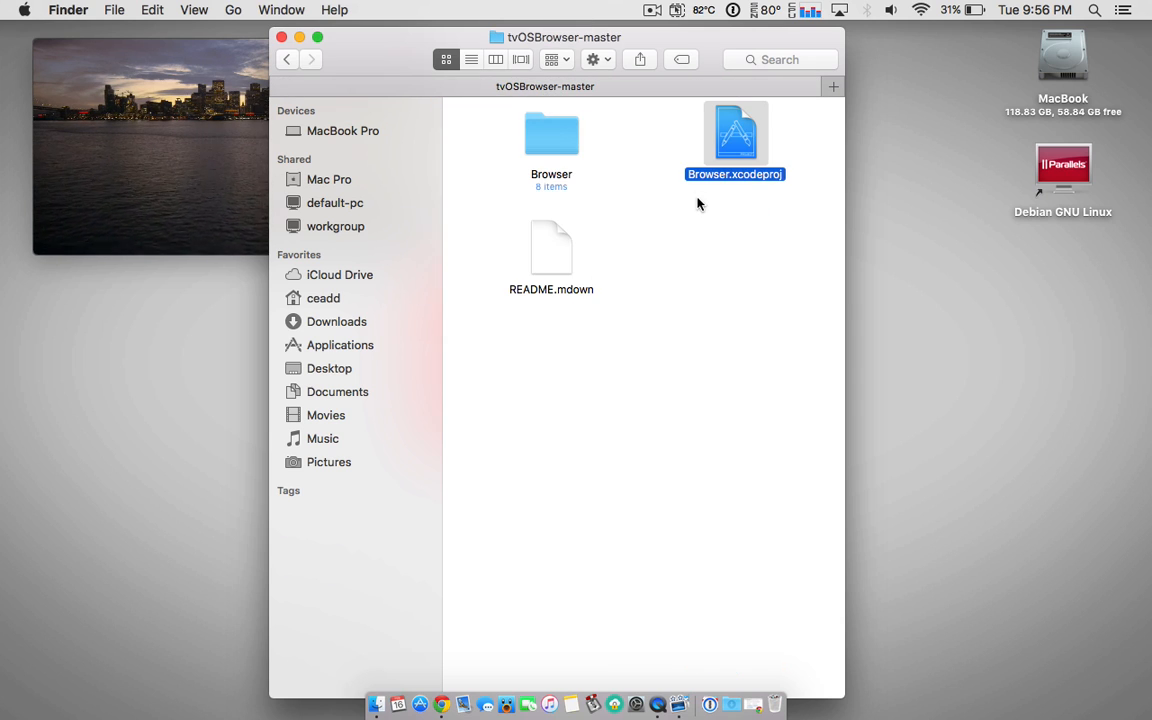
pyautogui.moveTo(758, 156)
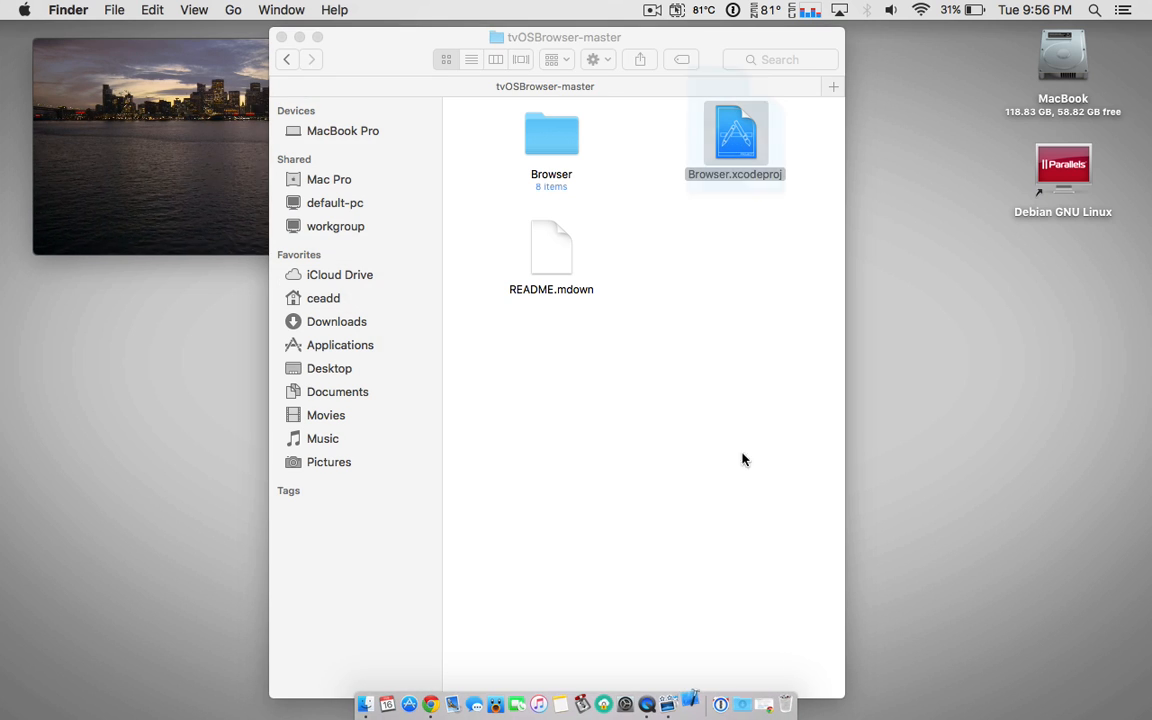
# Open Browser.xcodeproj in Xcode from the tvOSBrowser-master folder.
pyautogui.doubleClick(736, 132)
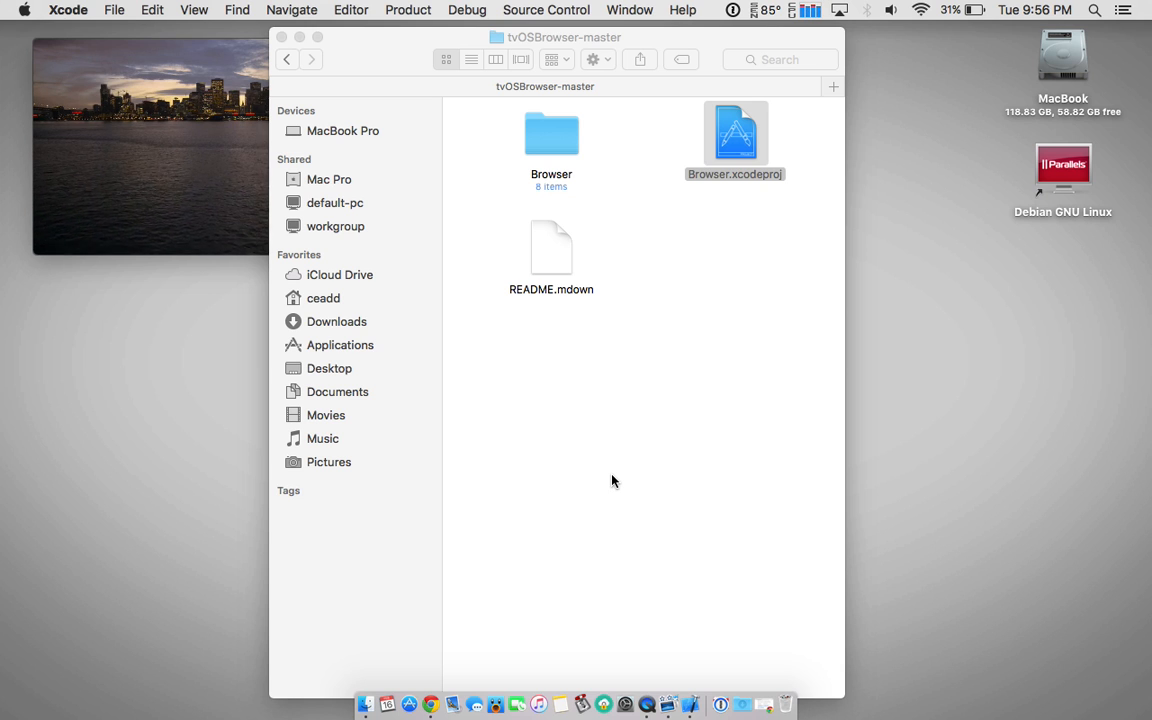
pyautogui.doubleClick(736, 132)
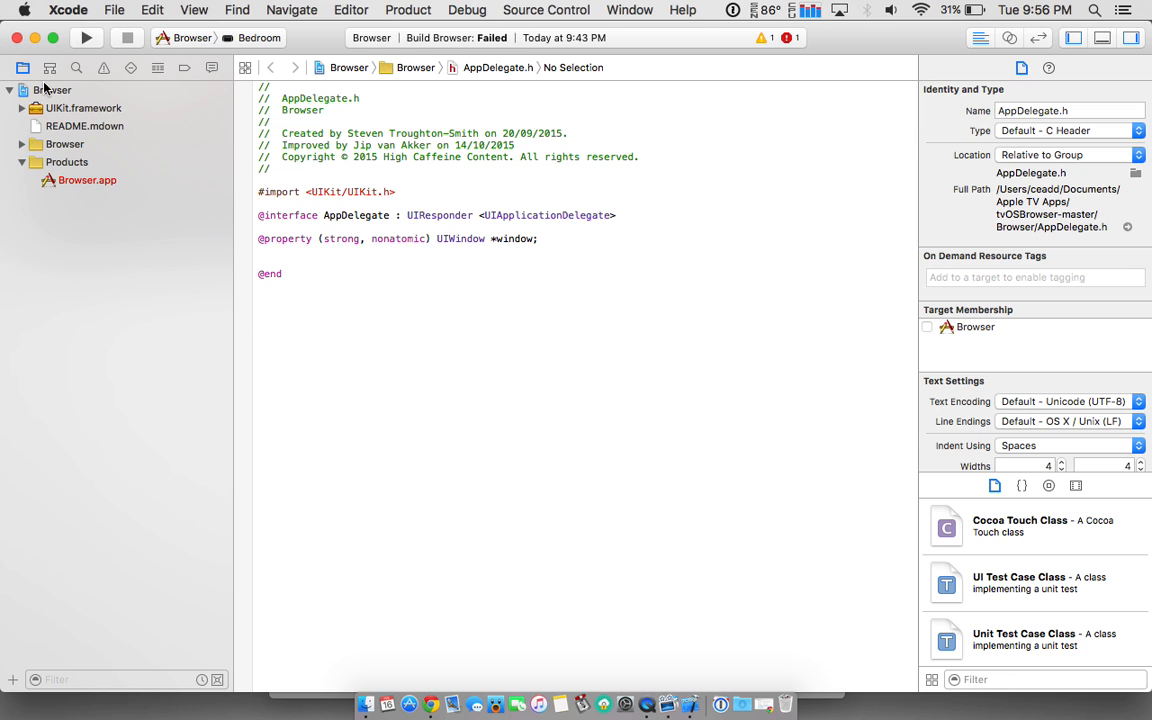
# Set the Browser target's signing team to the Personal Team in General settings.
pyautogui.click(52, 88)
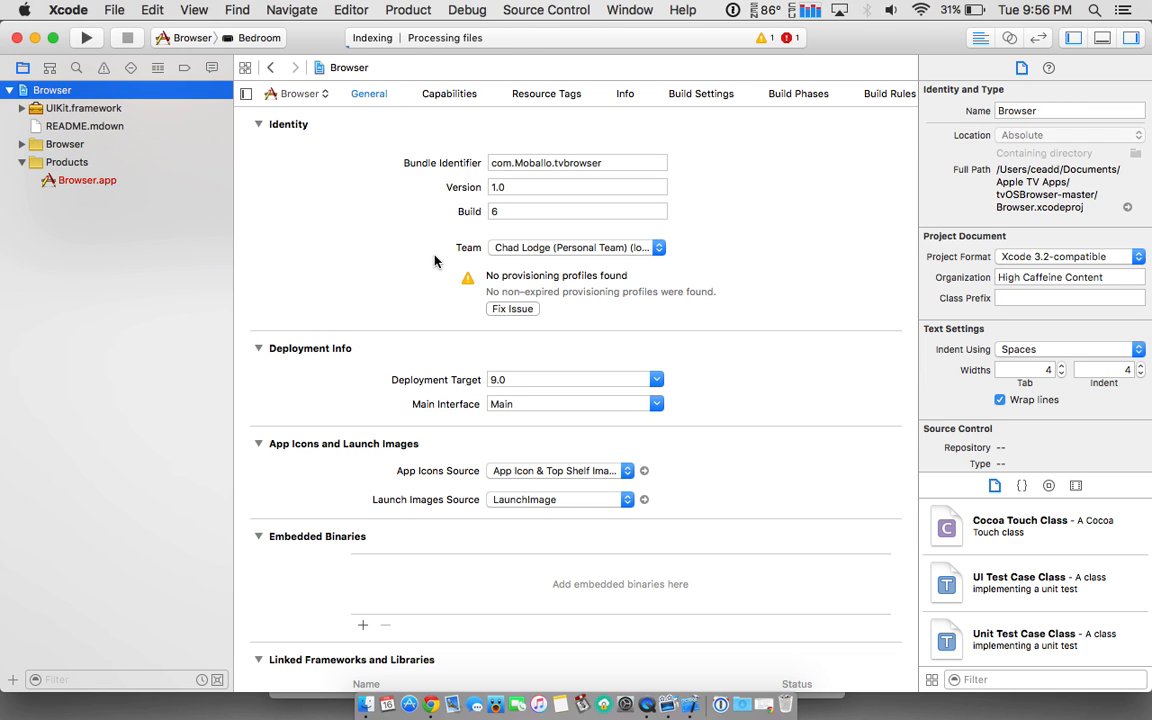
pyautogui.click(576, 248)
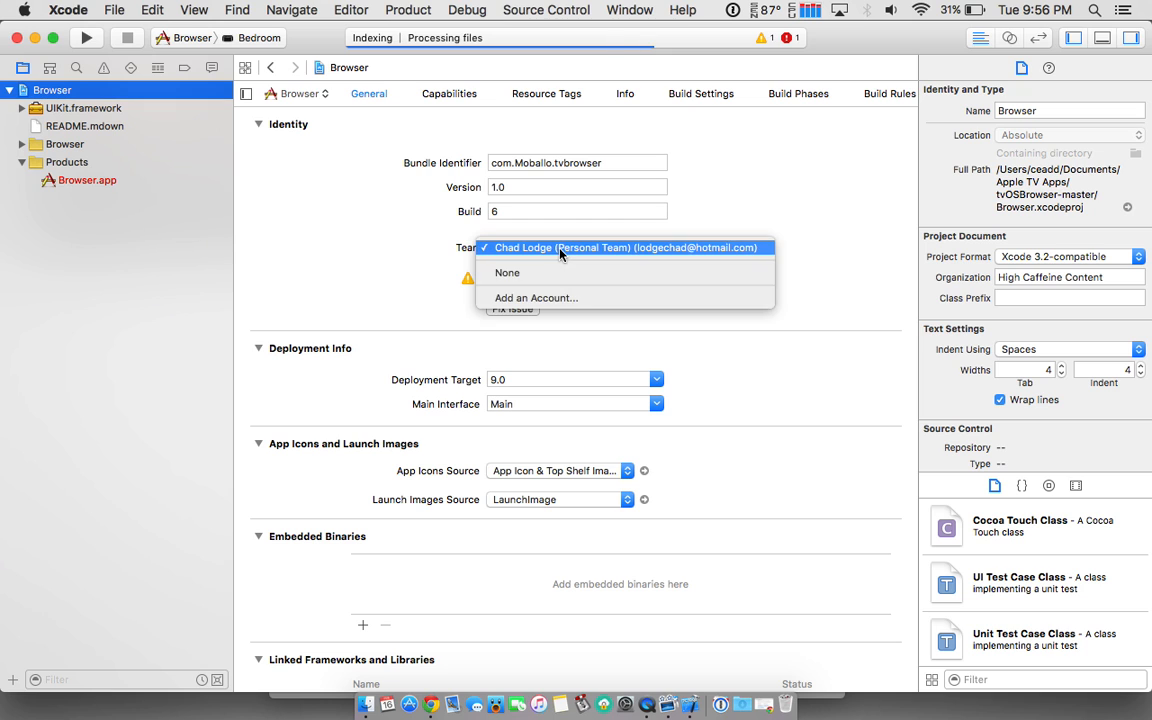
pyautogui.click(624, 248)
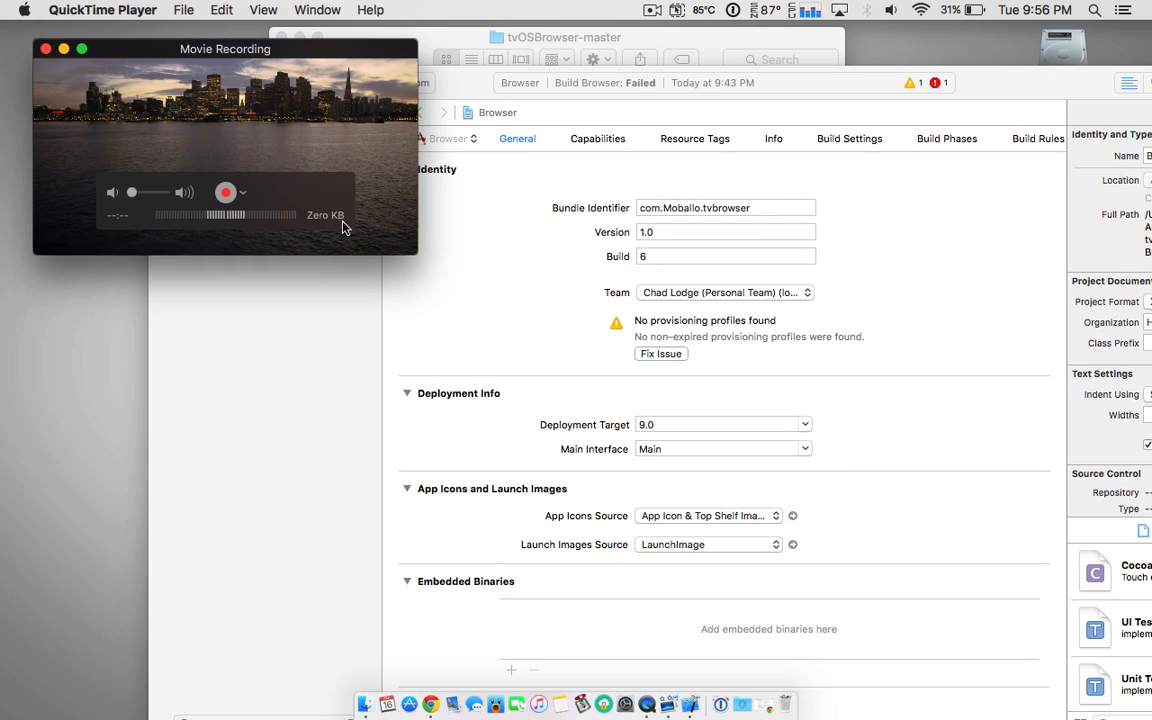
pyautogui.moveTo(390, 244)
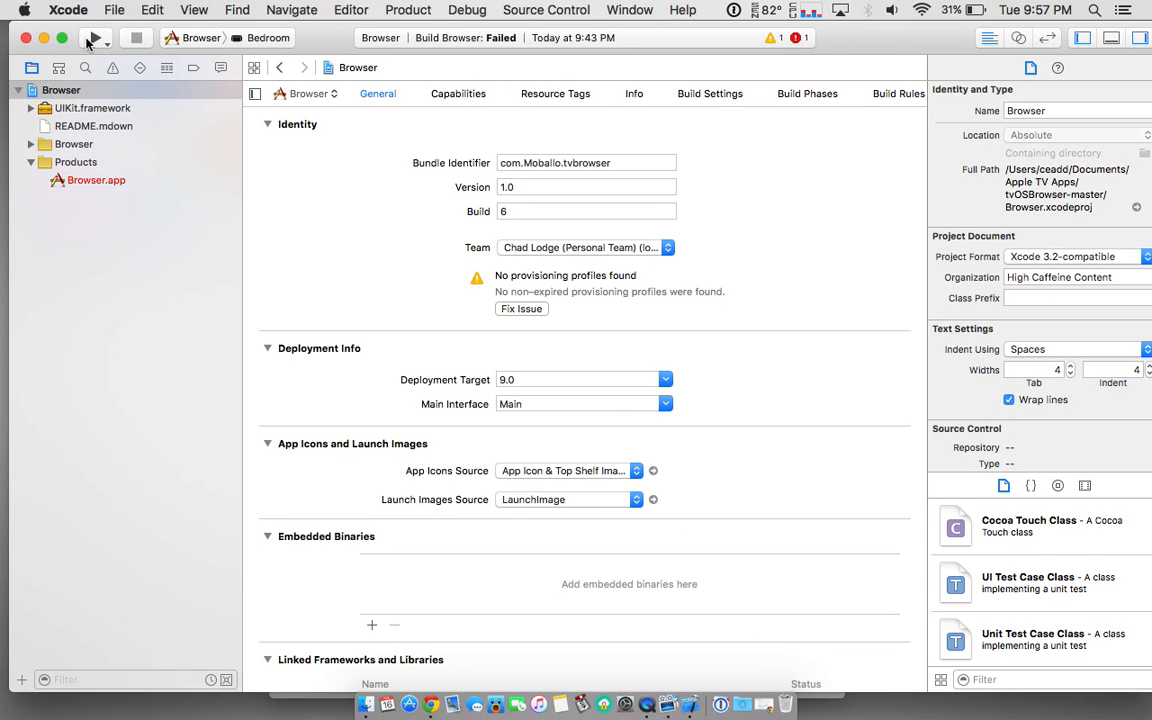
# Cancel the code-sign fix sheet and change the bundle identifier to a unique value.
pyautogui.click(94, 38)
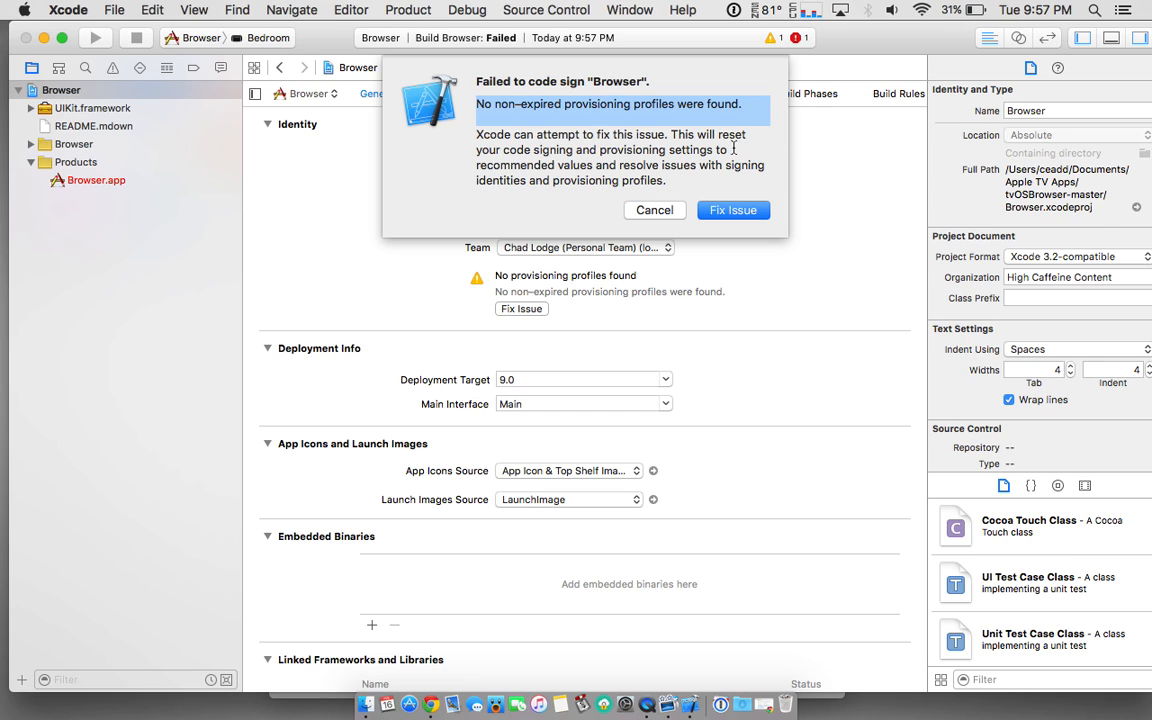
pyautogui.click(732, 210)
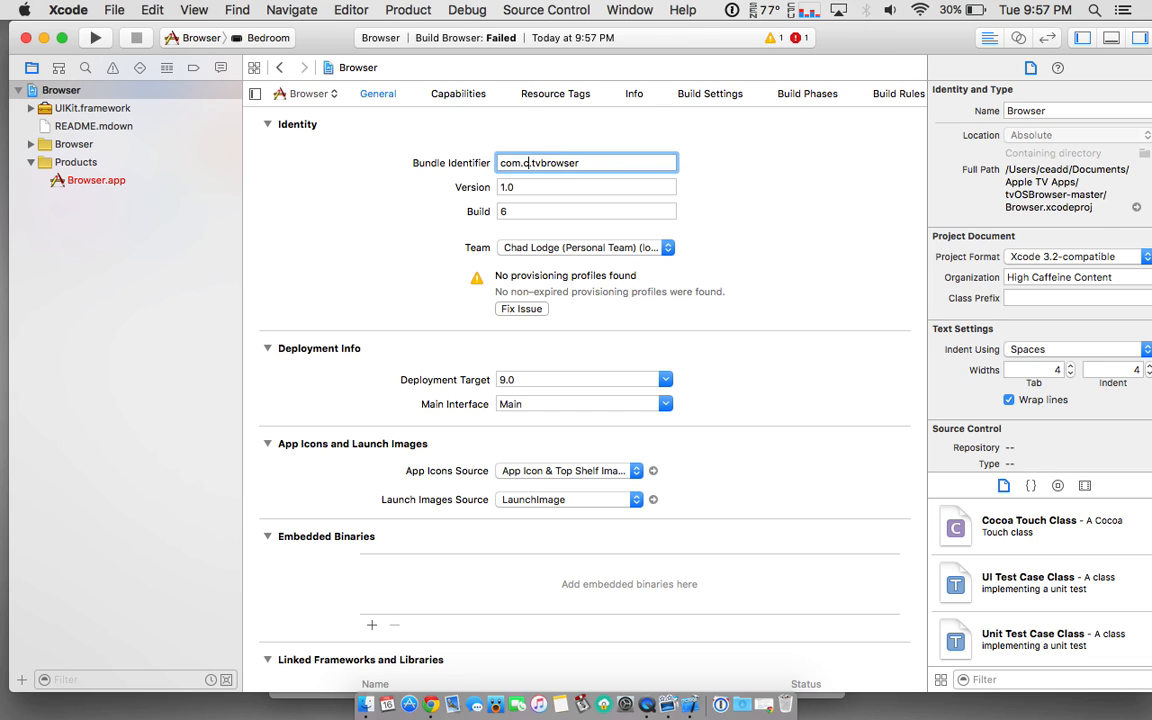
pyautogui.write('eadd')
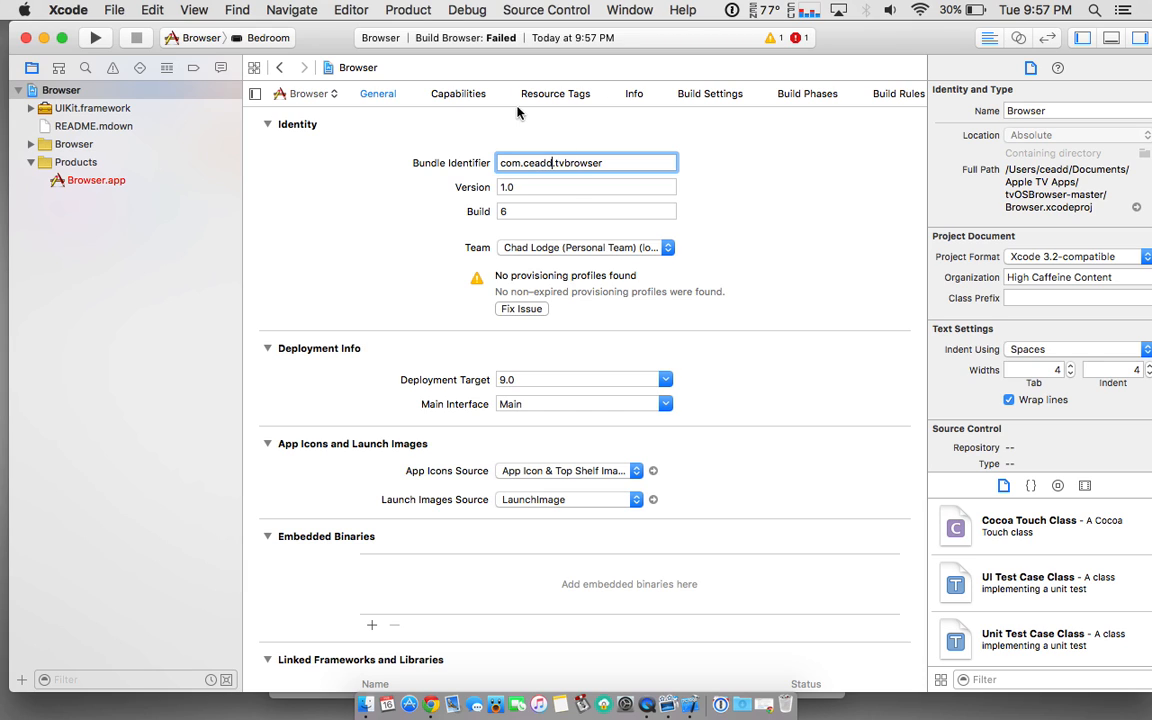
pyautogui.doubleClick(548, 162)
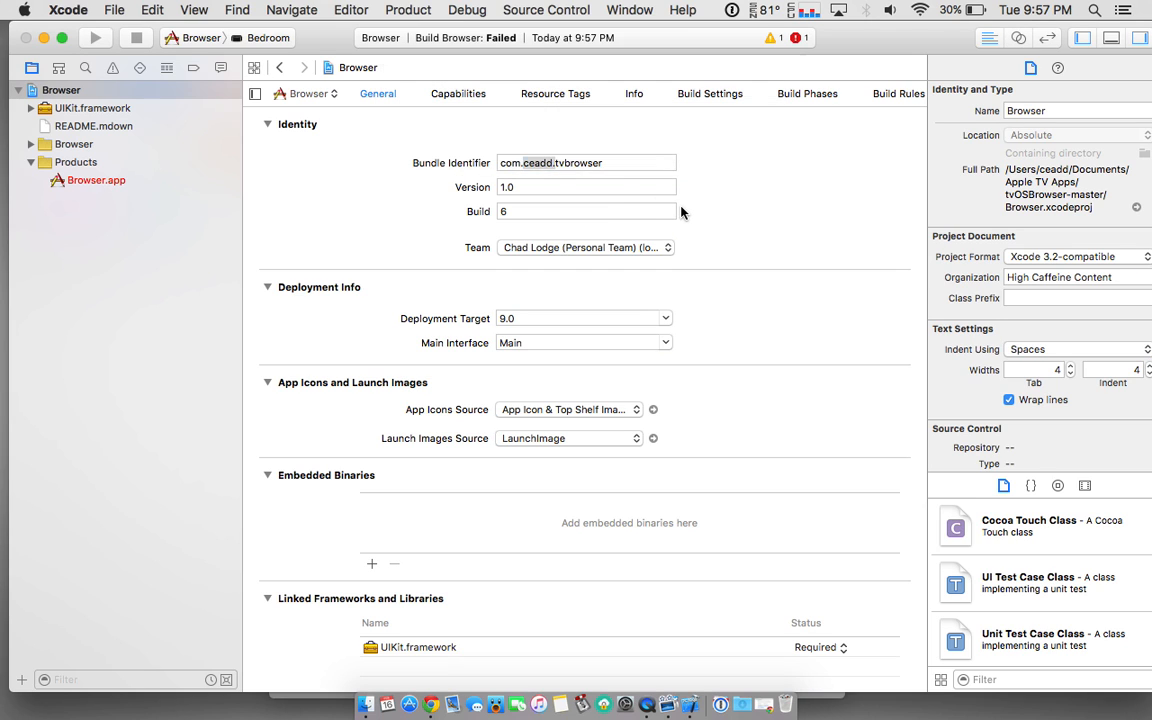
pyautogui.click(584, 162)
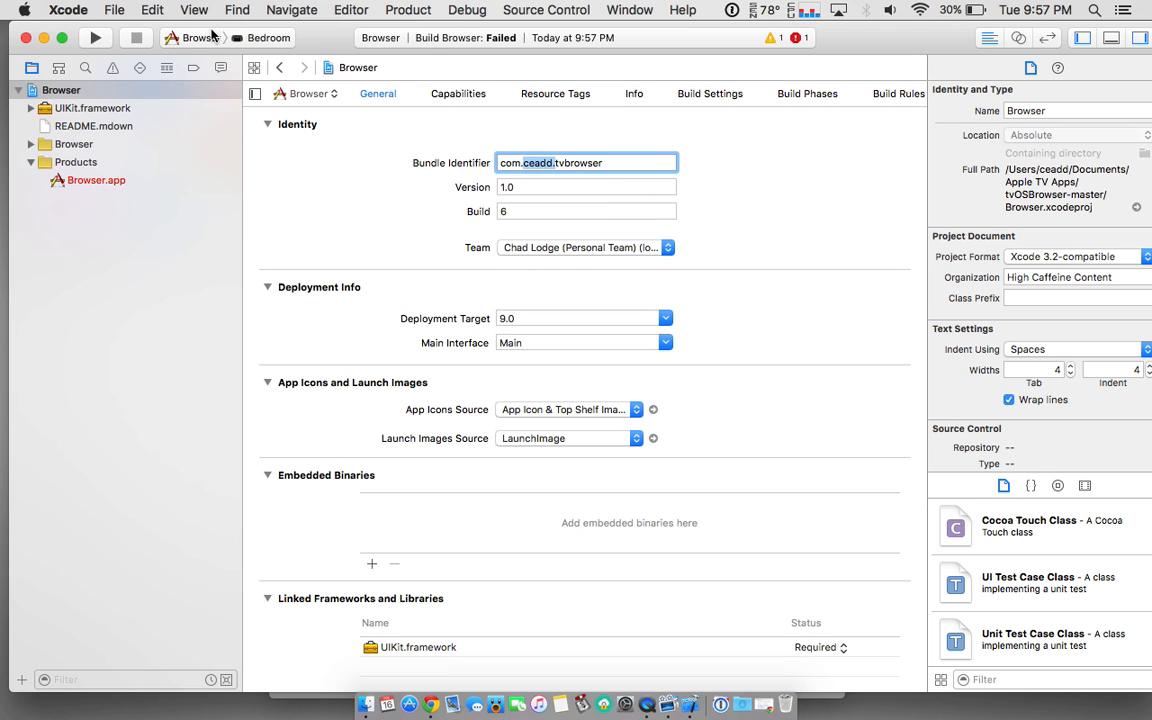
# Build and run the Browser app on the Apple TV until Google's home page loads.
pyautogui.click(94, 36)
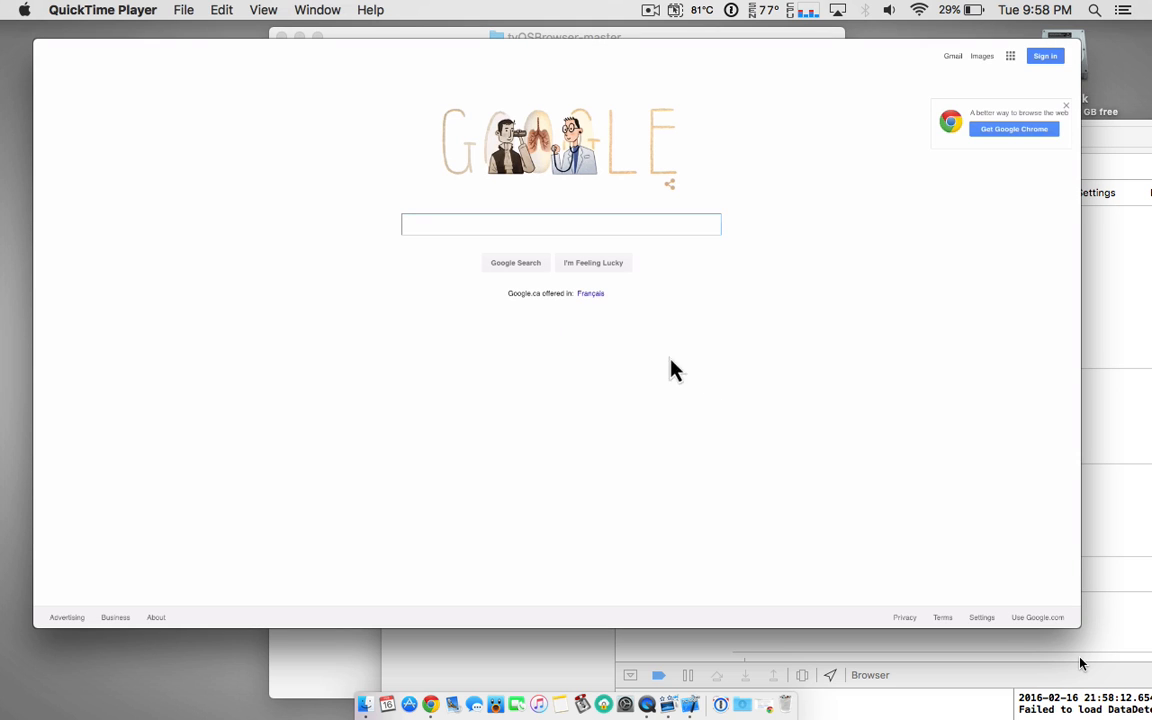
pyautogui.moveTo(448, 388)
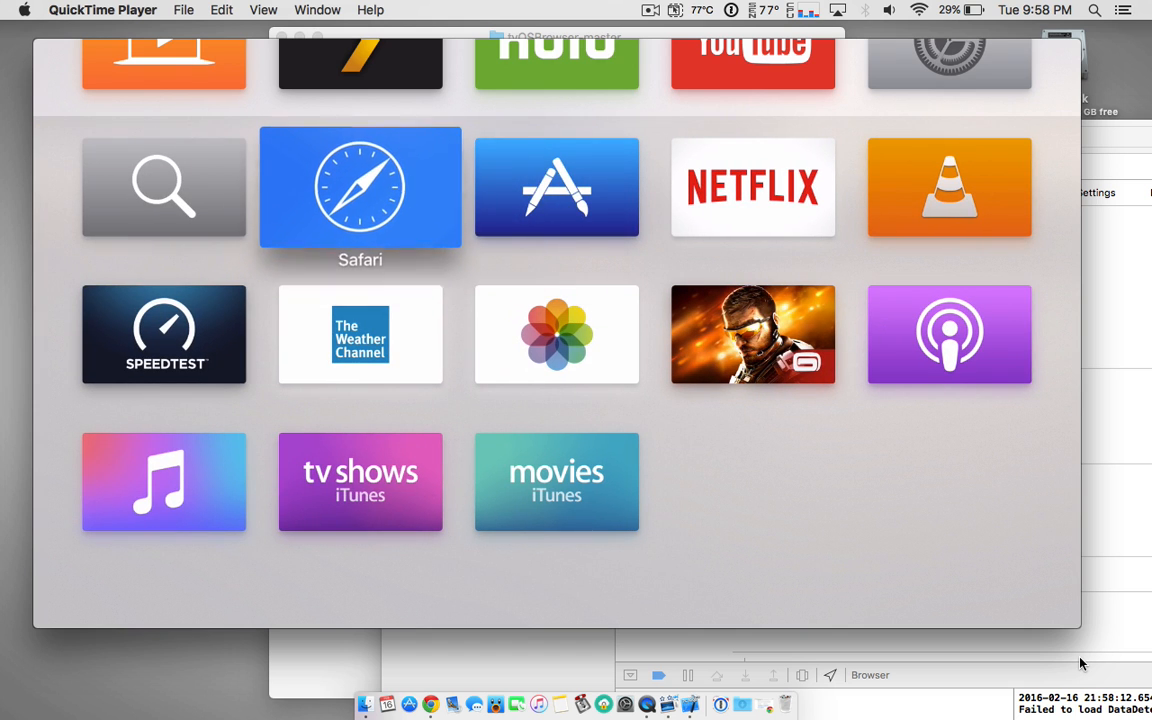
# Show the Browser app's Enter URL or search prompt on the Apple TV, then return to Xcode.
pyautogui.click(360, 188)
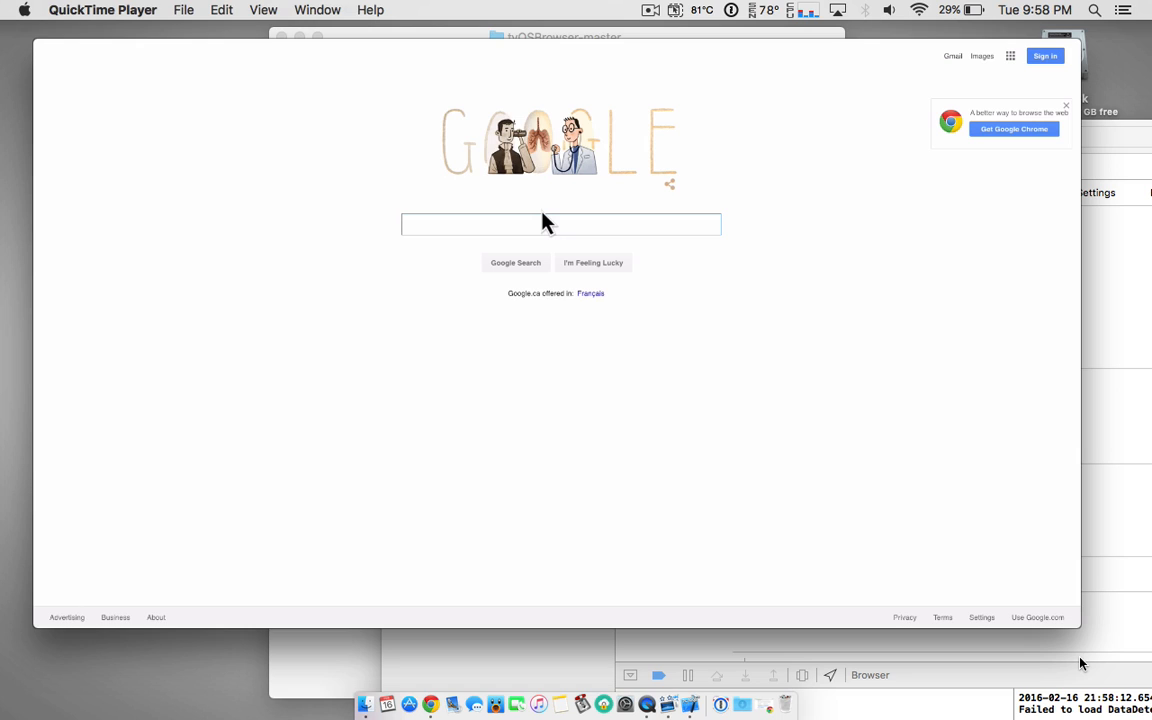
pyautogui.moveTo(500, 250)
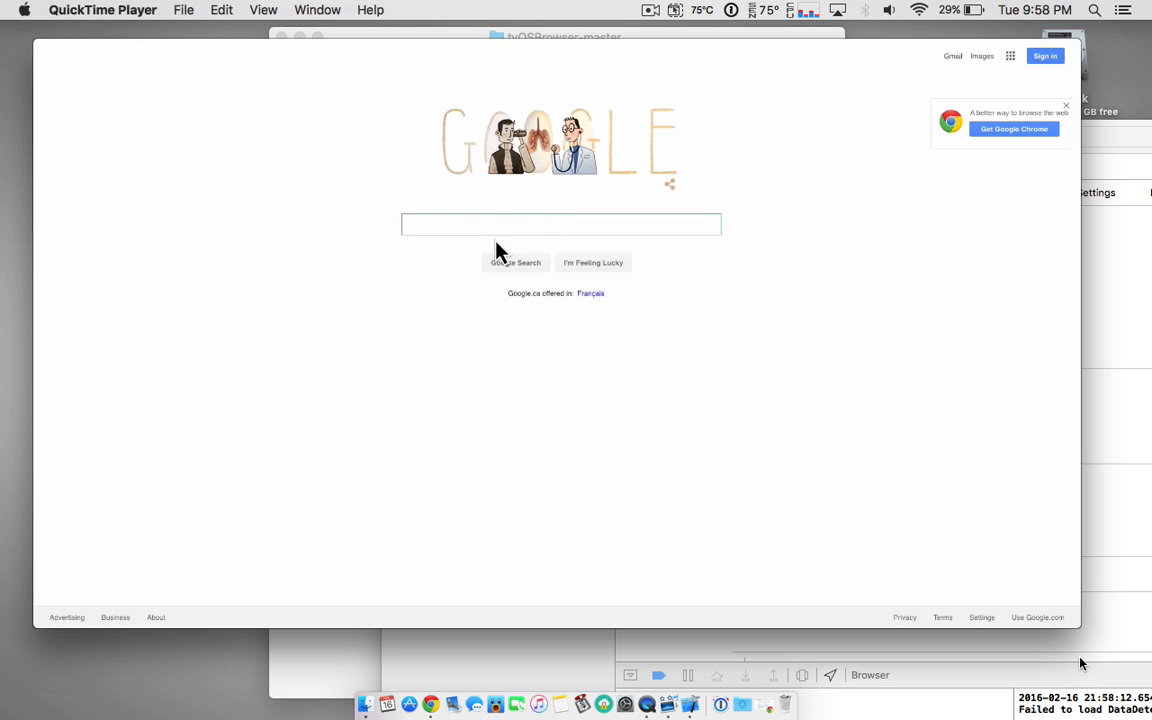
pyautogui.moveTo(470, 222)
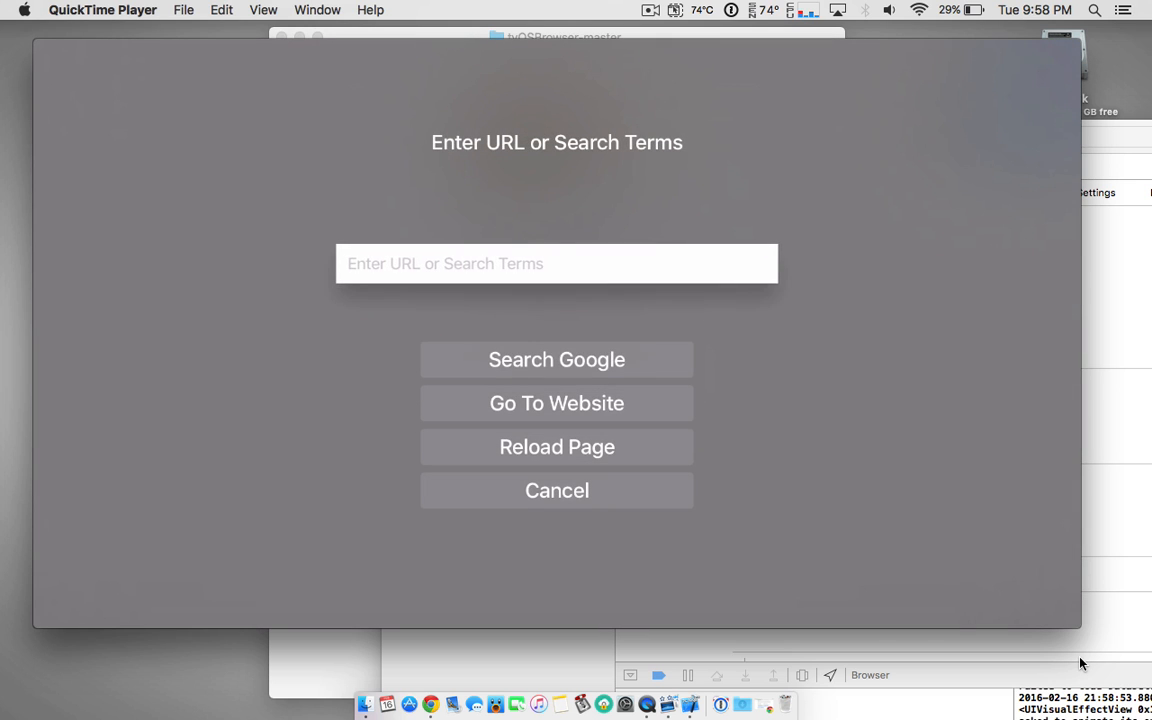
pyautogui.click(556, 264)
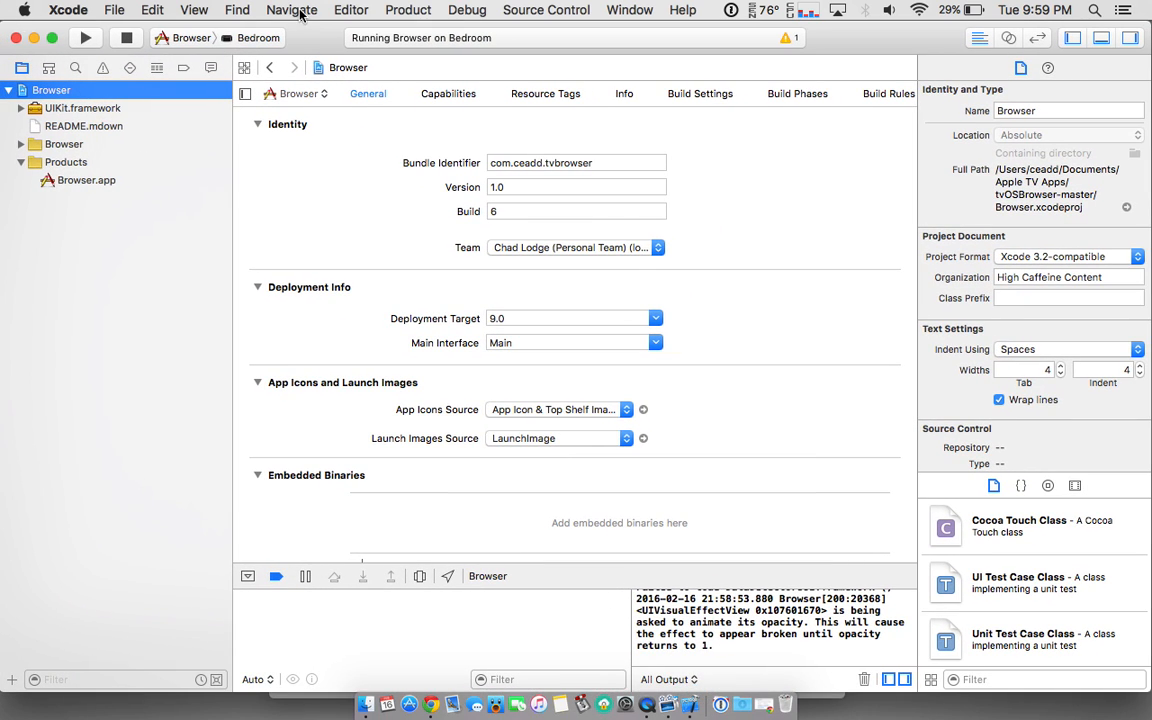
pyautogui.doubleClick(530, 162)
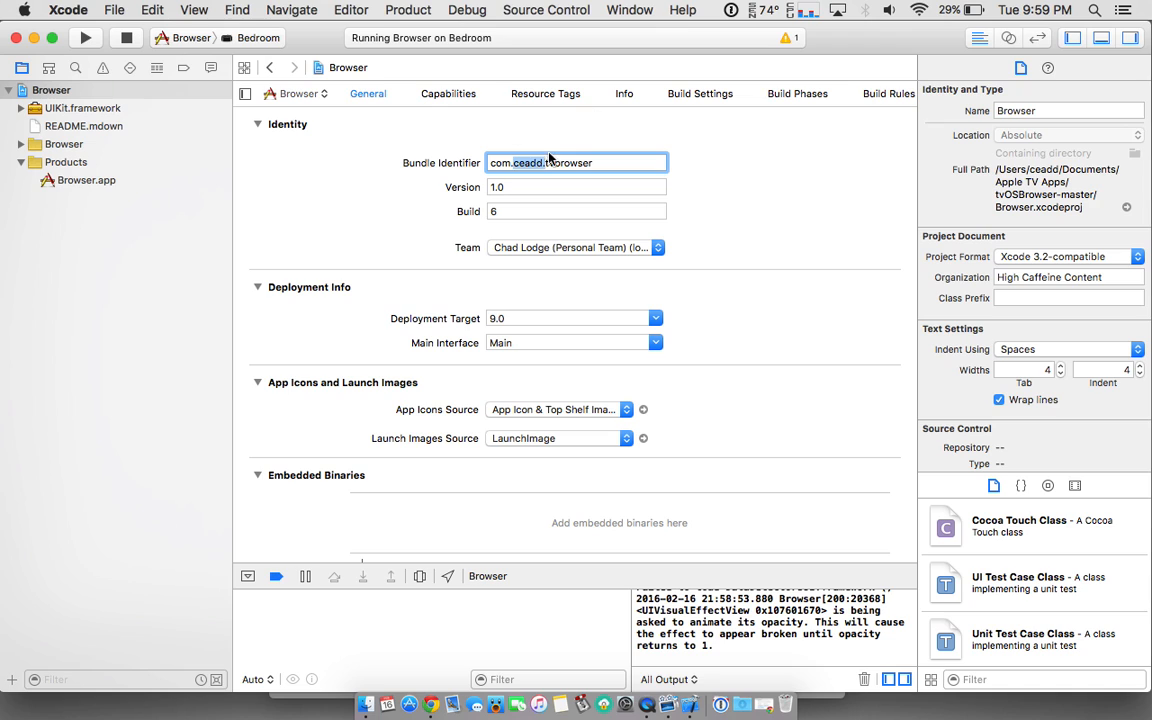
pyautogui.doubleClick(528, 162)
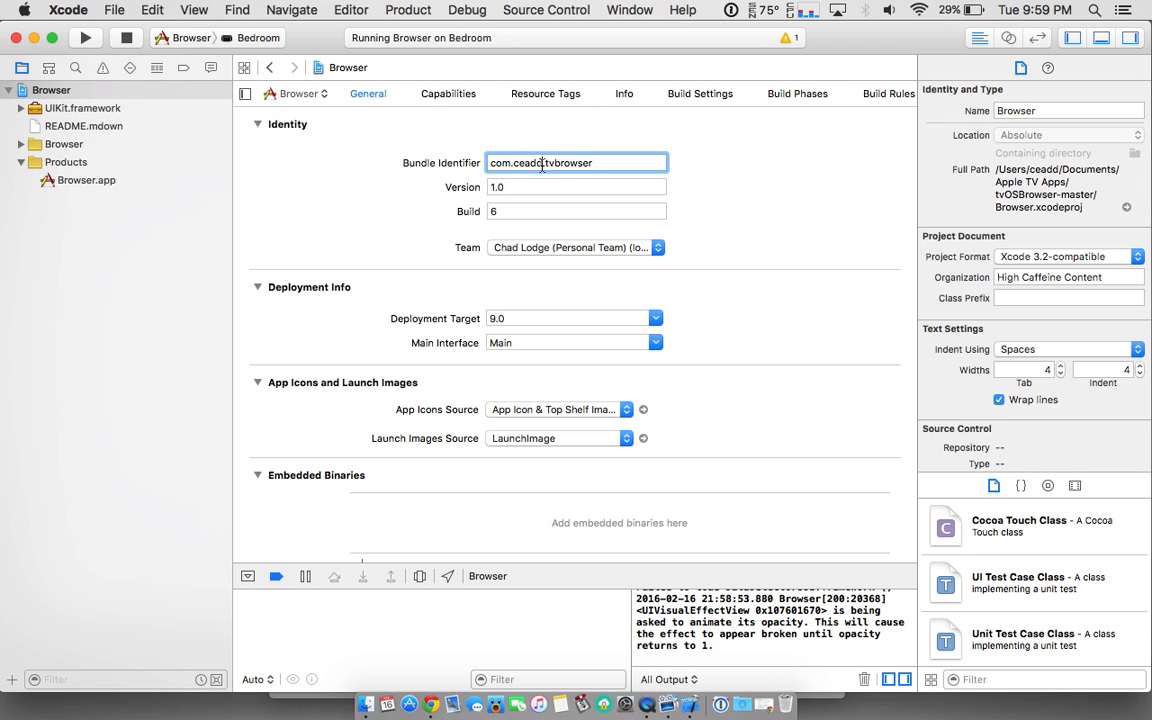
pyautogui.doubleClick(528, 162)
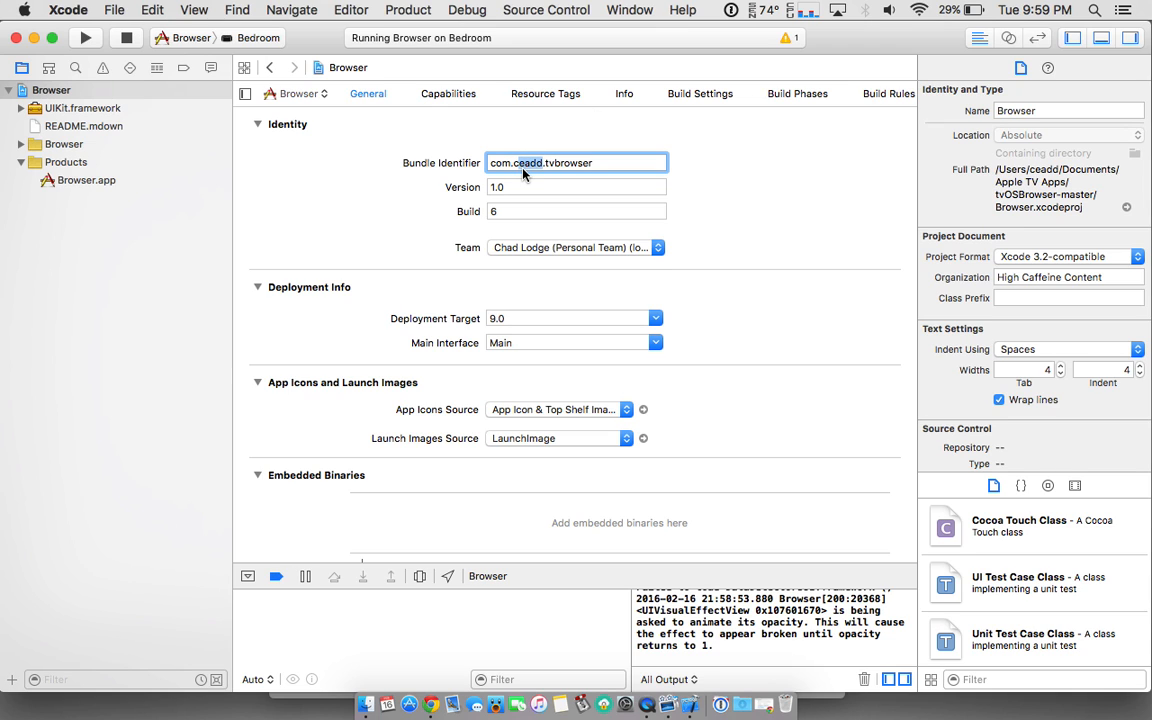